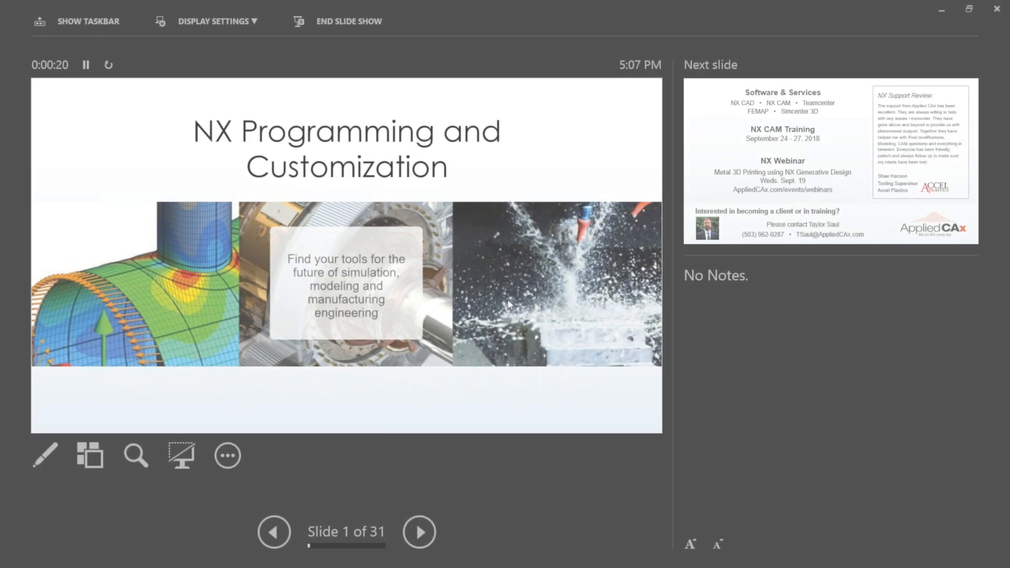
Step: Bring Siemens NX forward with motor_assembly.prt shown in the Modeling application
click(419, 532)
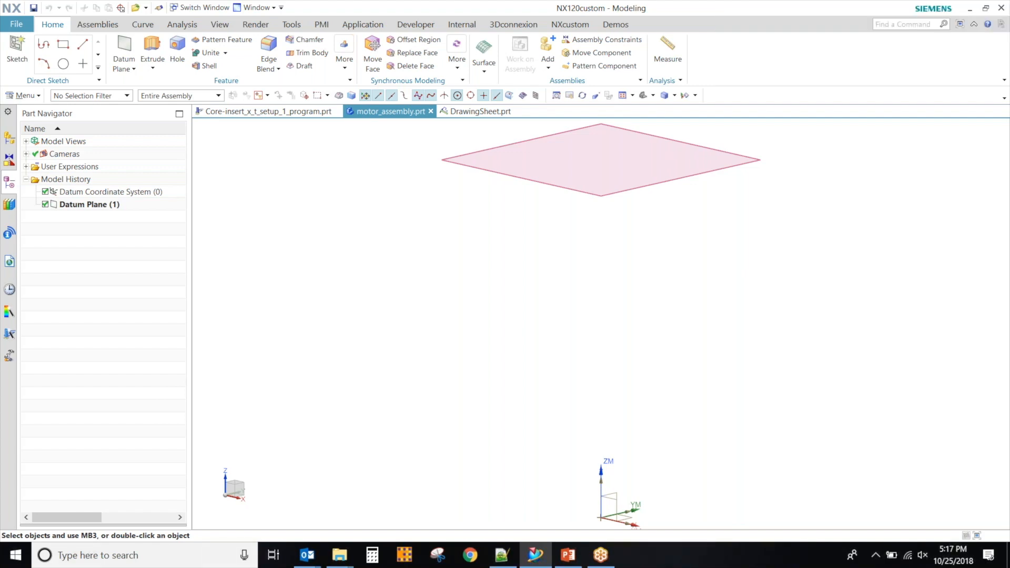
mouse_move(781, 169)
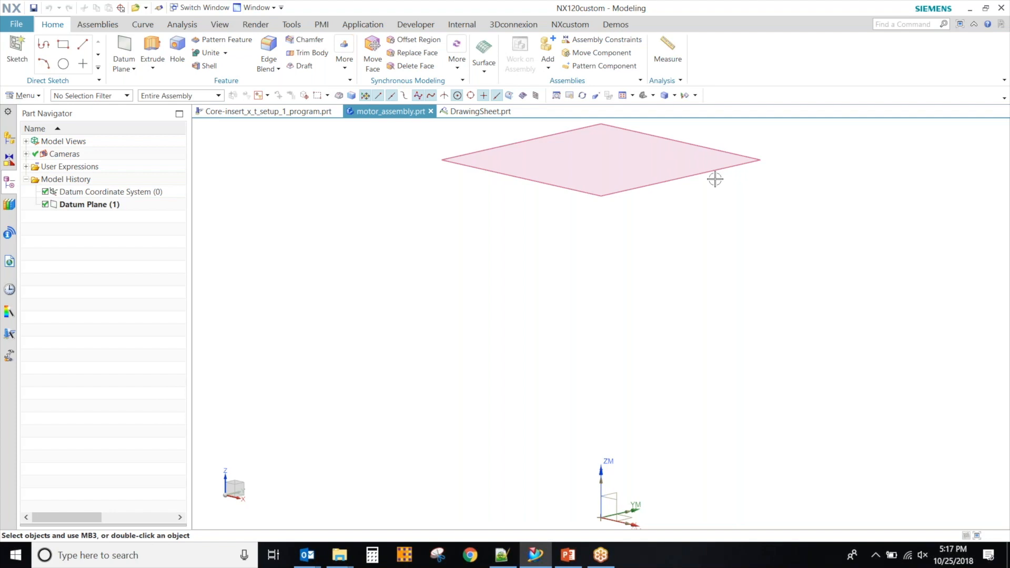
mouse_move(615, 25)
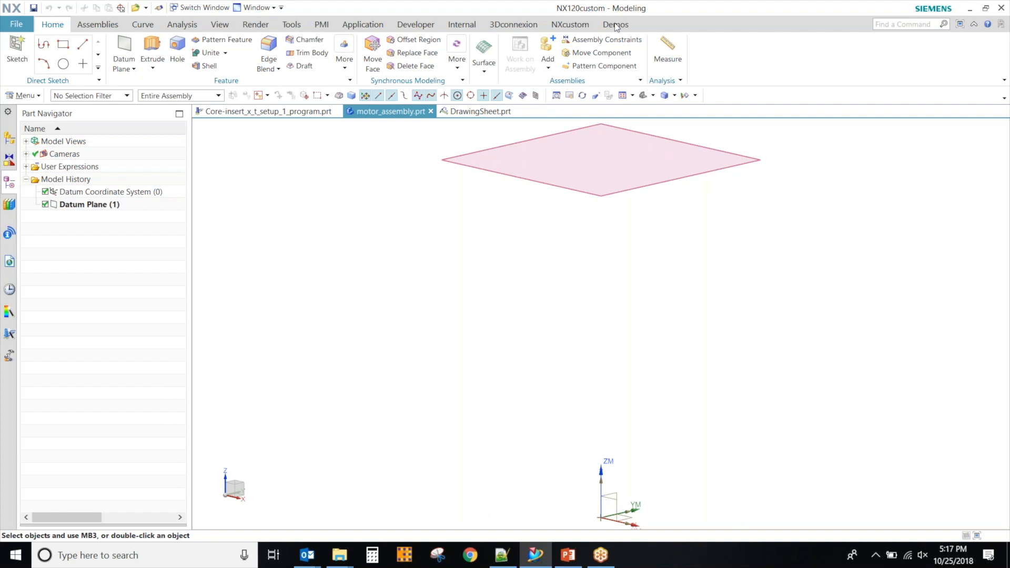
Step: Show the Demos ribbon tab with its custom demo commands
click(614, 24)
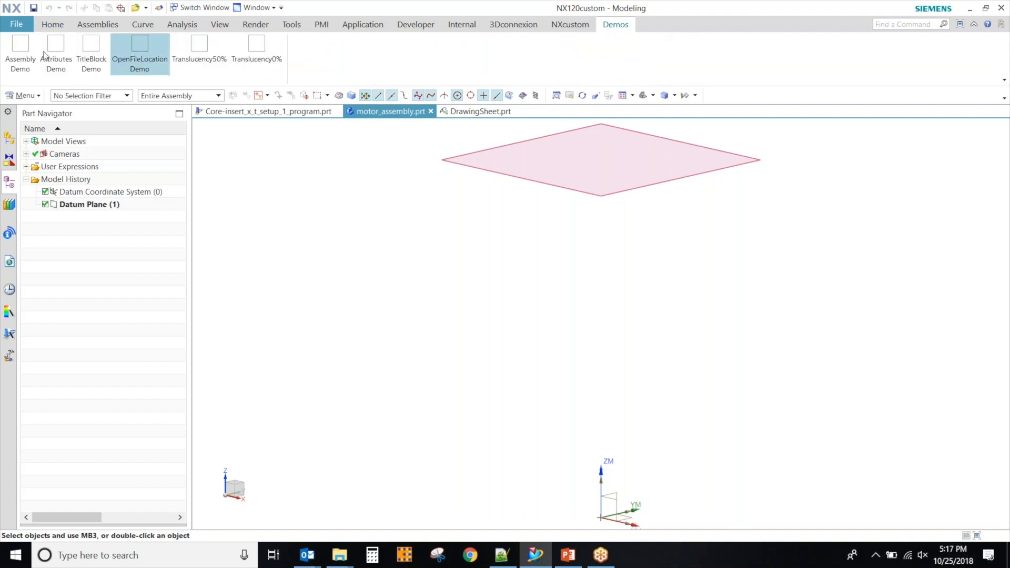
mouse_move(20, 51)
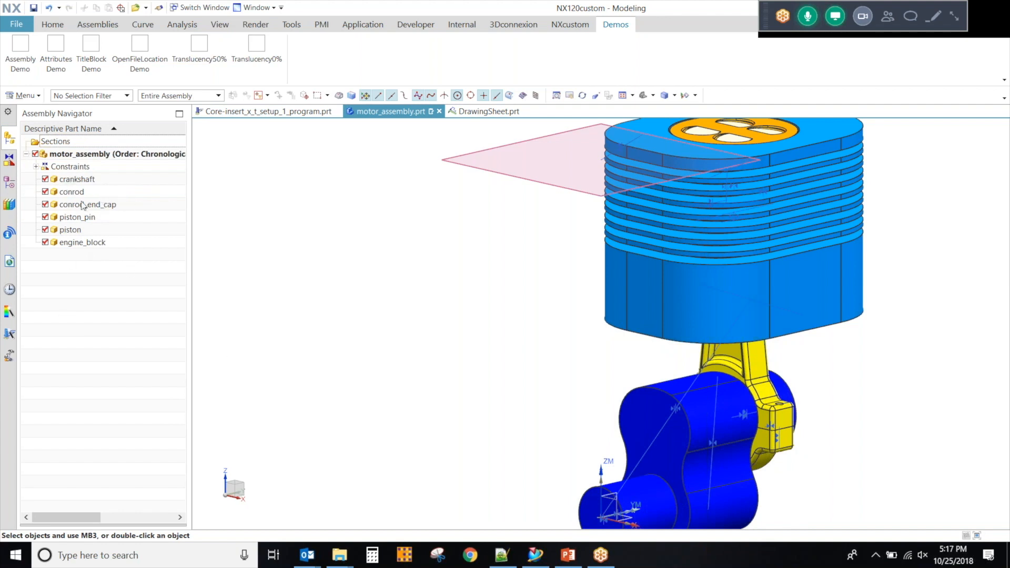
mouse_move(353, 74)
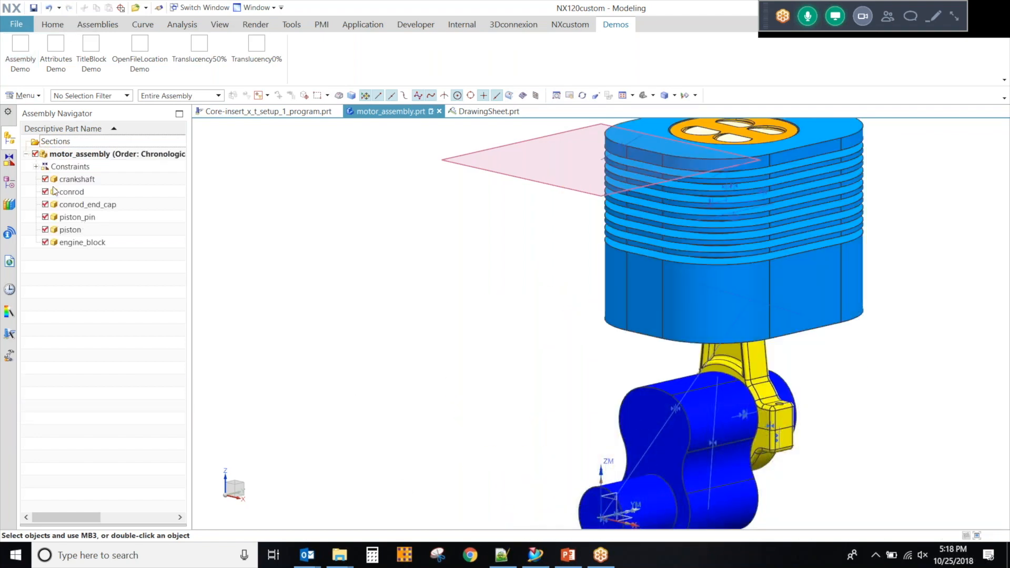
Step: Expand the assembly constraints, then use Move Component to drag the piston right of the engine block
click(35, 167)
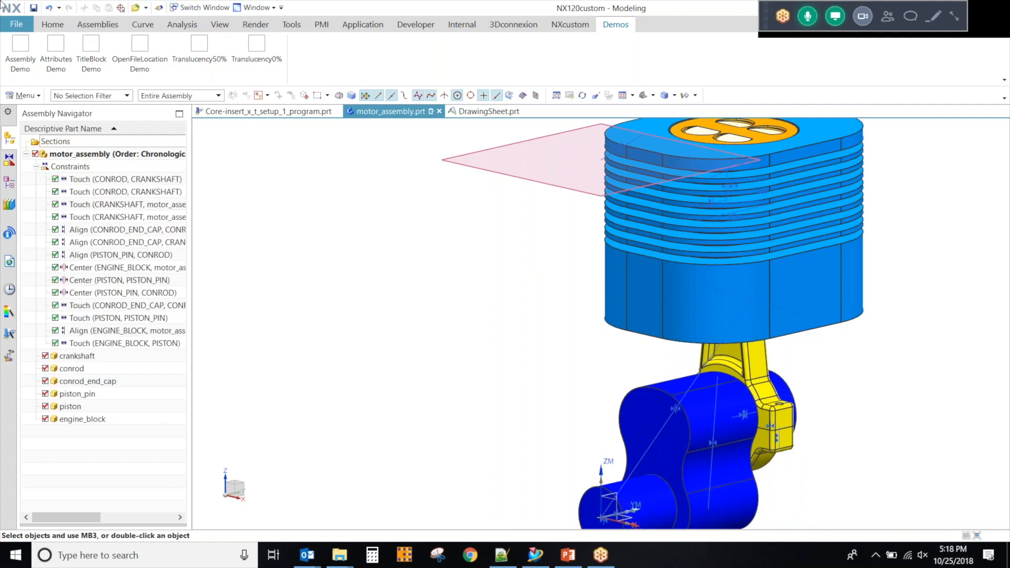
click(98, 25)
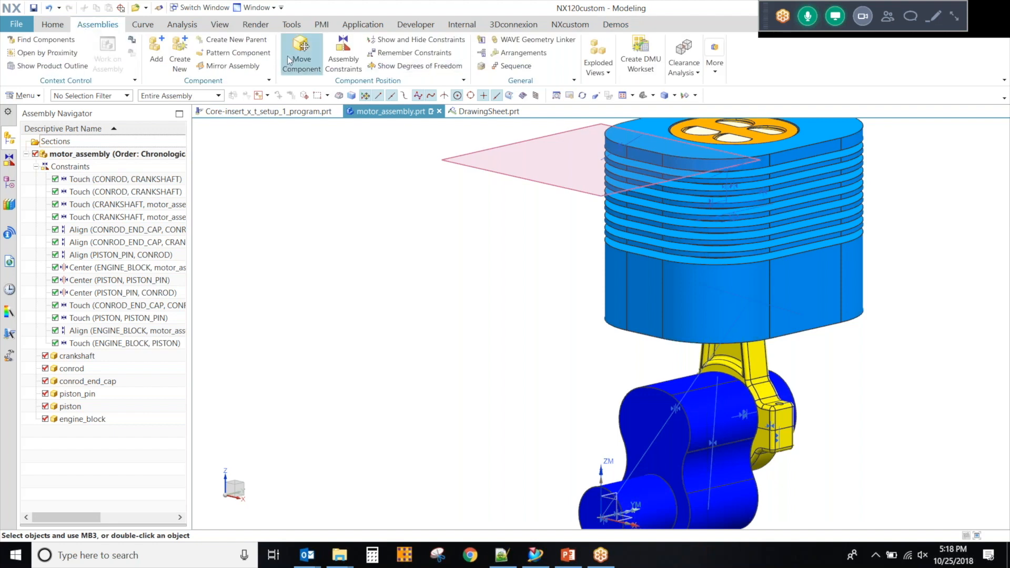
click(301, 55)
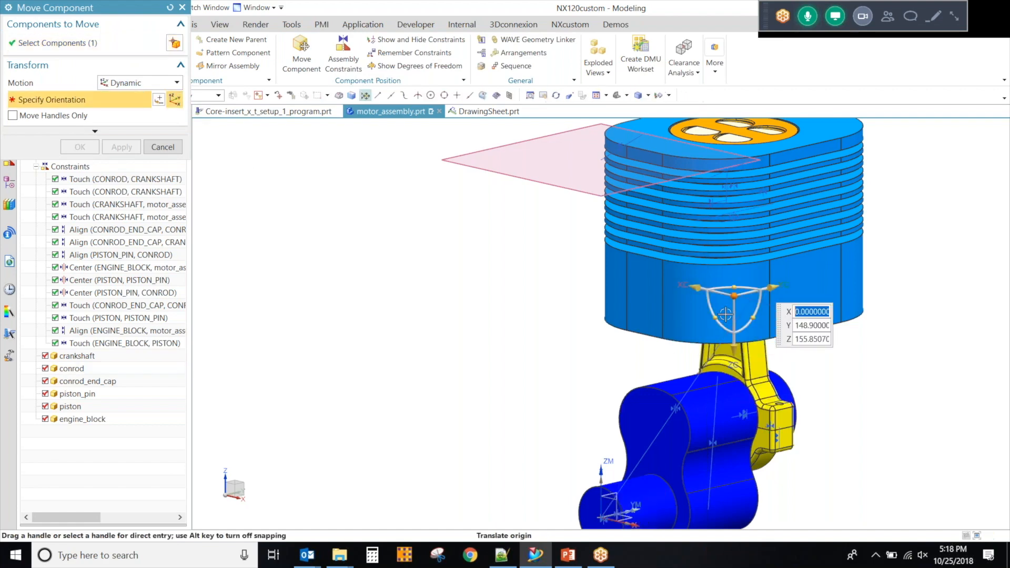
drag(726, 314, 780, 508)
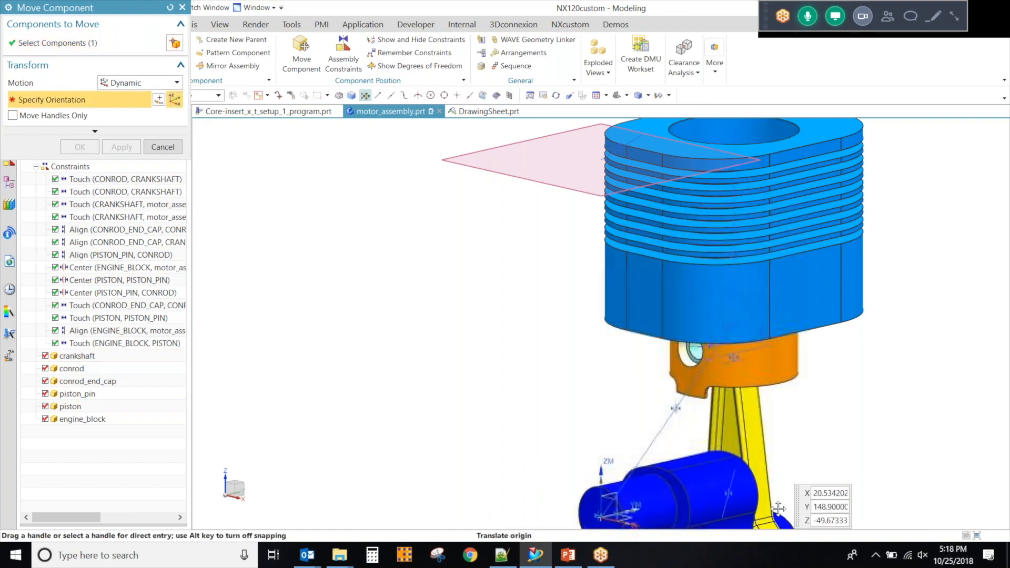
drag(780, 509, 761, 296)
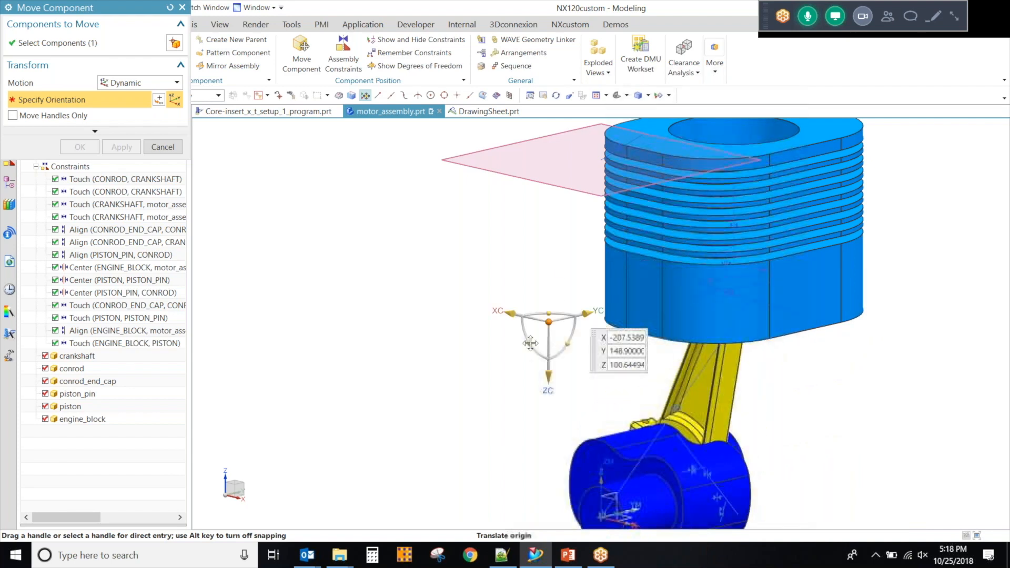
drag(548, 322, 852, 340)
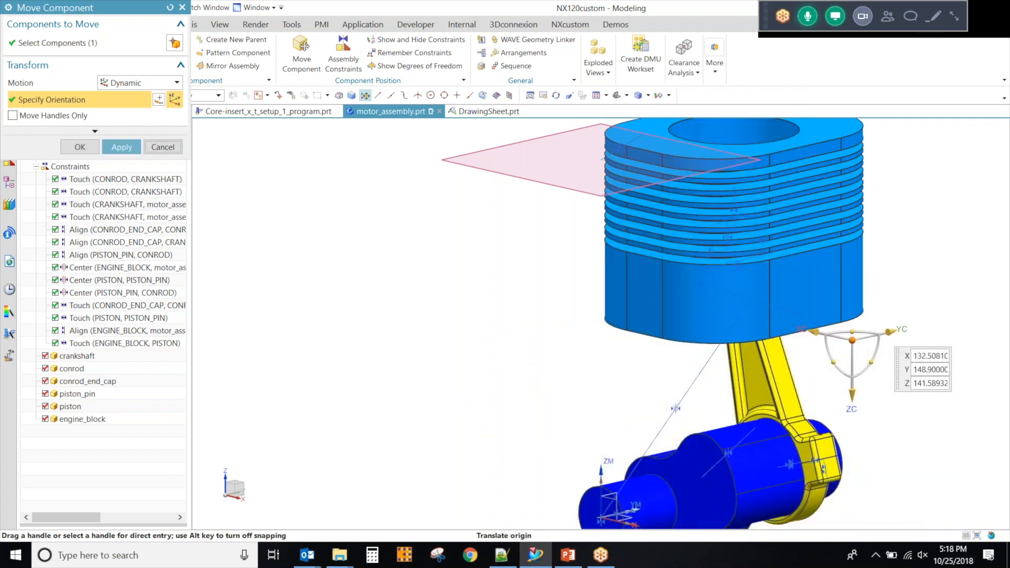
click(80, 147)
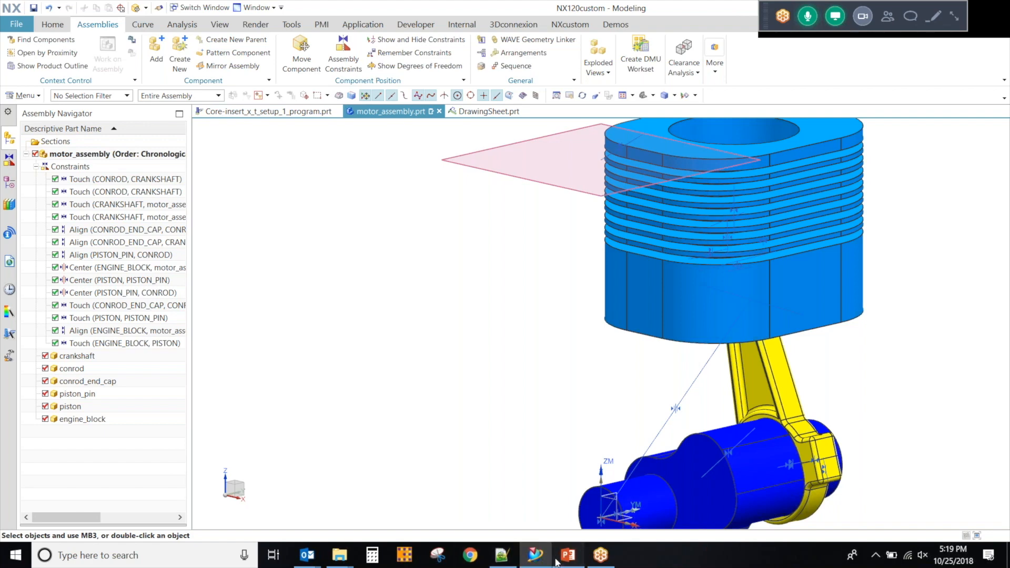
Step: Switch from motor_assembly to the Core-insert_x_t_setup_1_program.prt vise setup tab
click(568, 554)
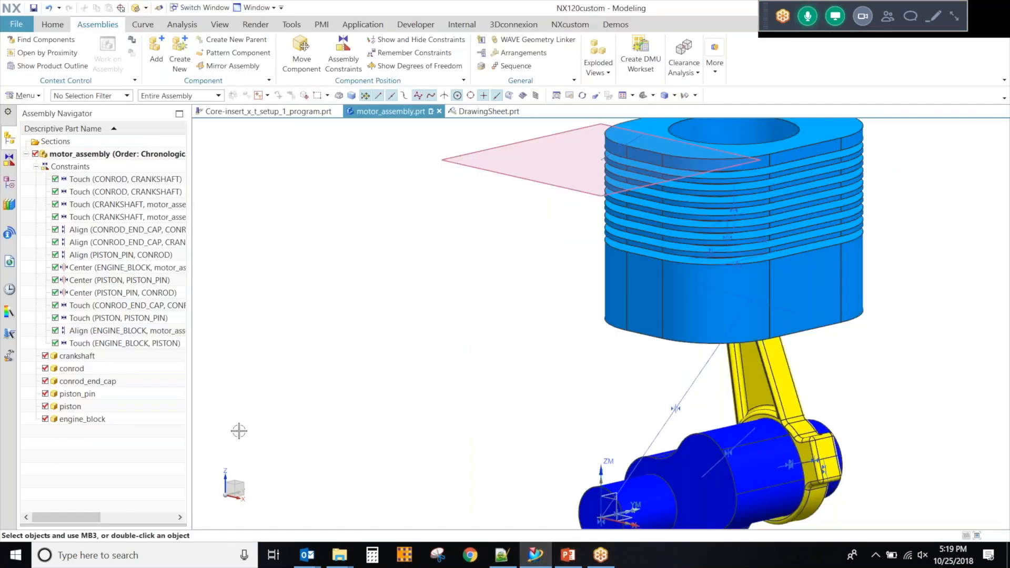
click(615, 25)
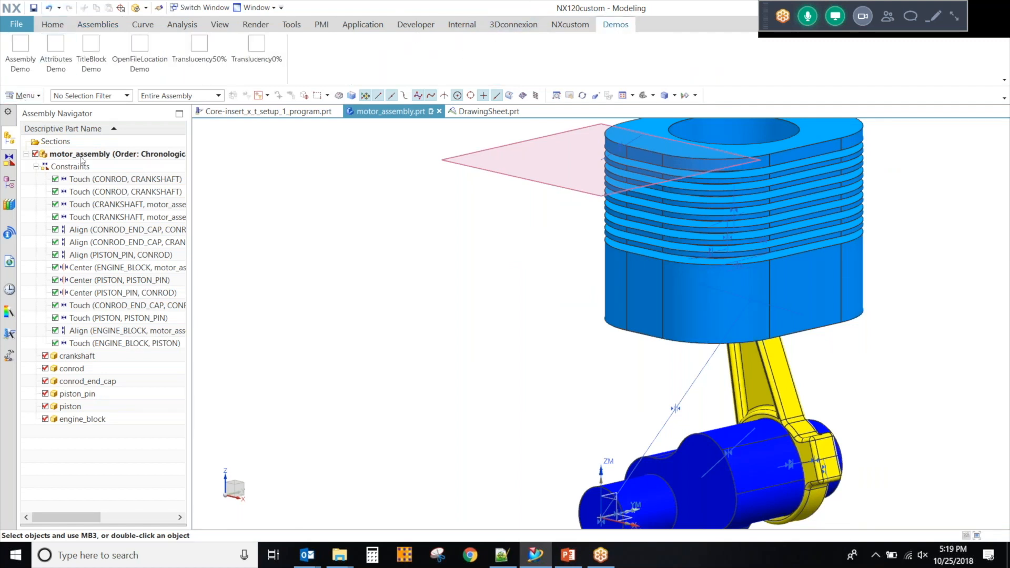
right_click(116, 153)
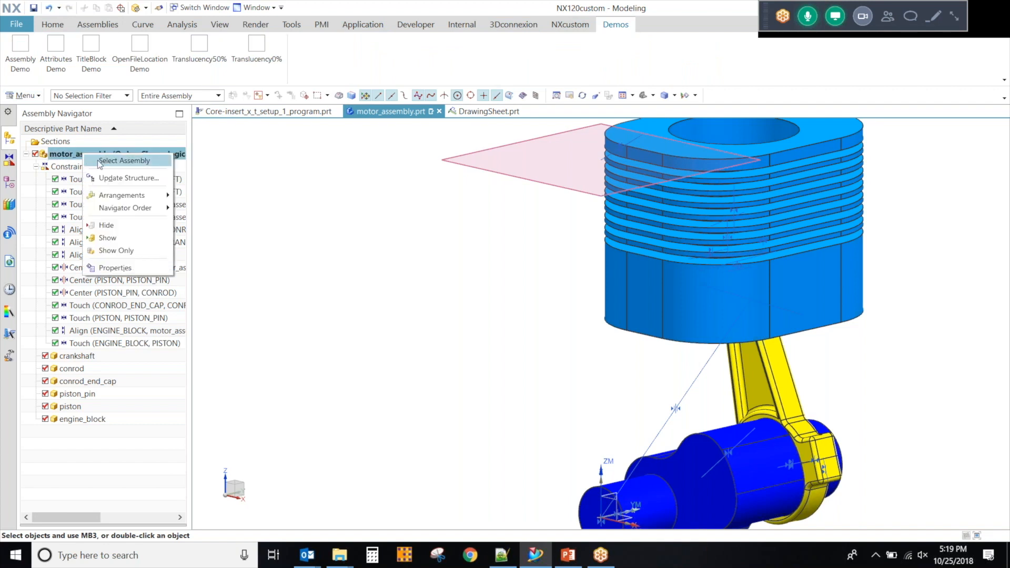
mouse_move(168, 183)
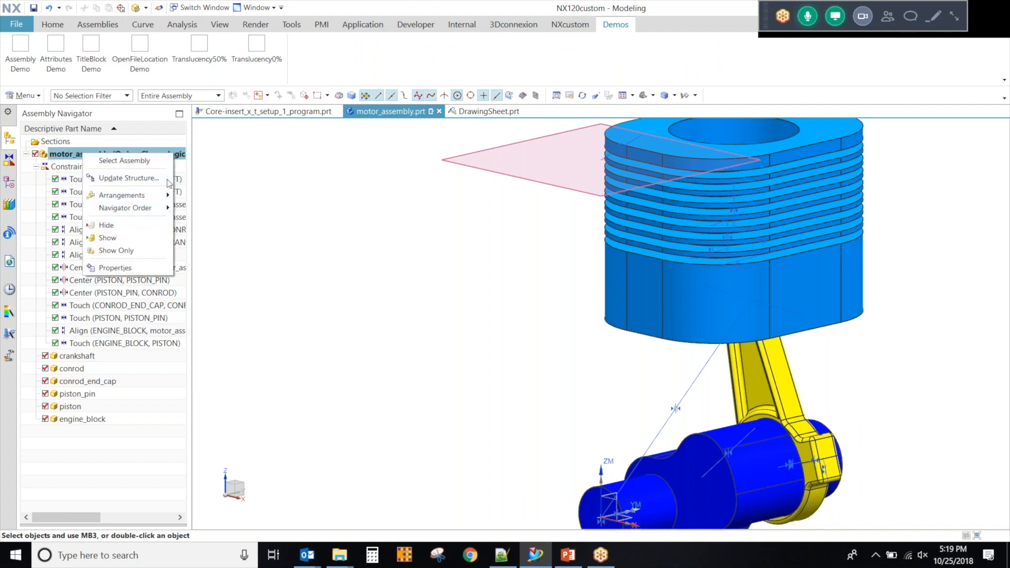
click(266, 111)
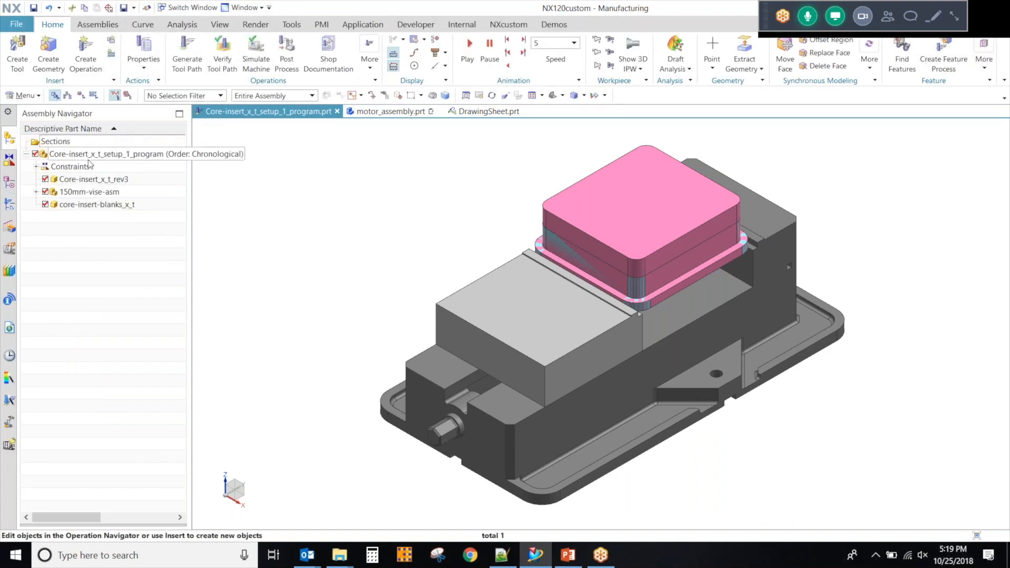
Step: Review the Core-insert program part's properties and close them without changes
right_click(145, 153)
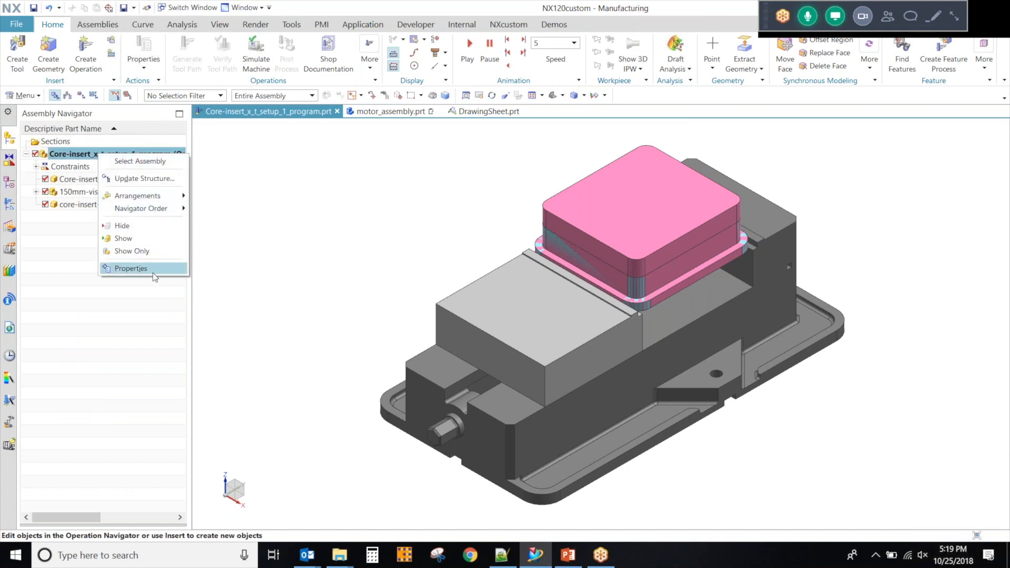
click(130, 269)
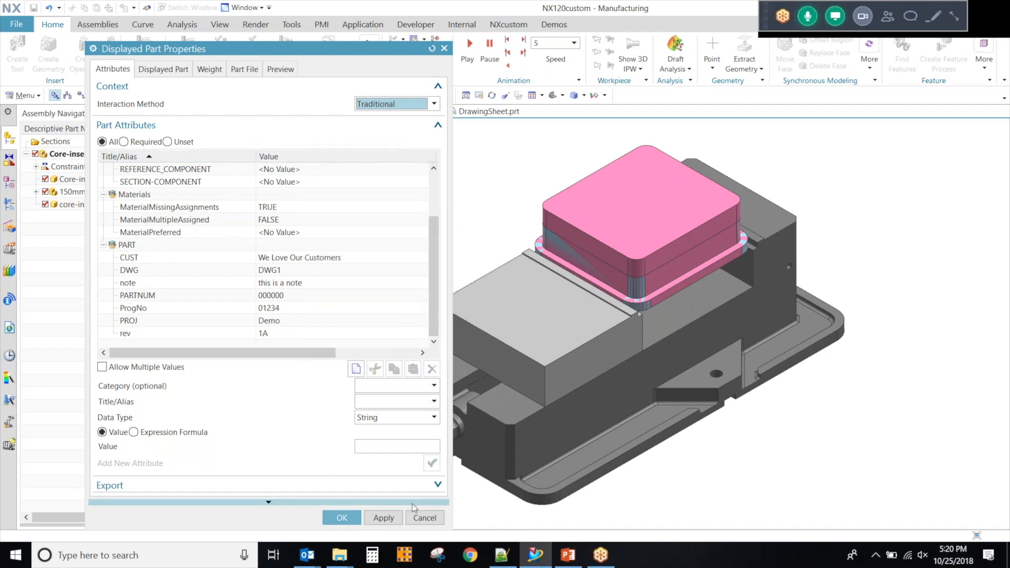
click(424, 518)
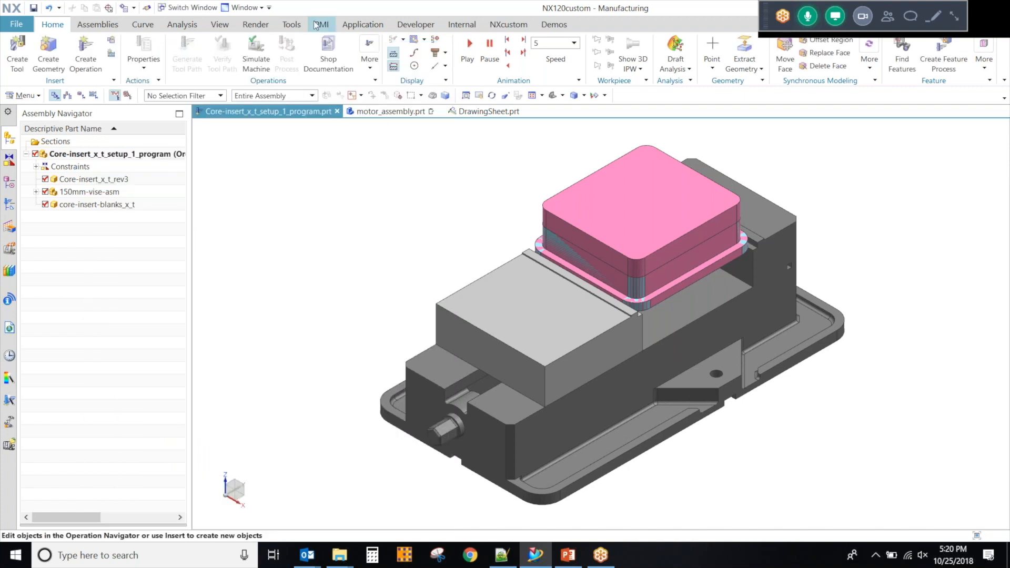
mouse_move(347, 10)
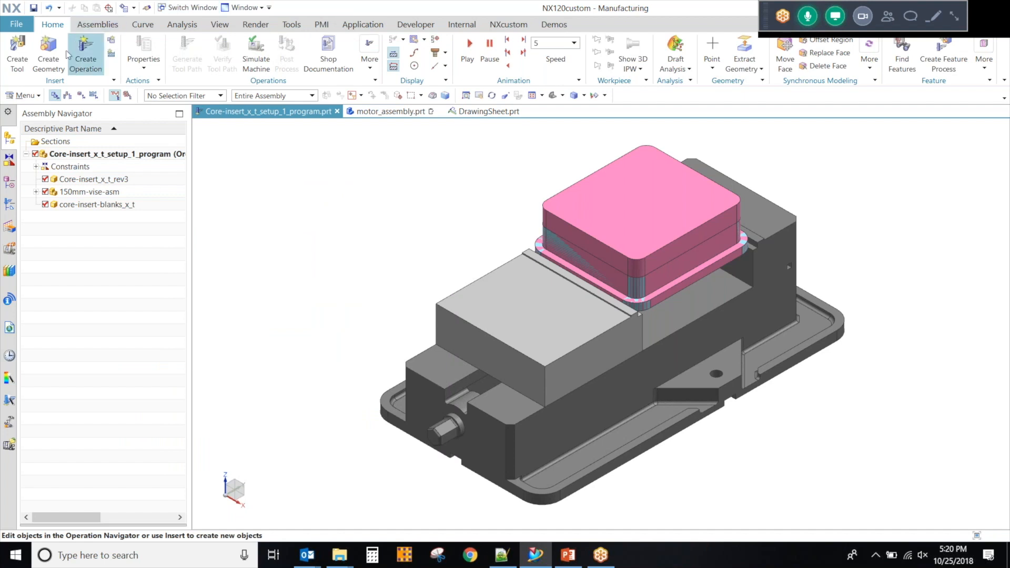
Step: Reopen the part properties and switch attribute editing back to the traditional list
click(117, 154)
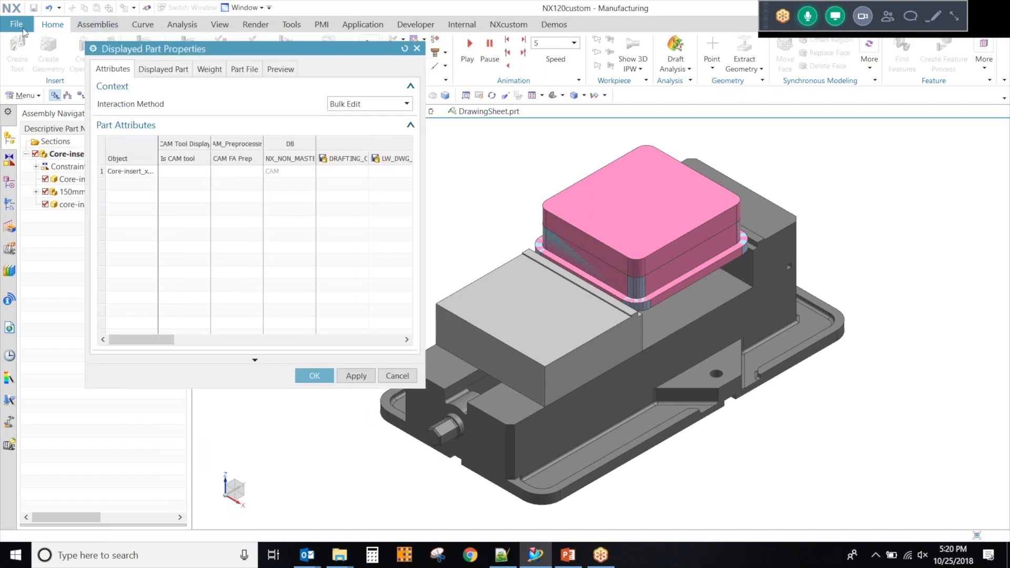
click(17, 24)
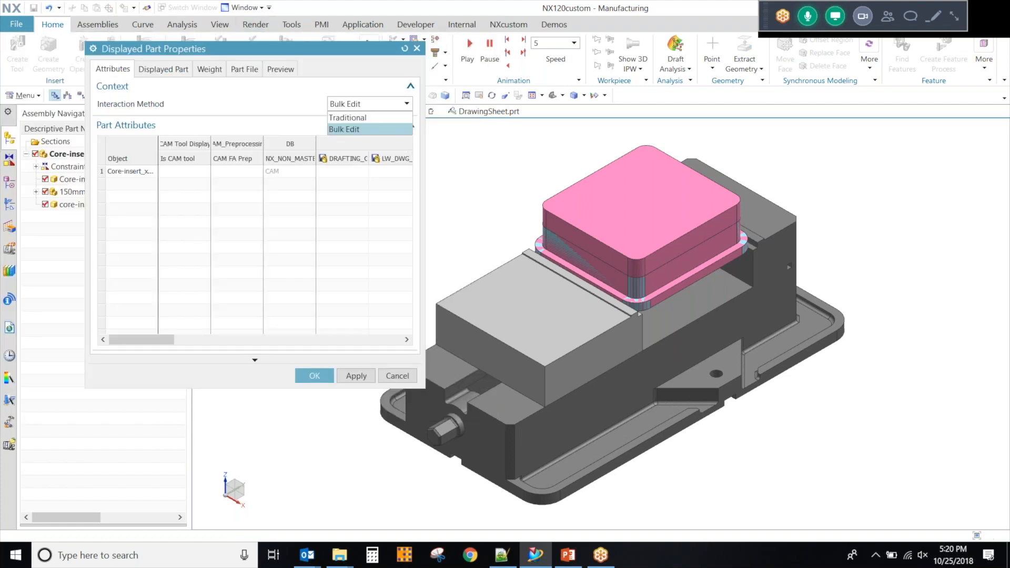
click(347, 118)
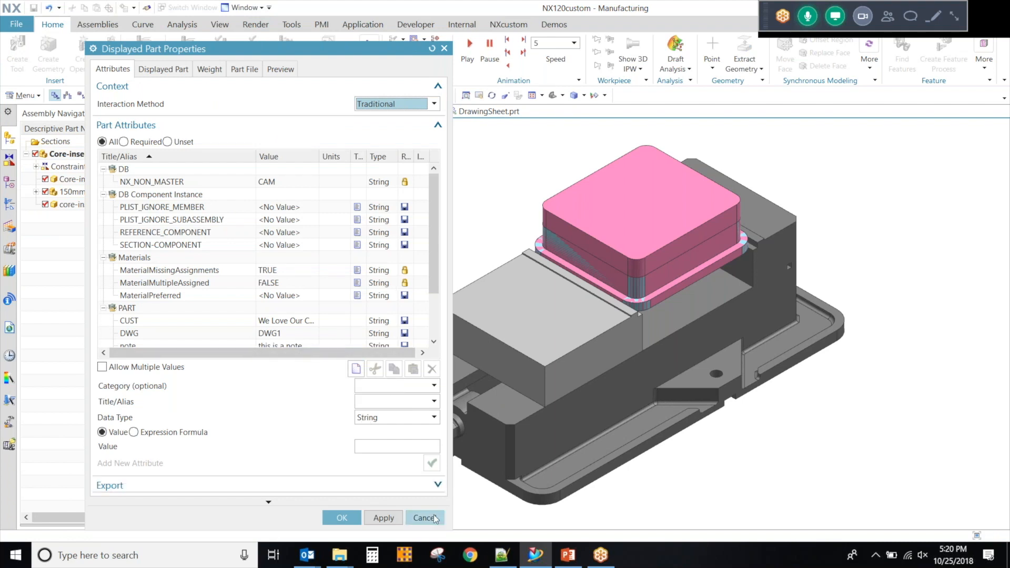
click(425, 517)
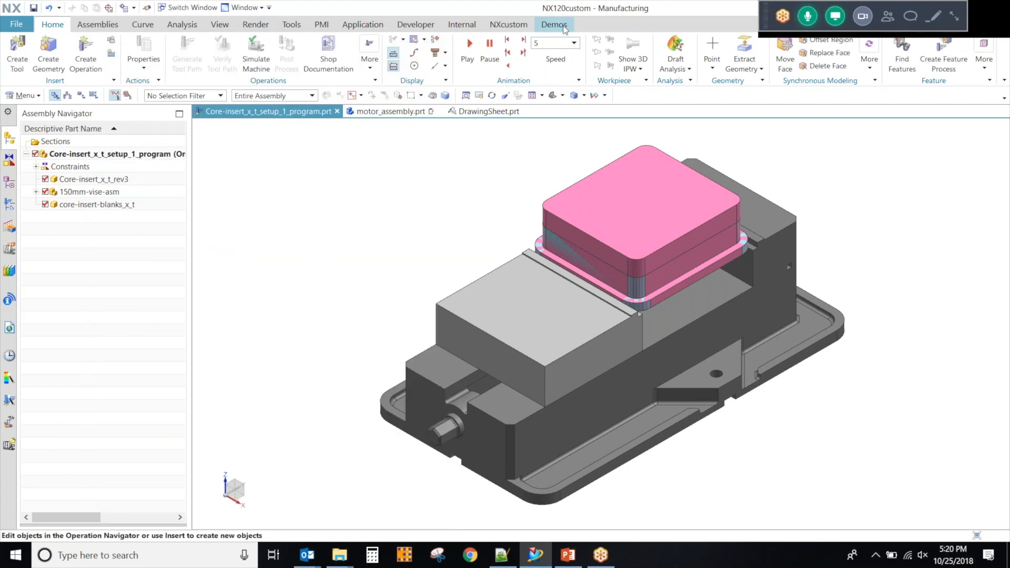
Step: Run Attributes Demo with project test, customer custA, drawing 5, revision 1, part number 1
click(553, 24)
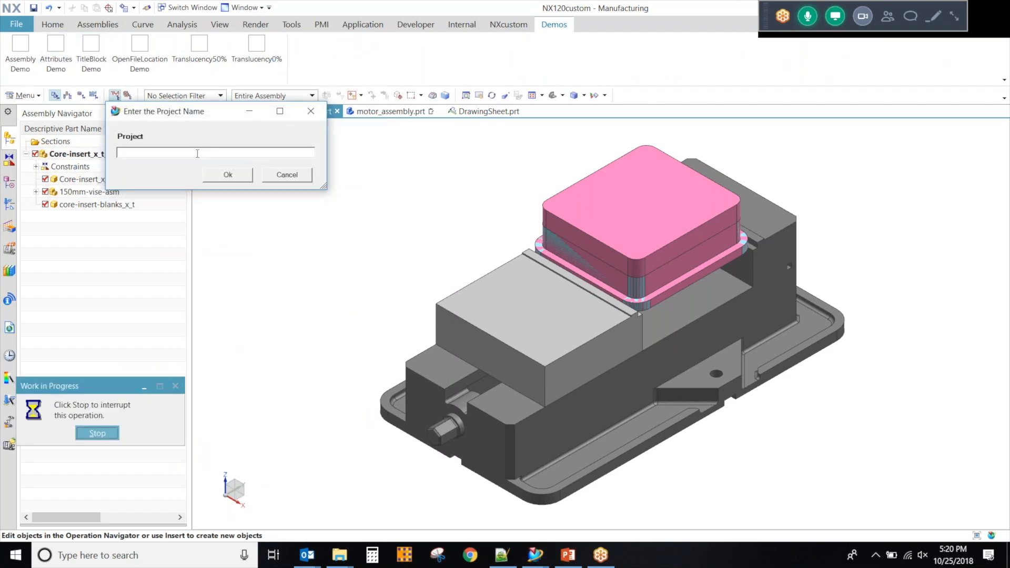
text(ptest)
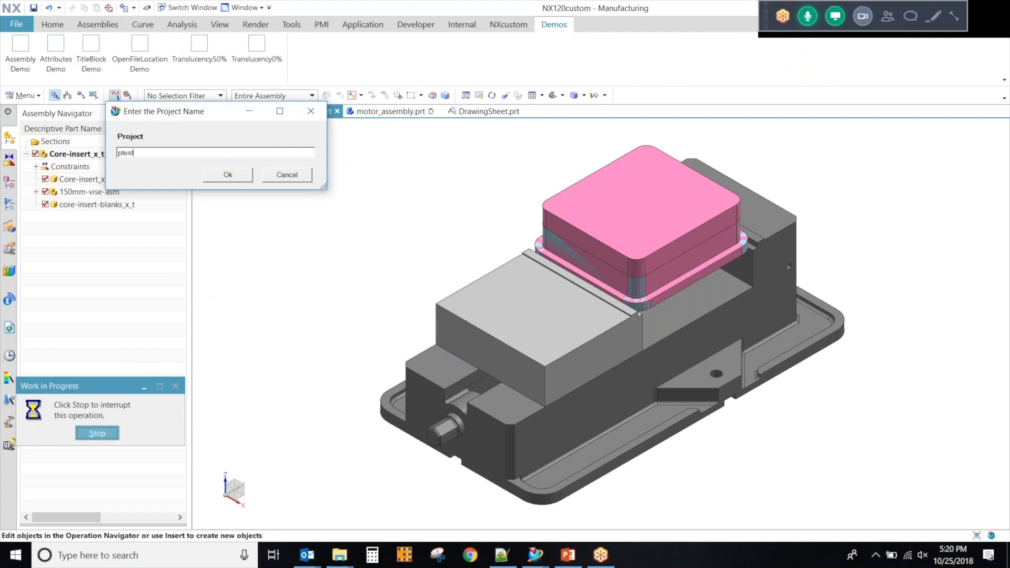
text(test)
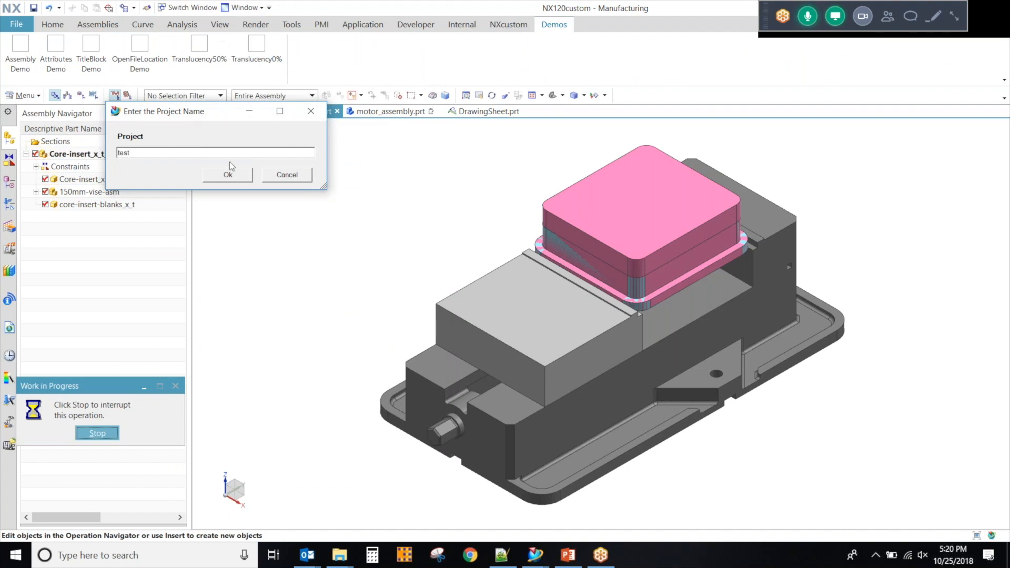
click(228, 174)
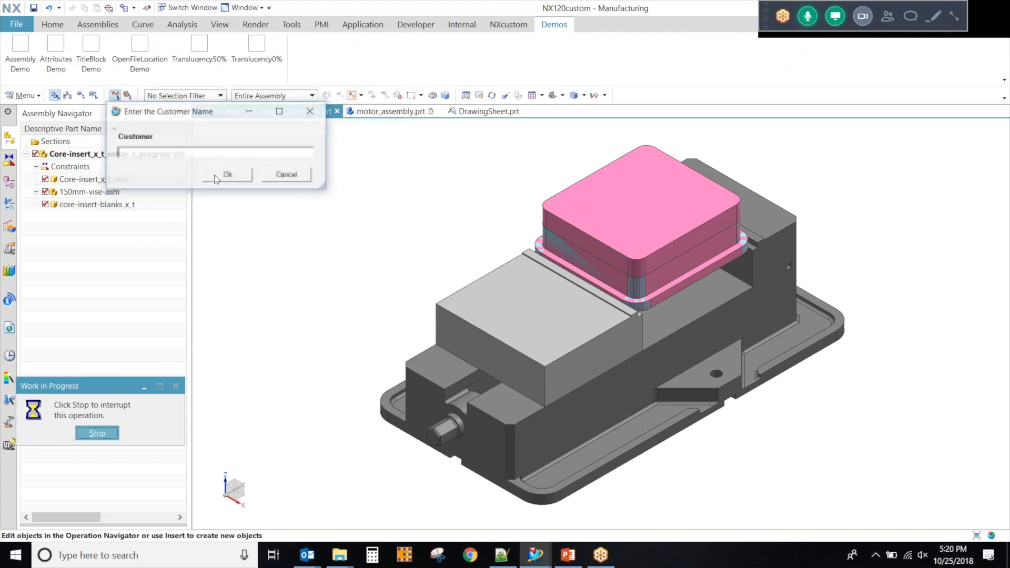
text(u)
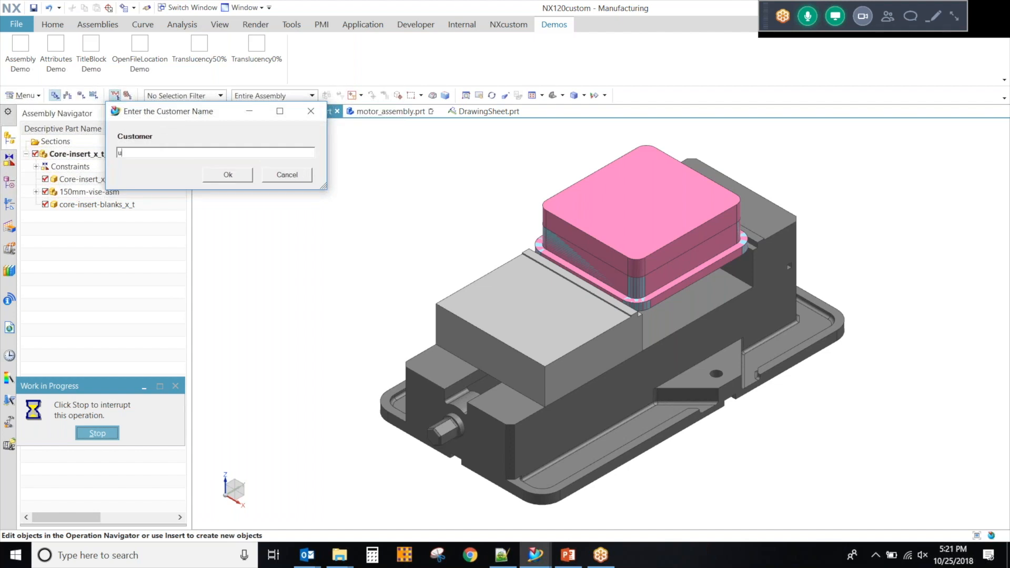
text(custA)
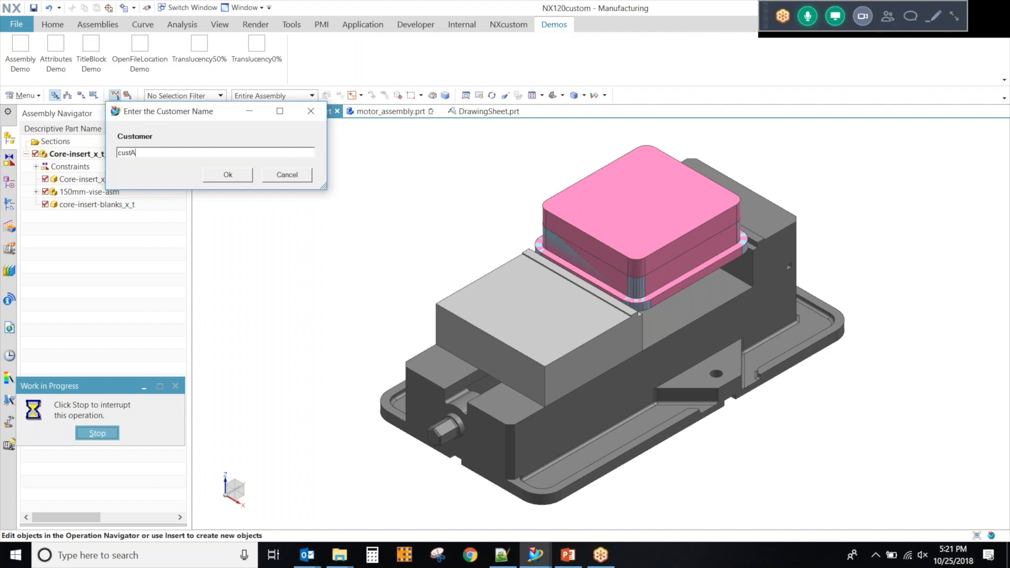
click(228, 174)
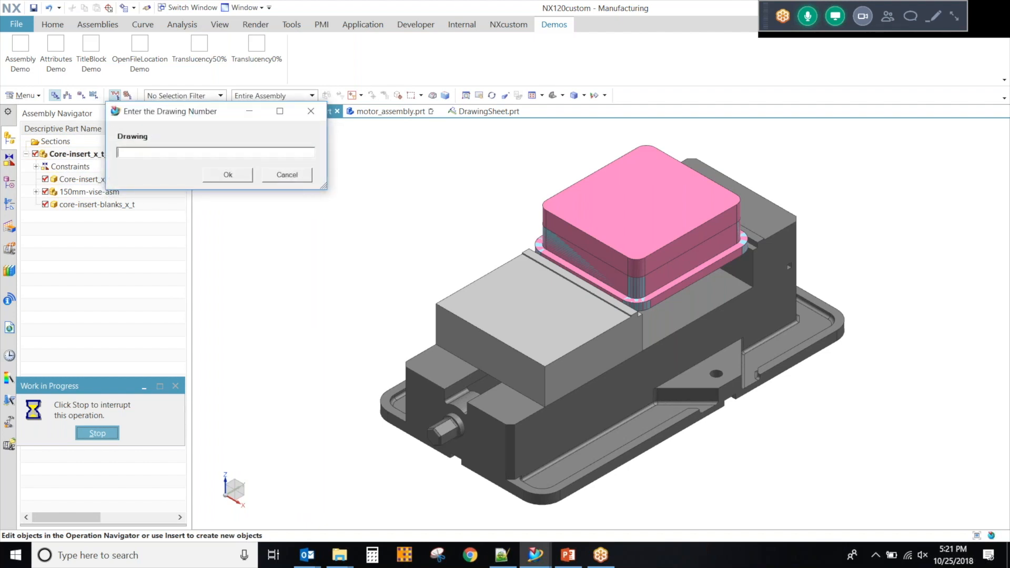
click(227, 174)
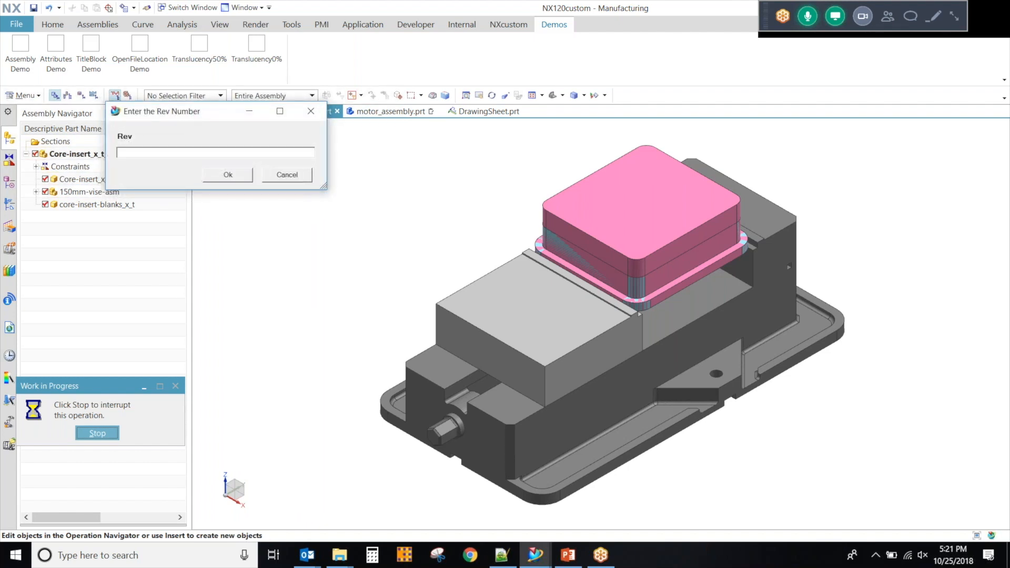
click(227, 175)
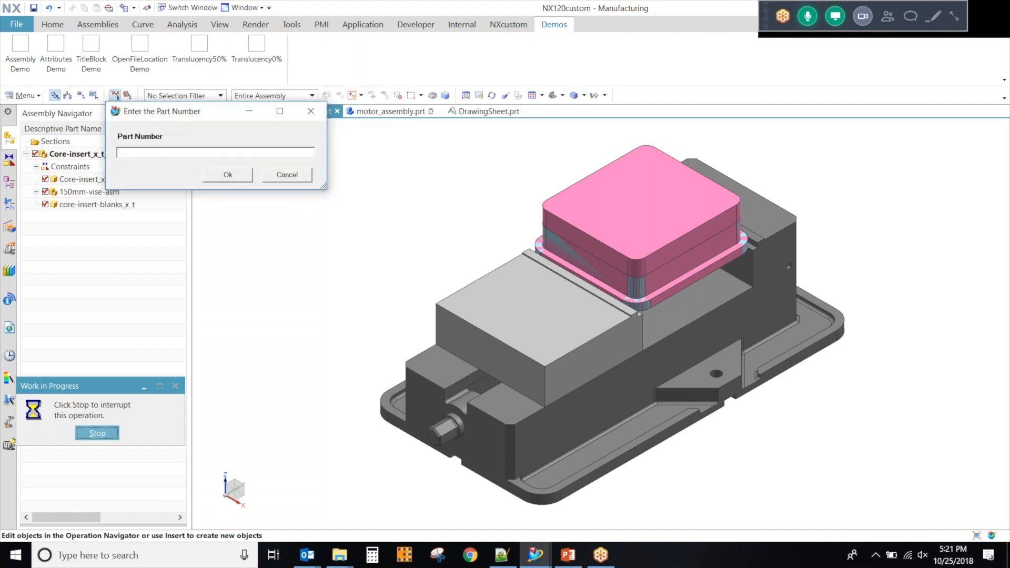
click(227, 175)
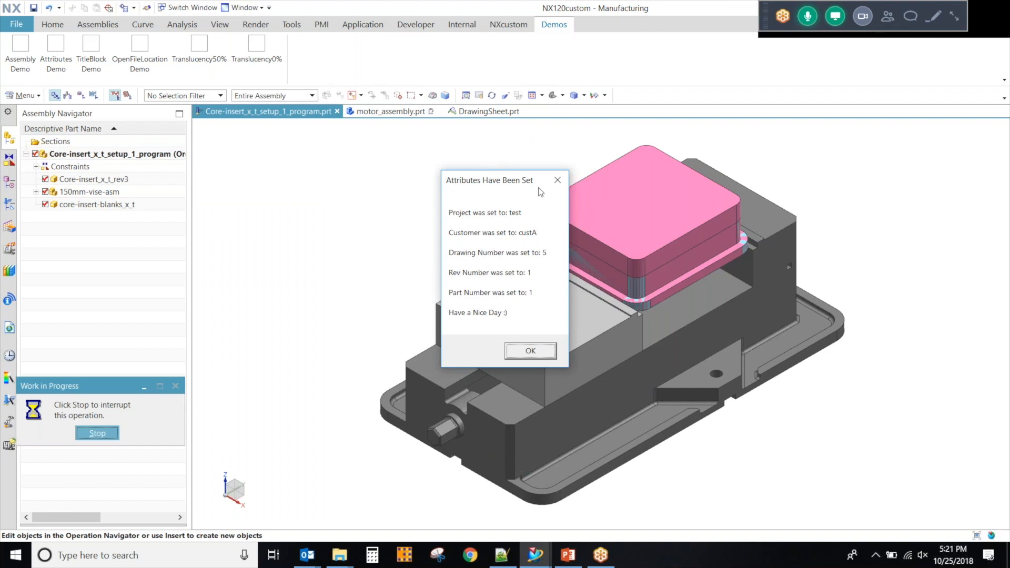
mouse_move(537, 236)
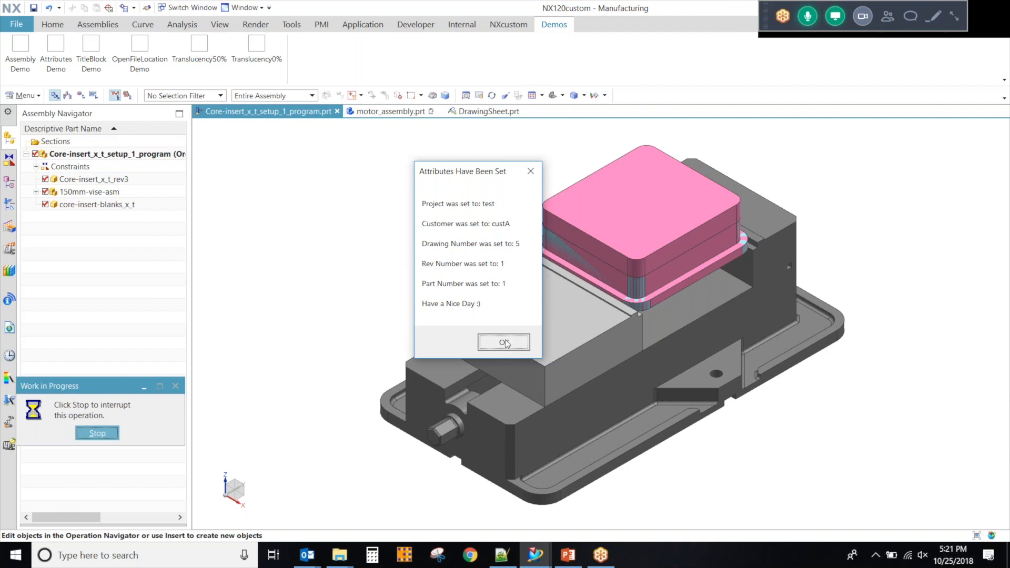
Step: Dismiss the Attributes Have Been Set summary and return to PowerPoint
click(504, 342)
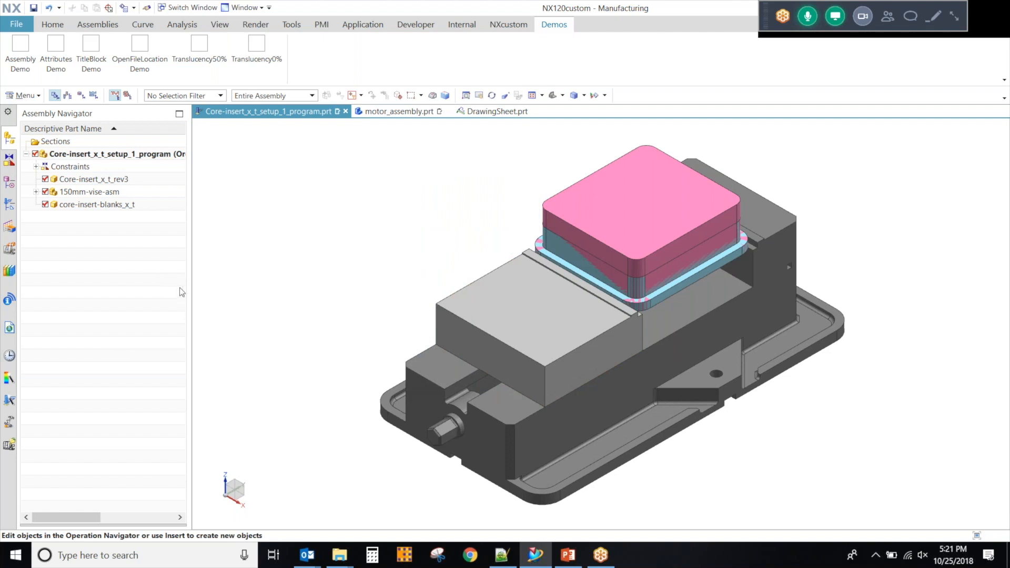
mouse_move(473, 55)
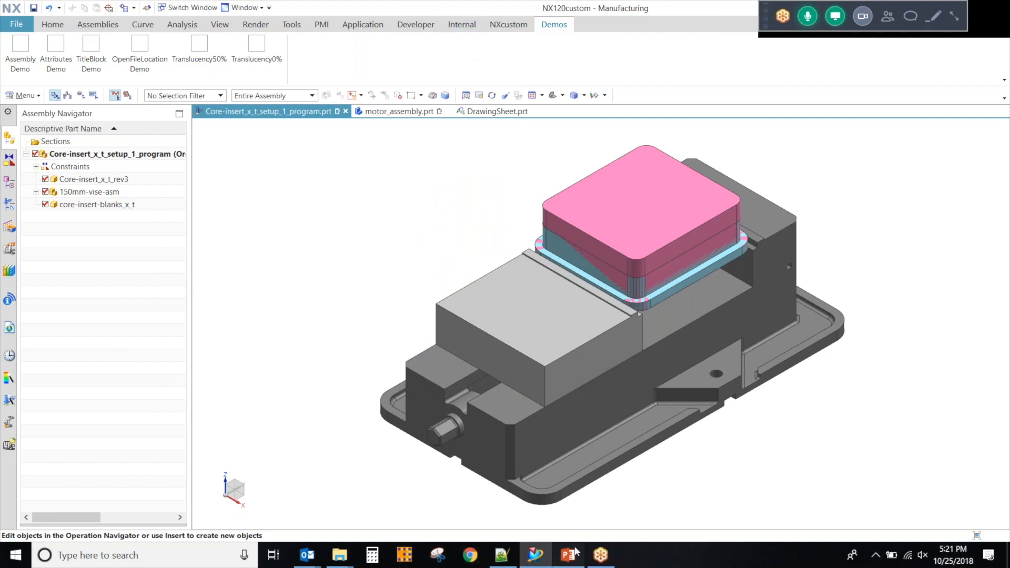
click(568, 554)
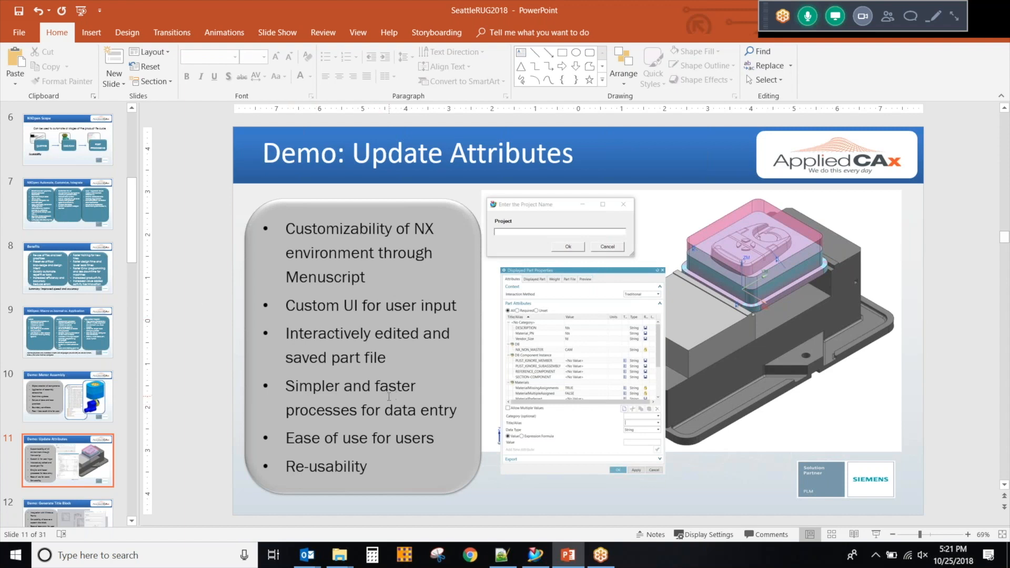
Step: Go to slide 12, Demo: Generate Title Block, from the thumbnail pane
click(67, 391)
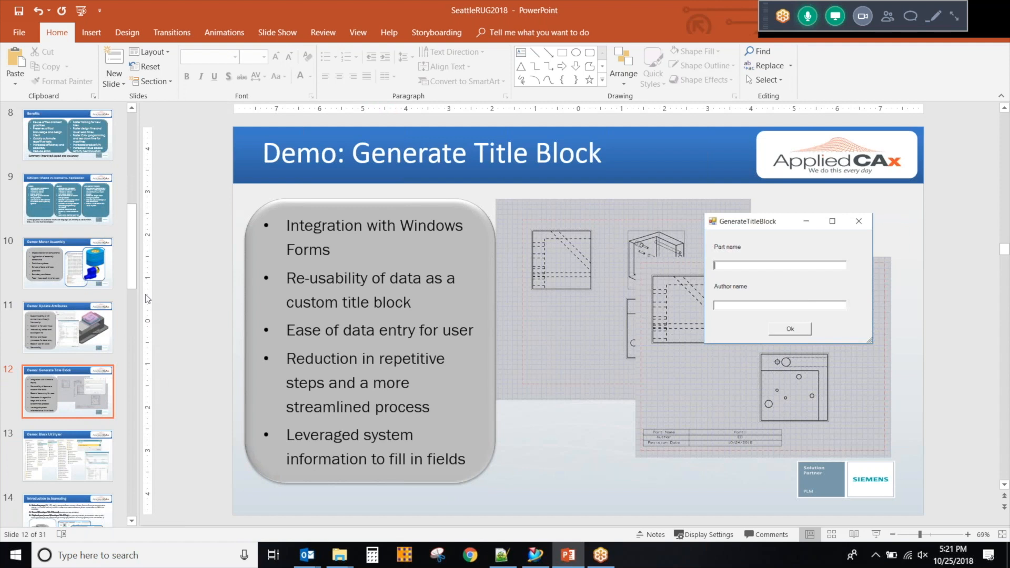
mouse_move(143, 301)
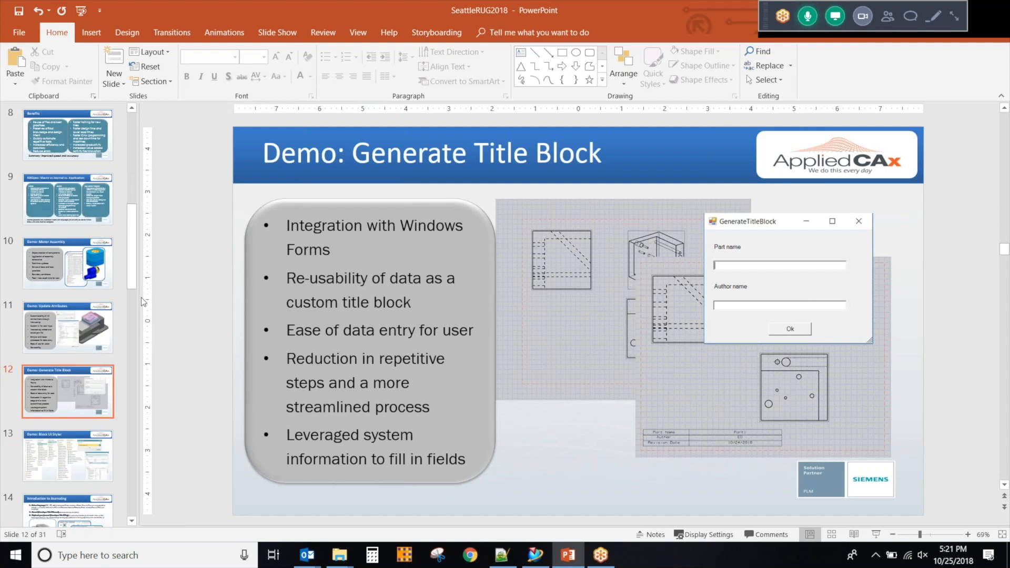
mouse_move(512, 274)
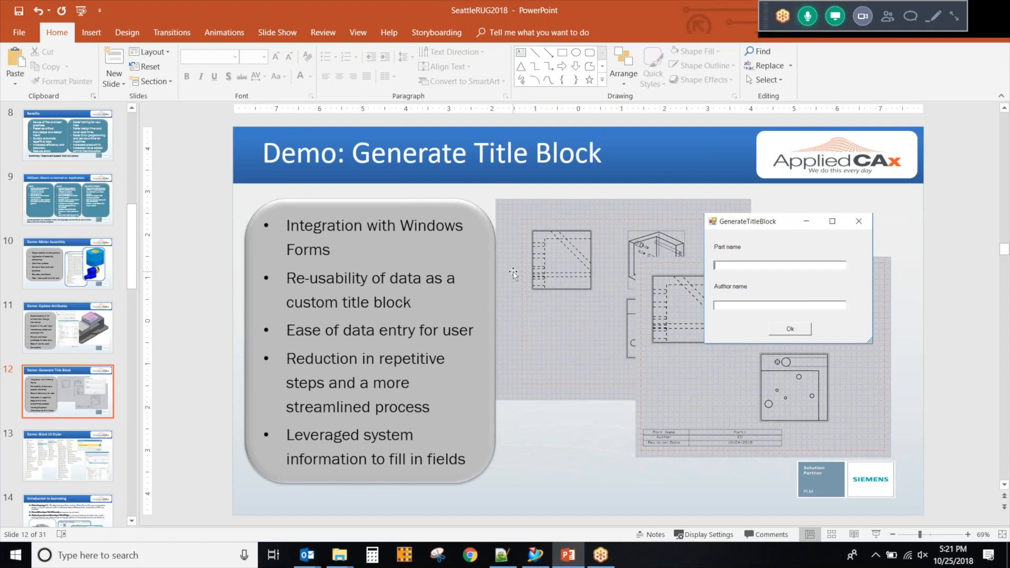
mouse_move(517, 272)
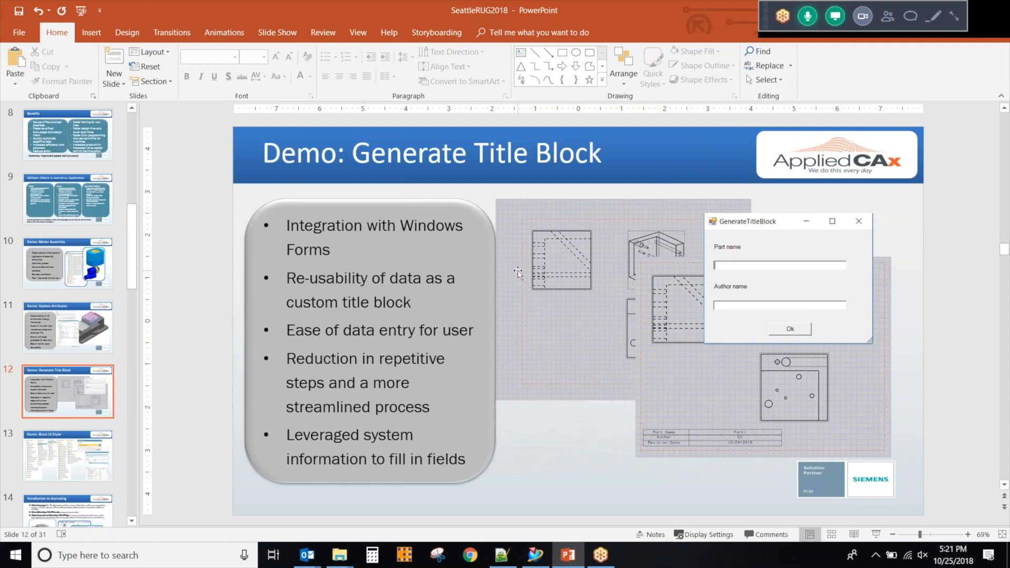
mouse_move(605, 535)
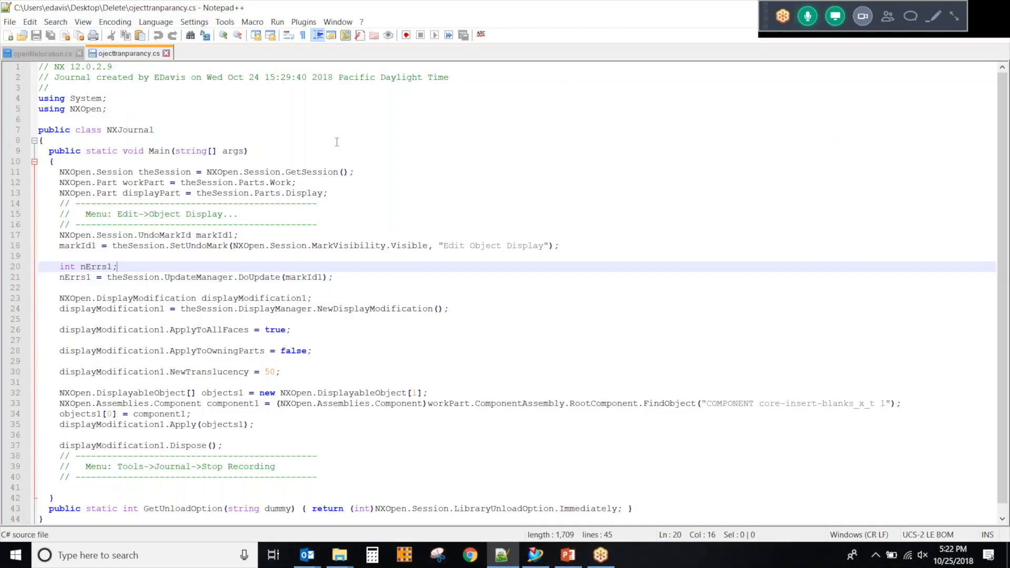
mouse_move(257, 256)
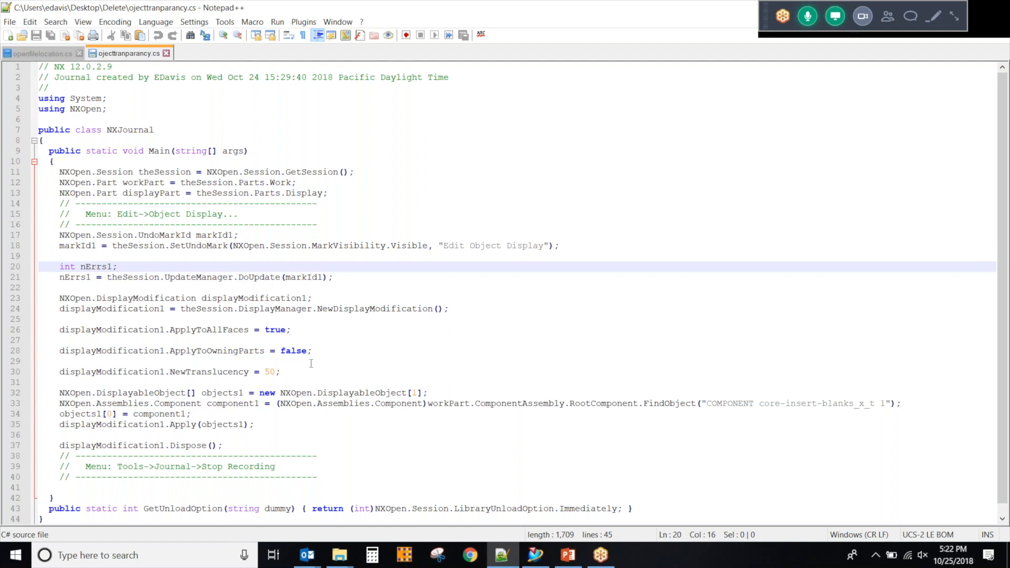
mouse_move(372, 361)
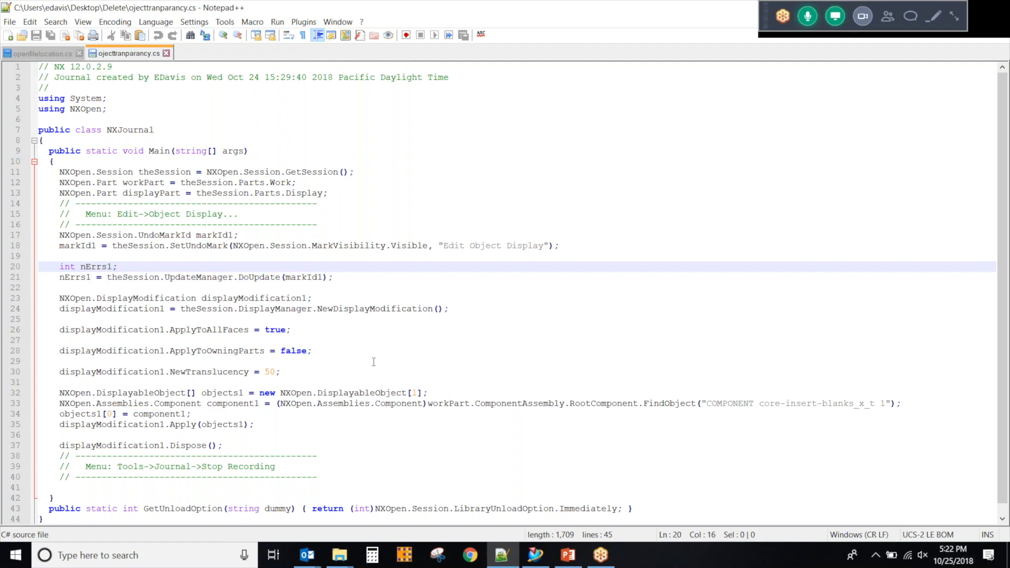
mouse_move(482, 225)
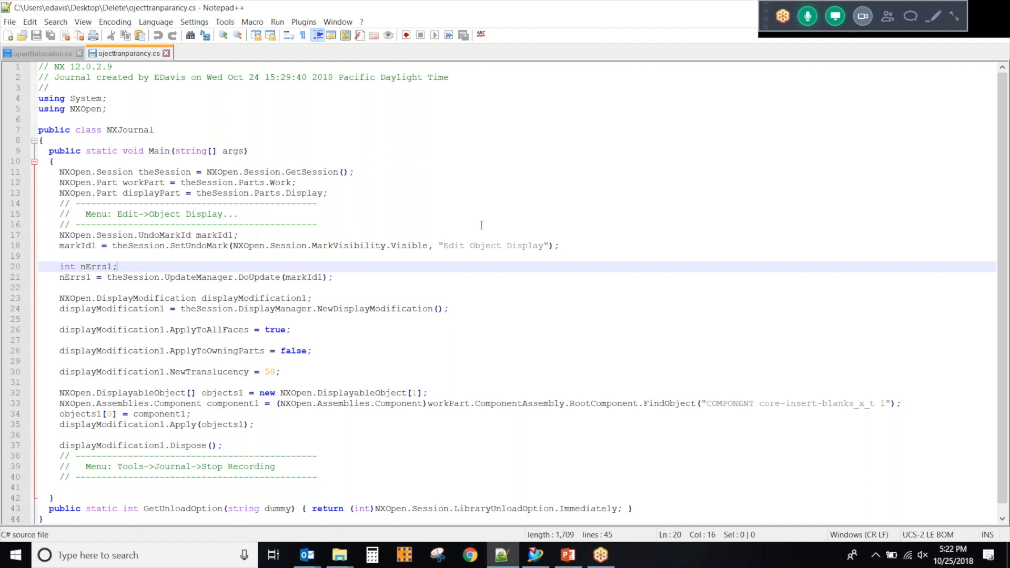
mouse_move(480, 224)
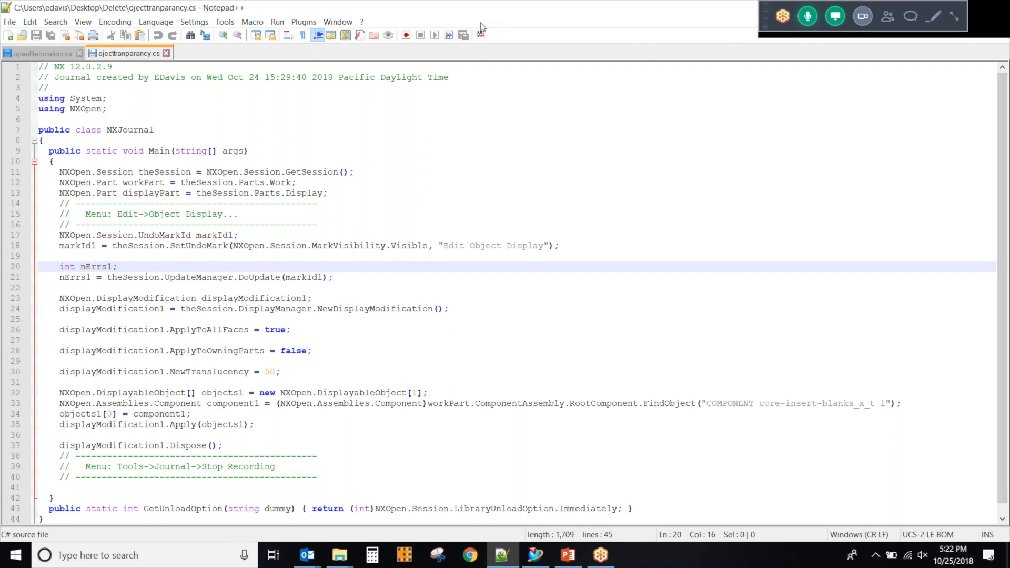
mouse_move(238, 35)
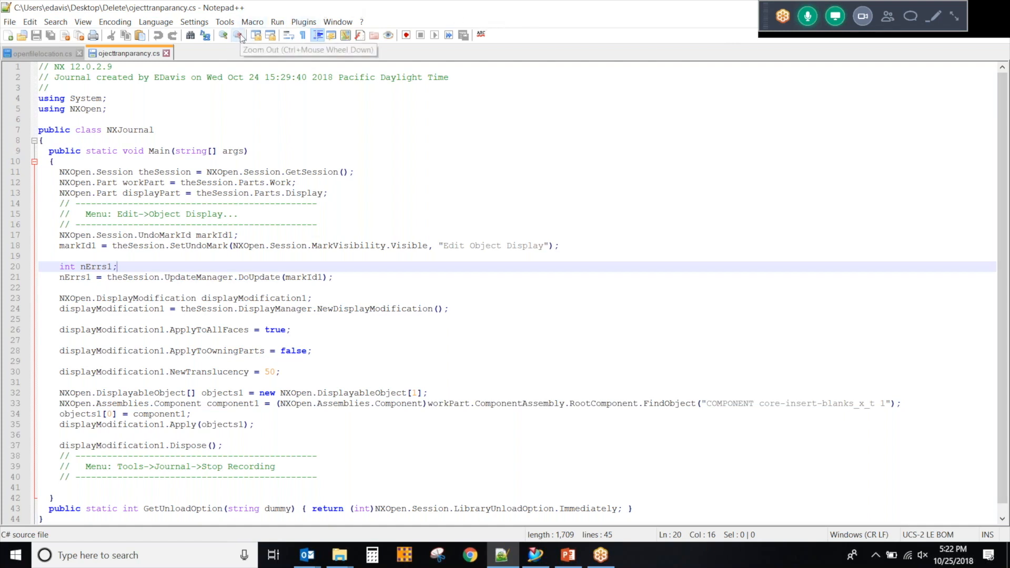
mouse_move(394, 13)
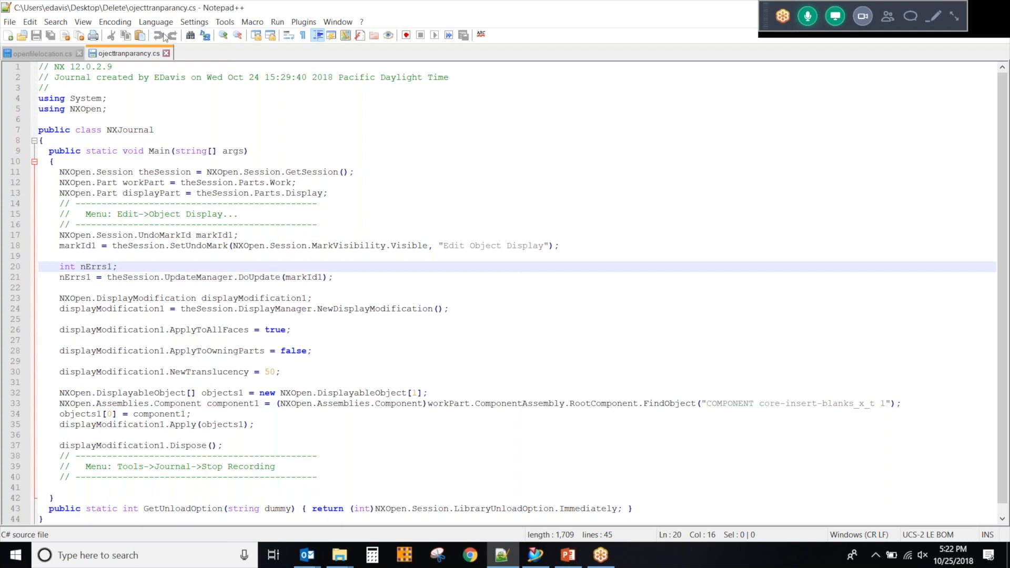
mouse_move(370, 92)
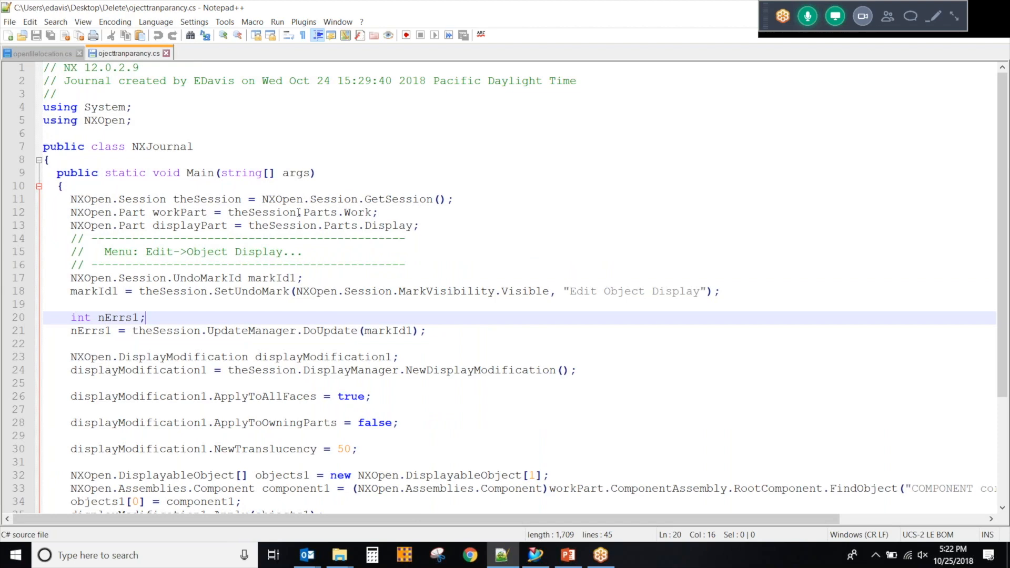
Step: Scroll through the 50% translucency journal code, then minimize Notepad++ to return to NX
scroll(down, 3)
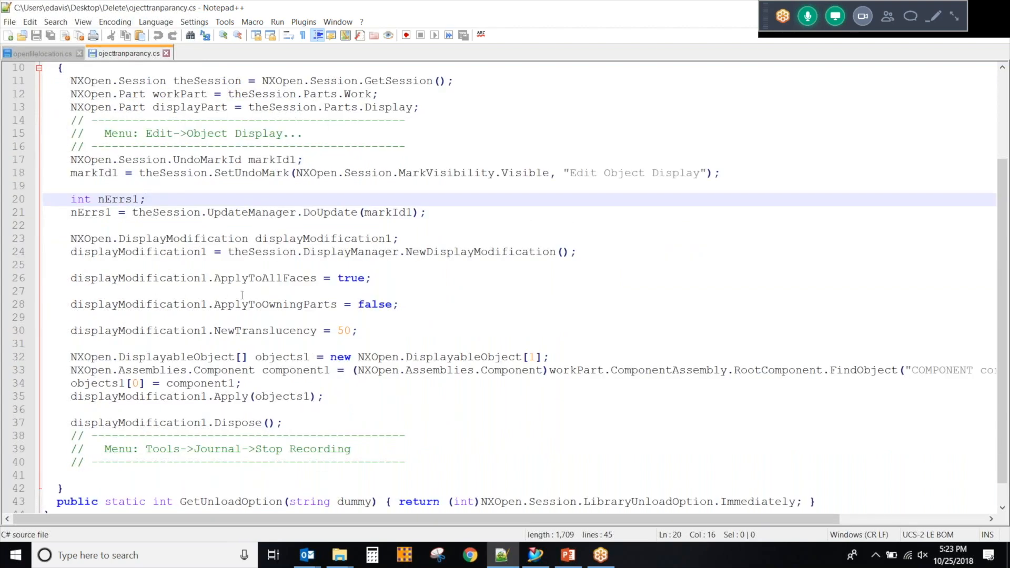
click(147, 199)
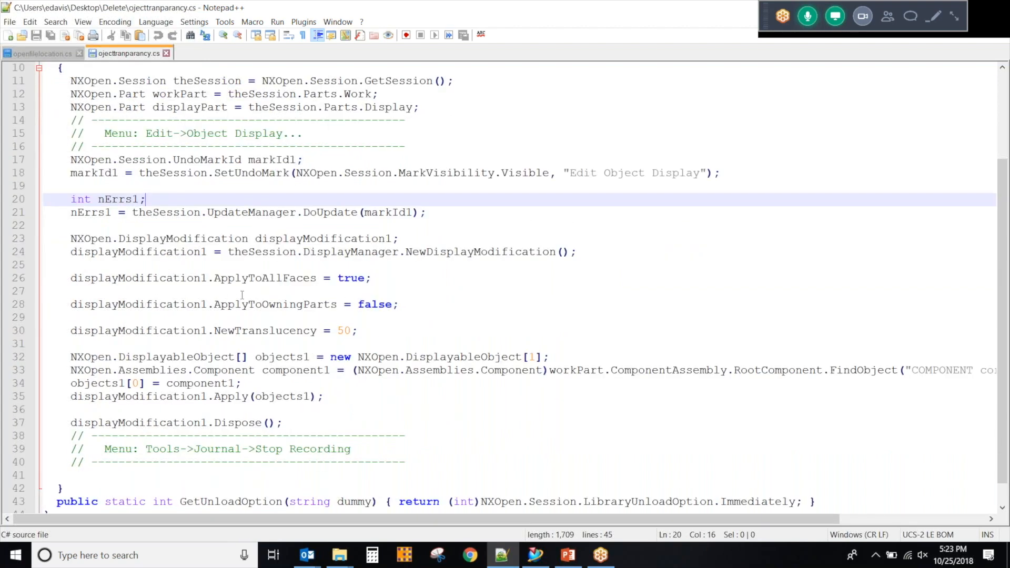
mouse_move(743, 37)
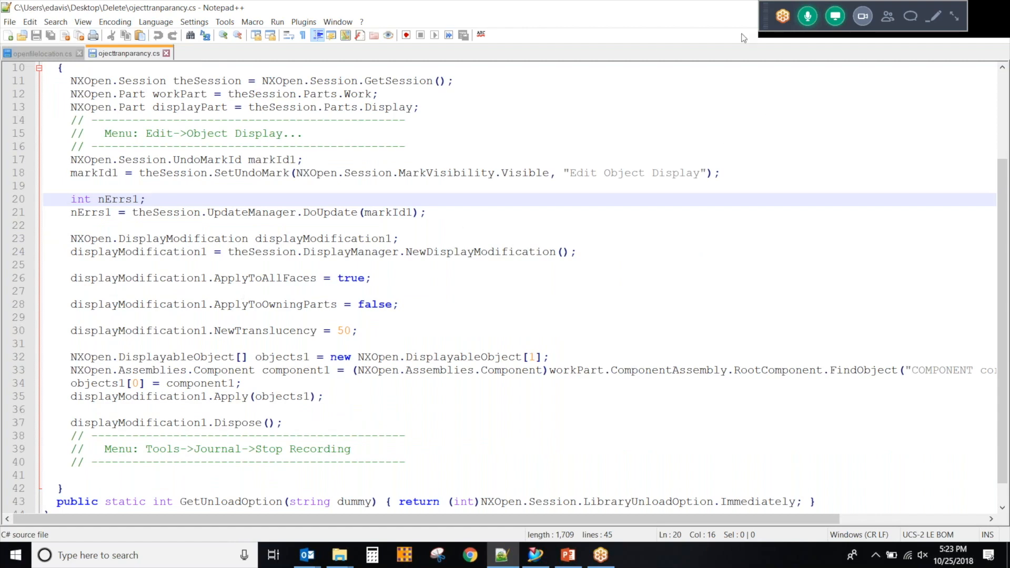
click(535, 554)
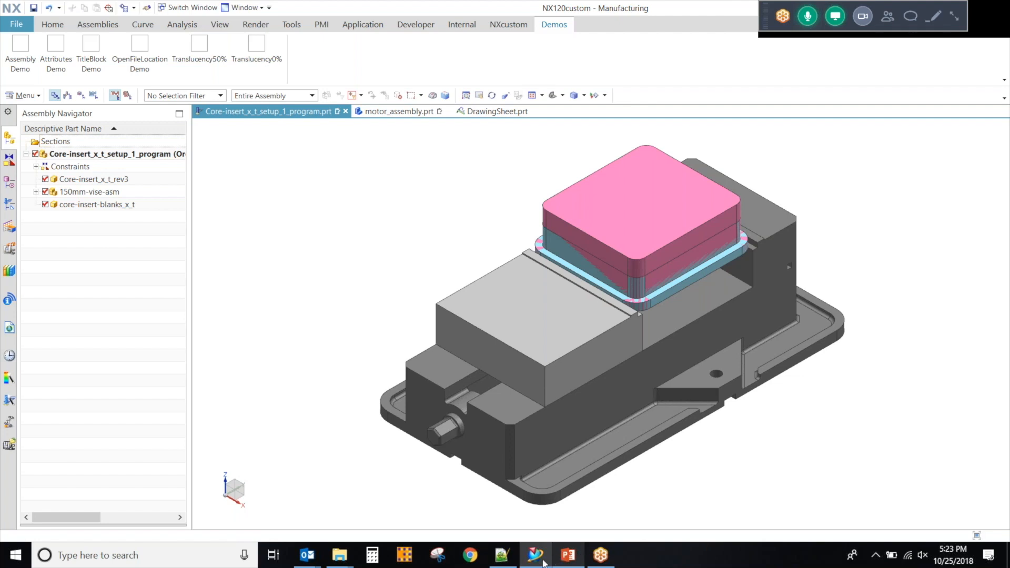
Step: Bring NX forward and show the DrawingSheet.prt drawing in Drafting
click(568, 554)
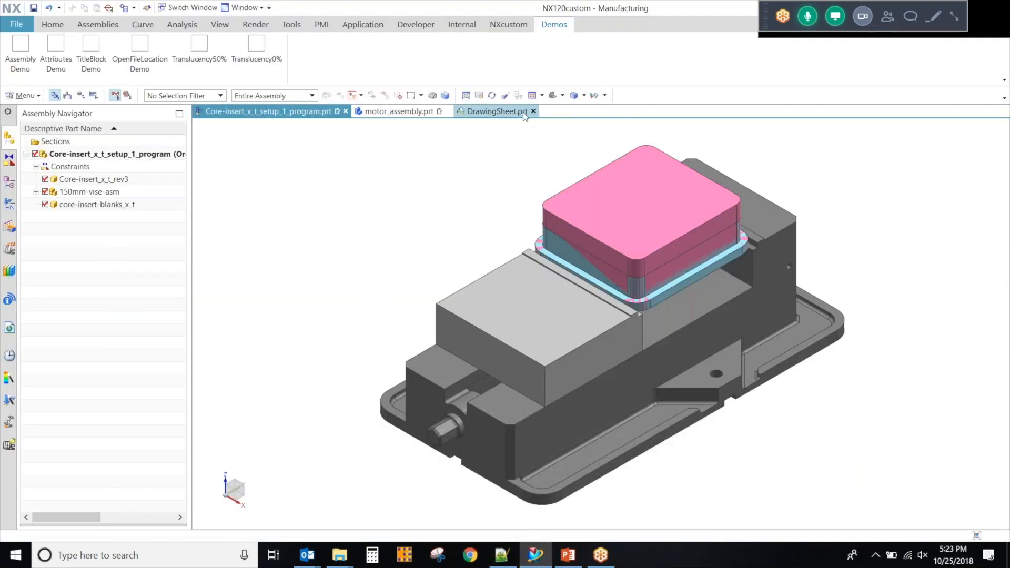
click(499, 112)
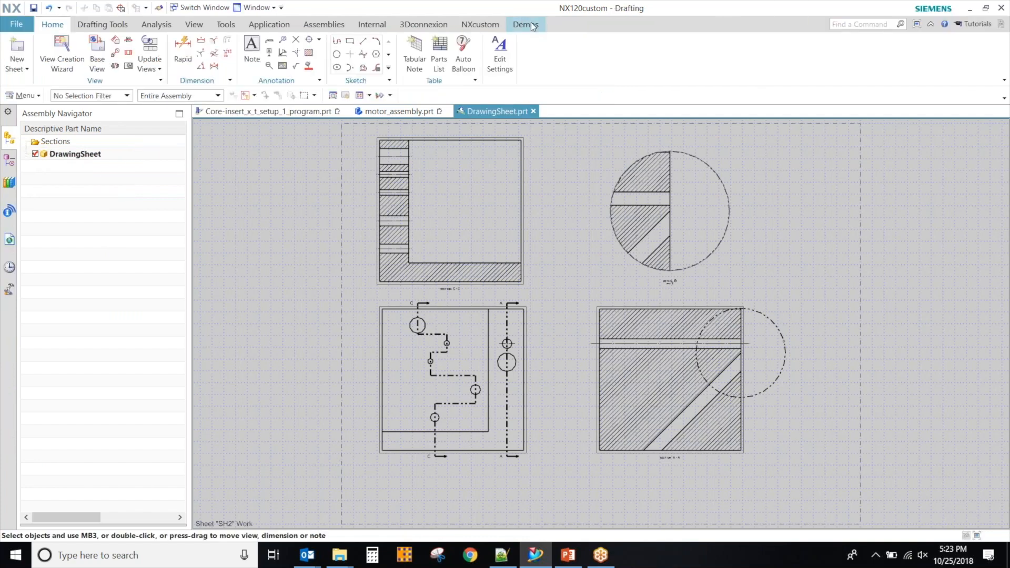
Step: Run TitleBlock Demo from the Demos ribbon tab
click(526, 23)
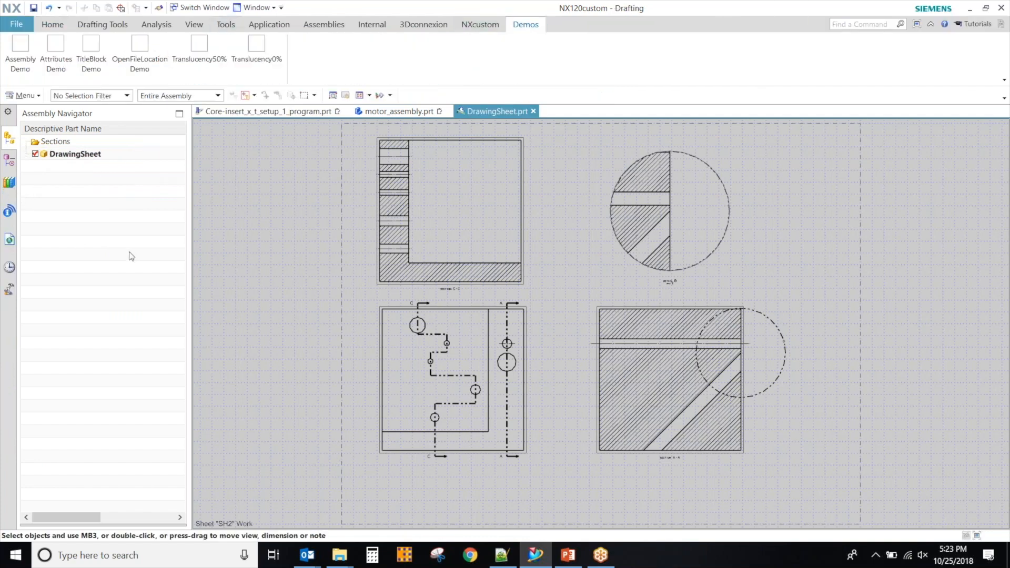
mouse_move(91, 49)
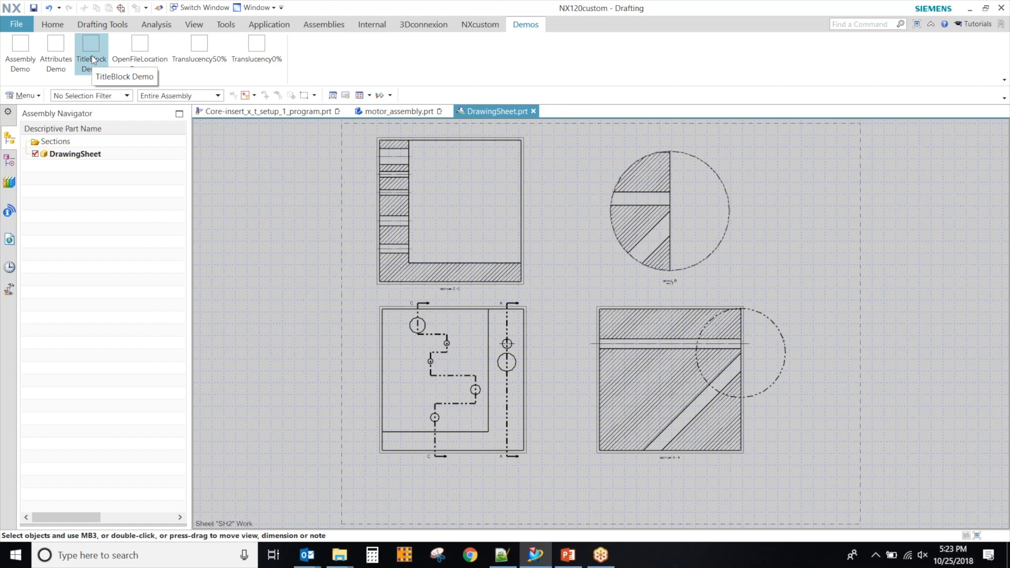
click(92, 49)
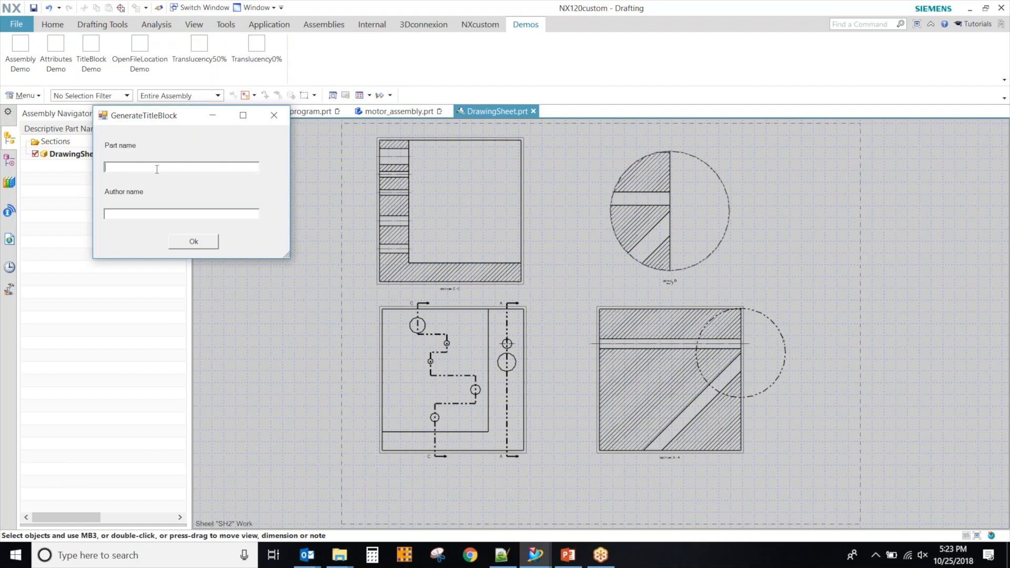
Step: Enter part name partA and author ED, then submit the GenerateTitleBlock dialog
text(partA)
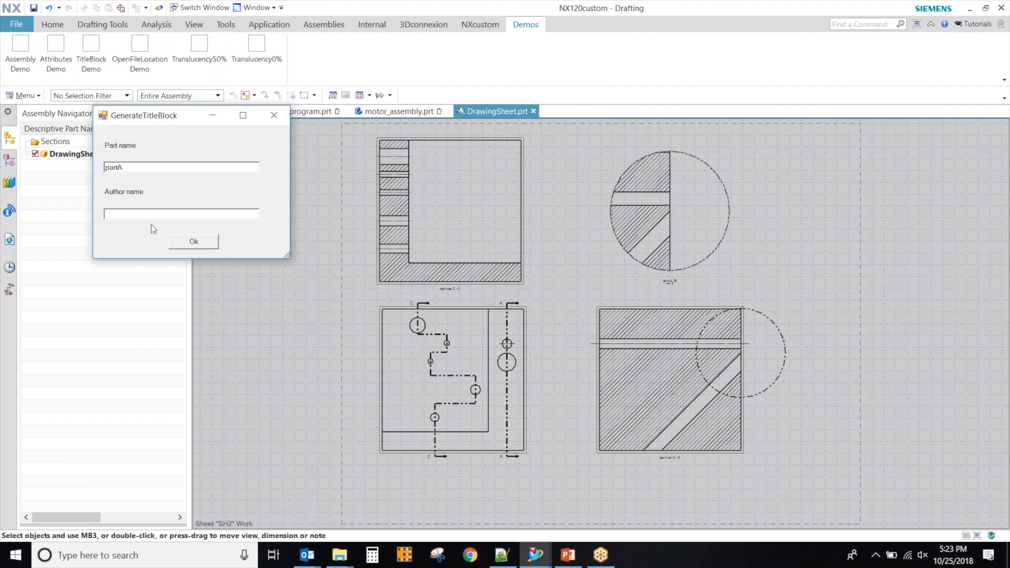
text(ED)
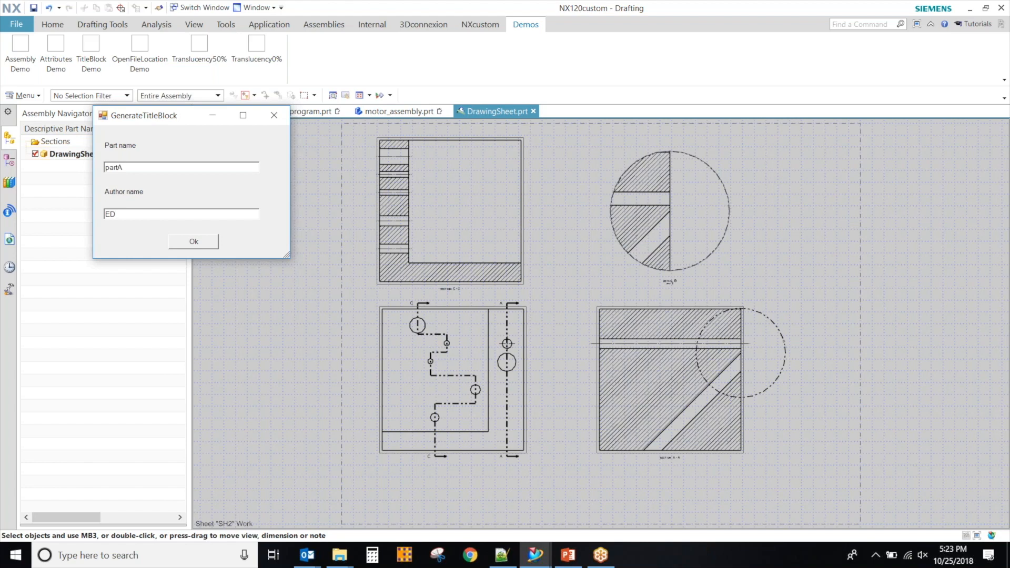
click(193, 241)
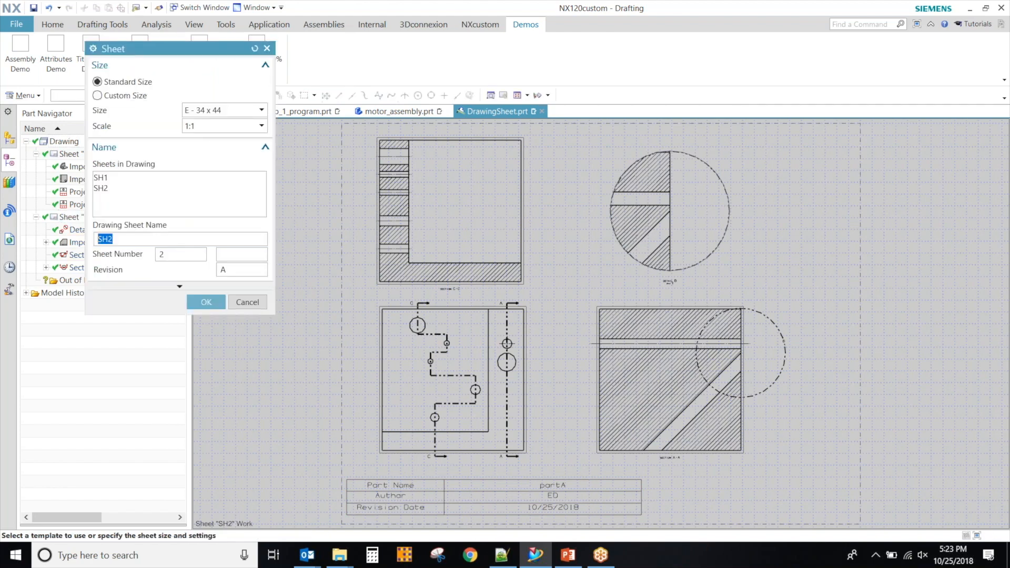
Step: Open sheet SH1 and add a title block with part name 2, author ed
click(206, 302)
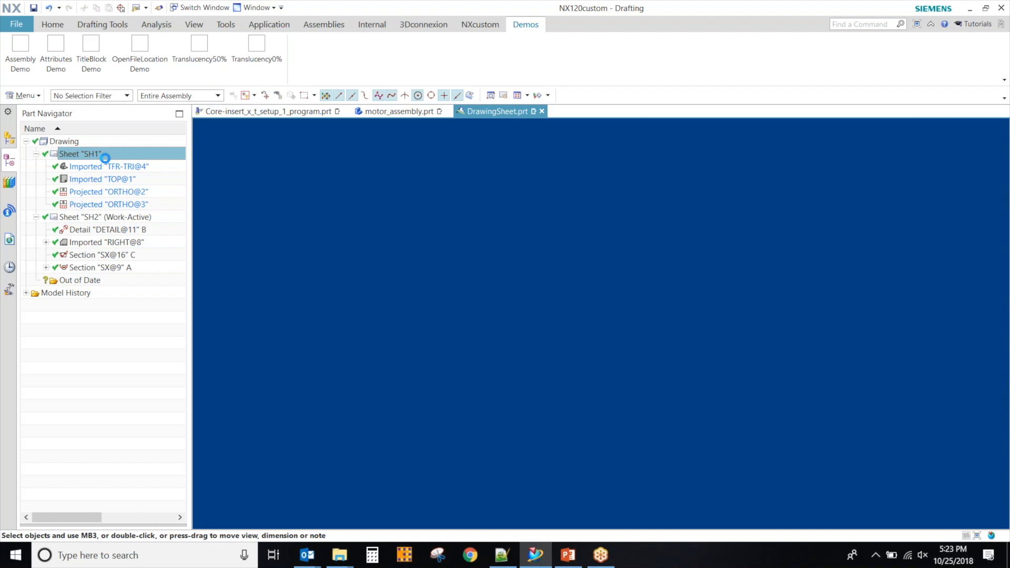
double_click(80, 153)
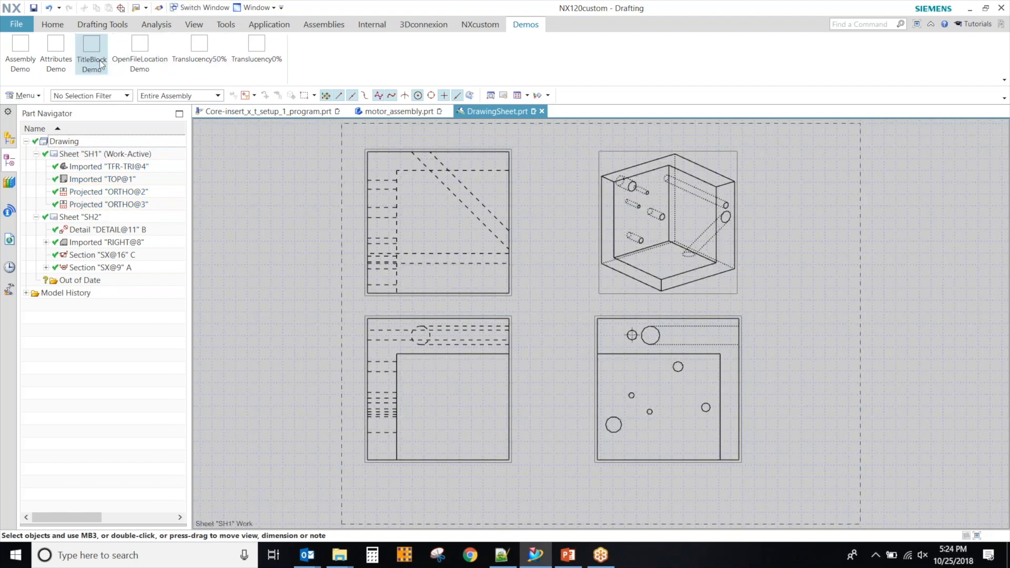
click(92, 55)
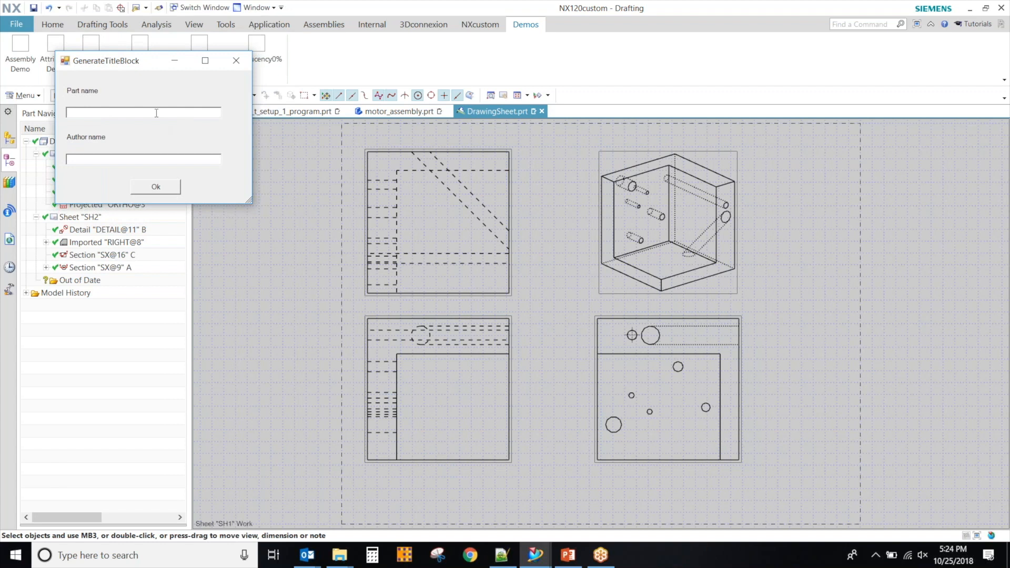
text(2)
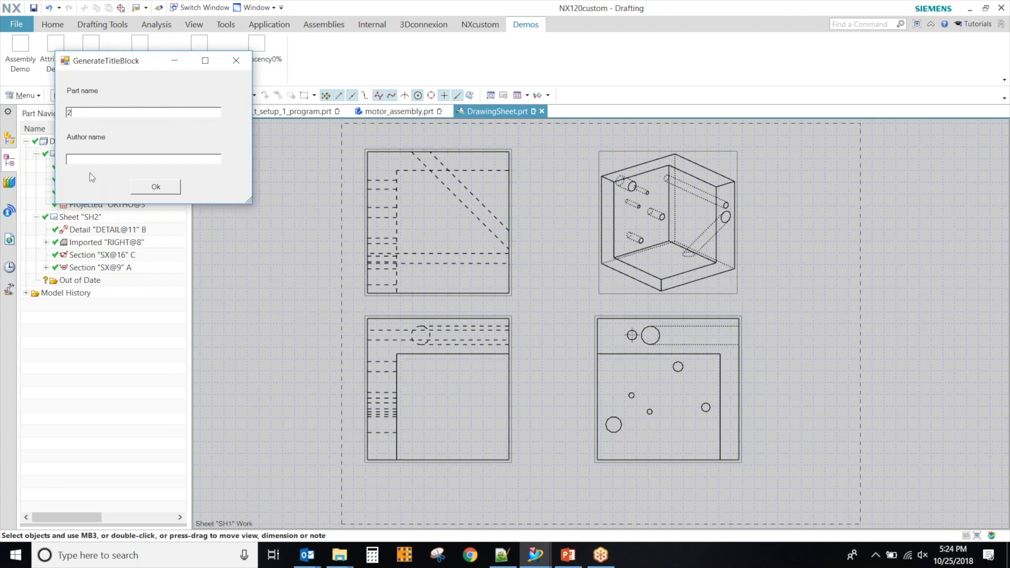
text(ed)
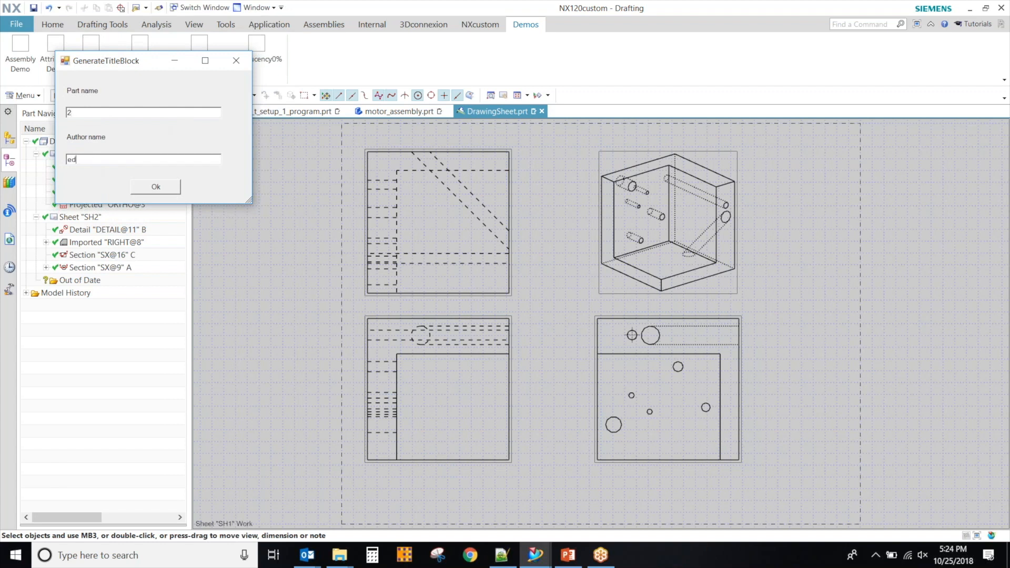
click(155, 186)
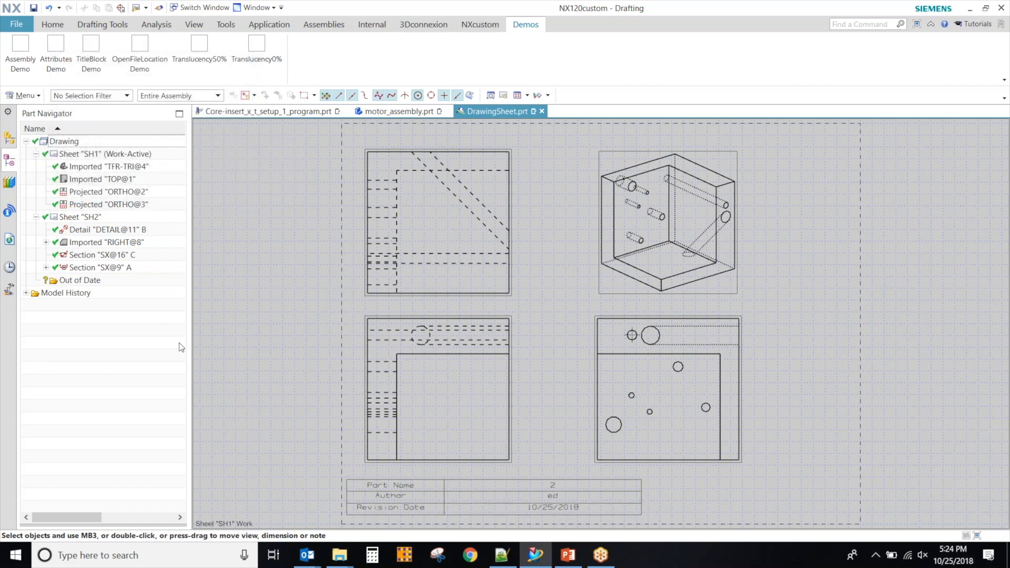
mouse_move(606, 97)
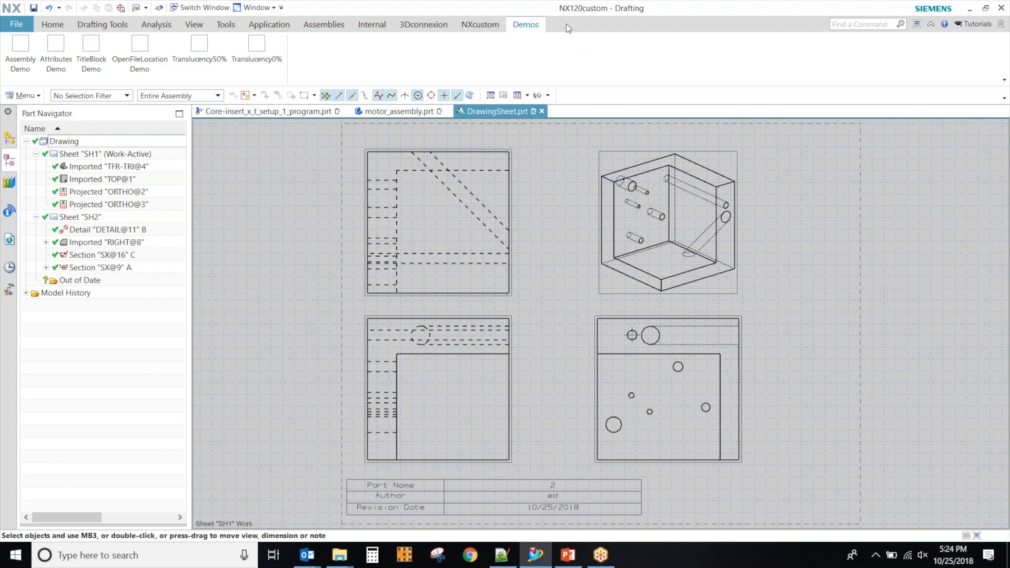
mouse_move(580, 62)
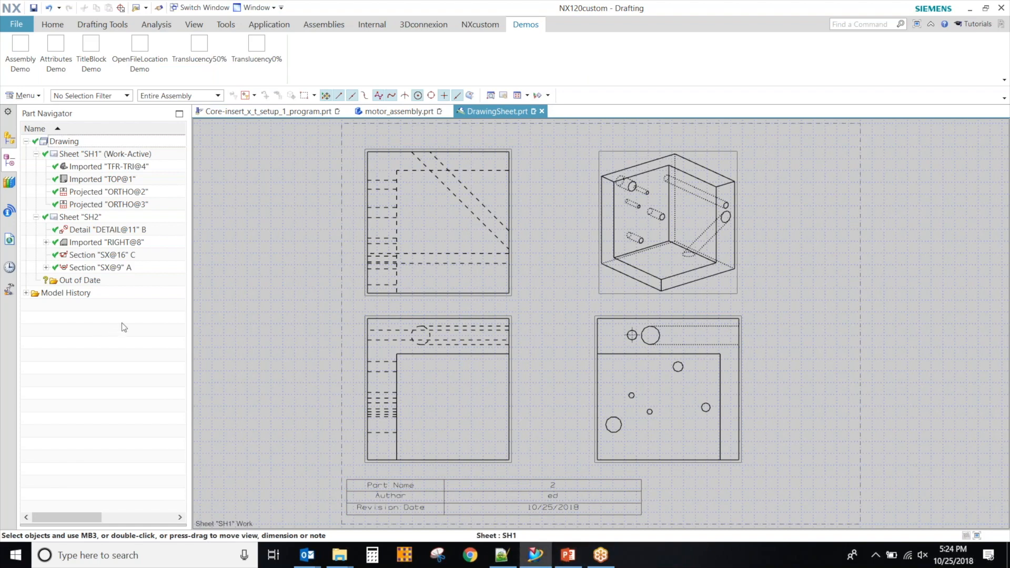
mouse_move(371, 62)
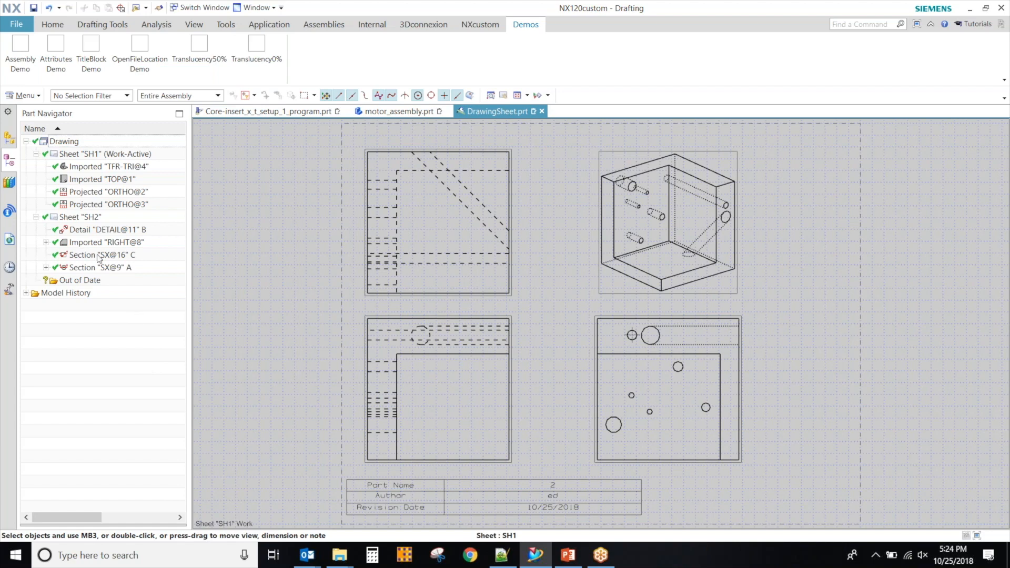
mouse_move(24, 95)
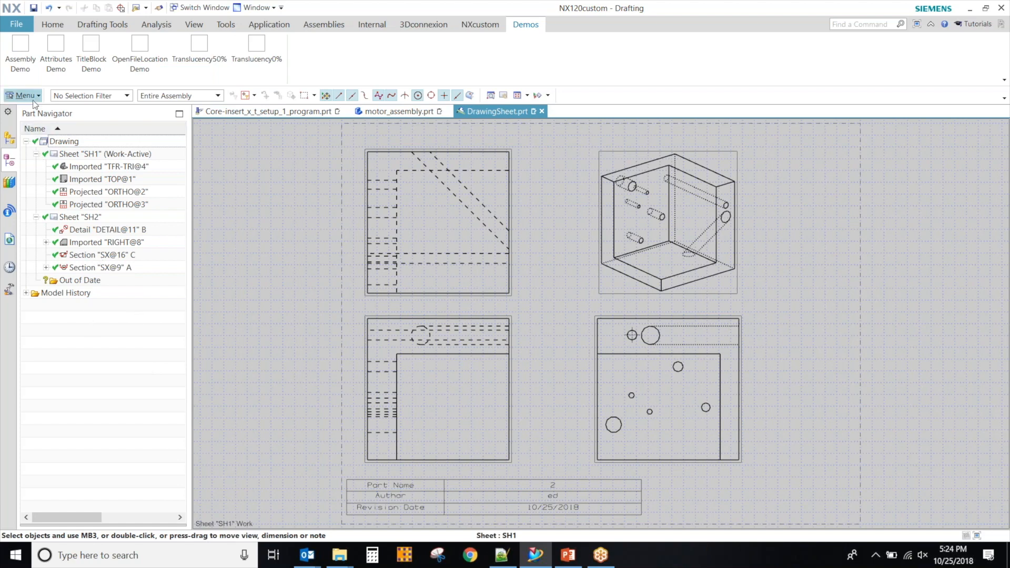
click(23, 95)
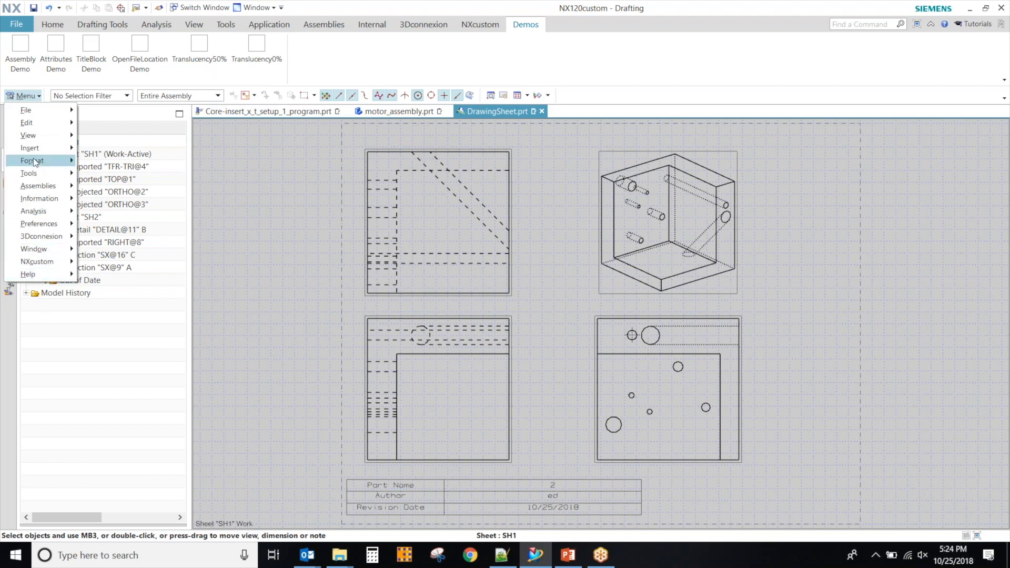
mouse_move(38, 261)
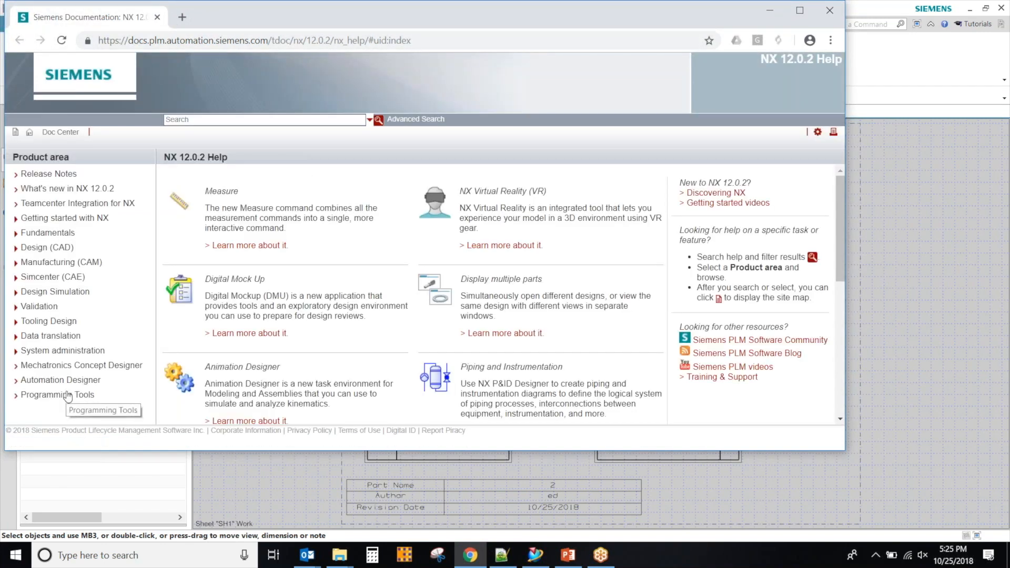
Step: Go from Programming Tools help to the NX Open Programmer's Guide overview
click(56, 395)
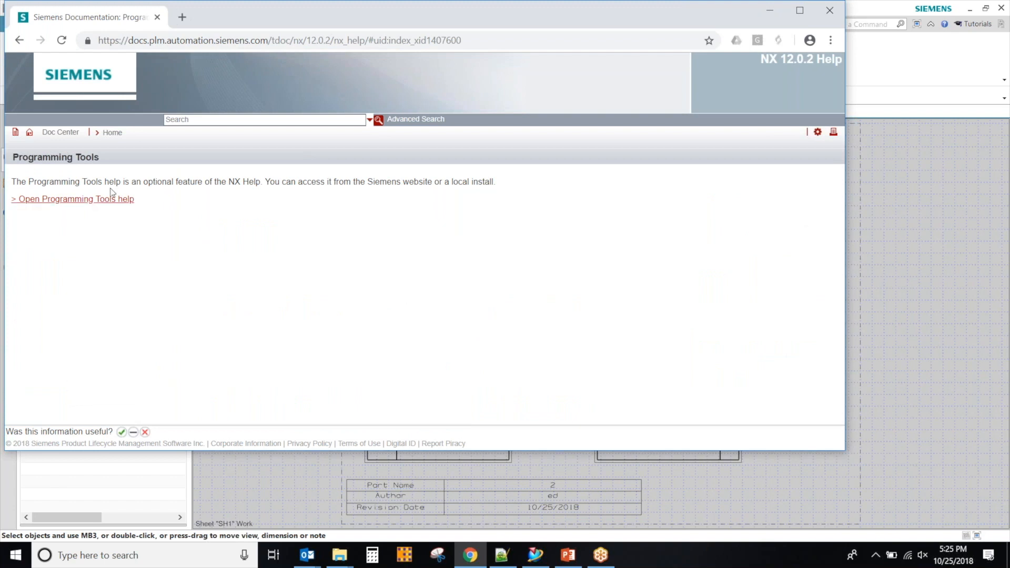
click(72, 199)
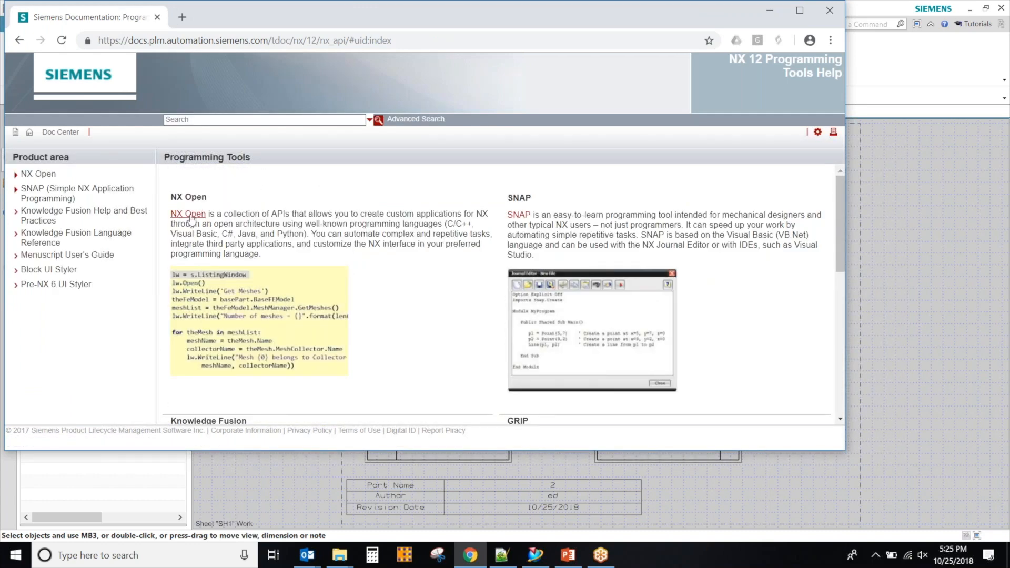
click(187, 213)
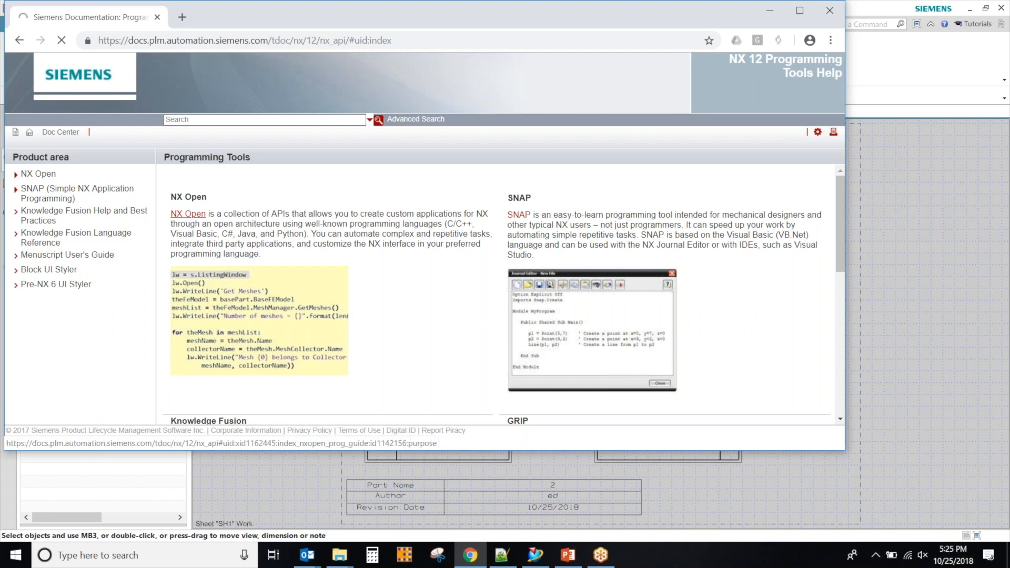
click(188, 213)
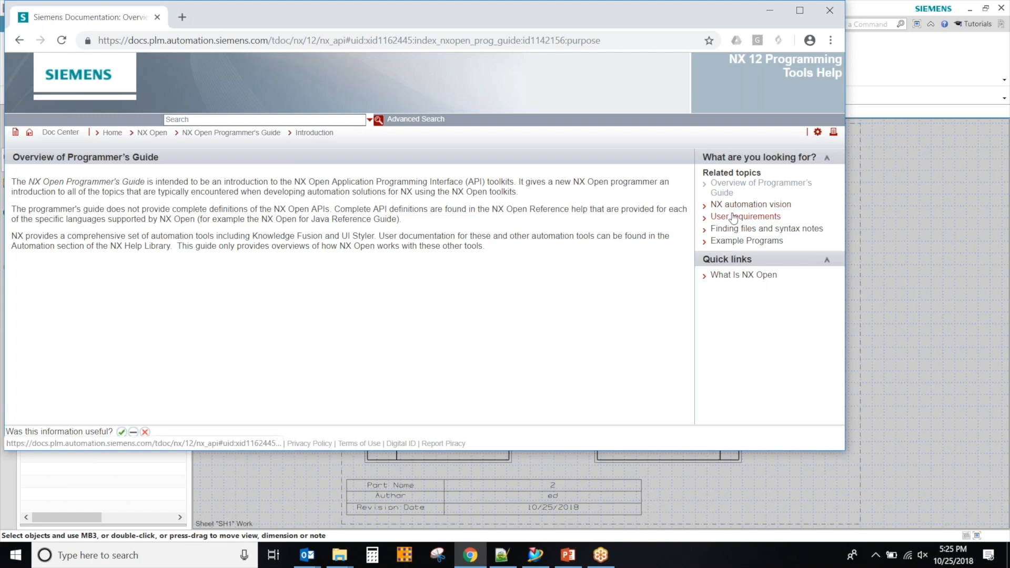
mouse_move(296, 17)
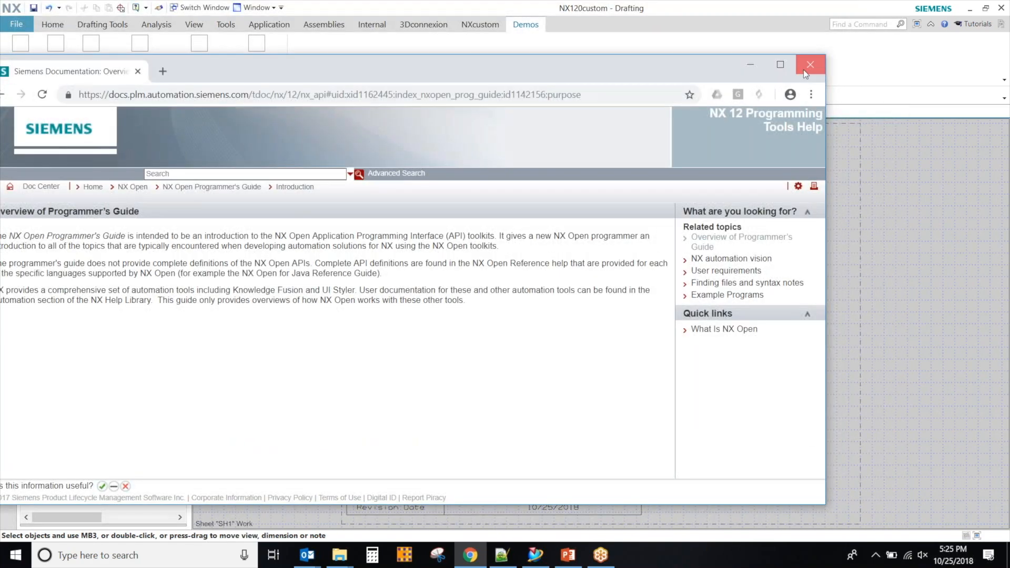
Step: Close the Chrome documentation window and show Windows (C:) in File Explorer
click(809, 64)
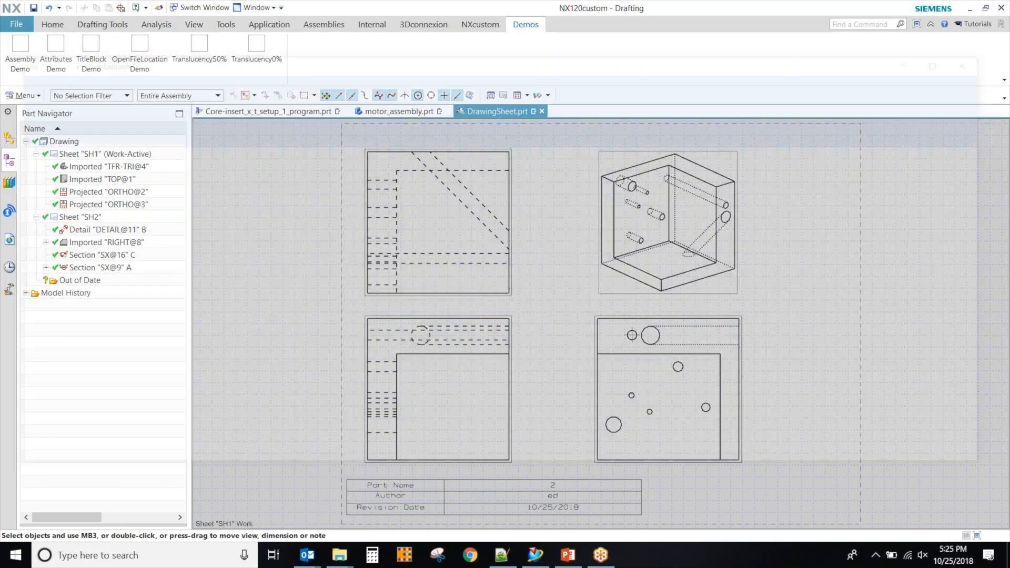
click(139, 49)
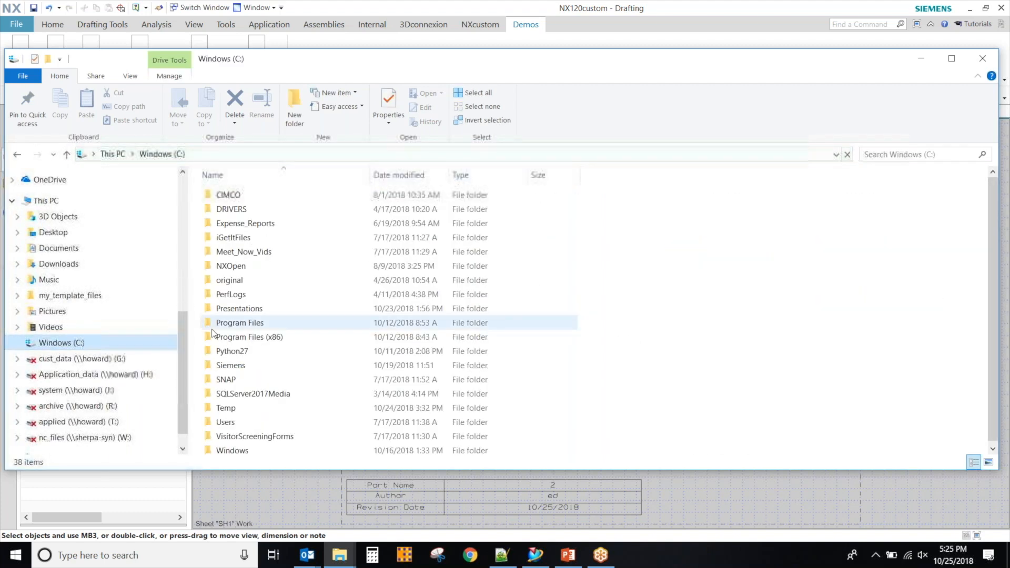
Step: Browse Program Files > Siemens > NX 12.0 > UGOPEN, peek into NXOpen, and return
double_click(240, 323)
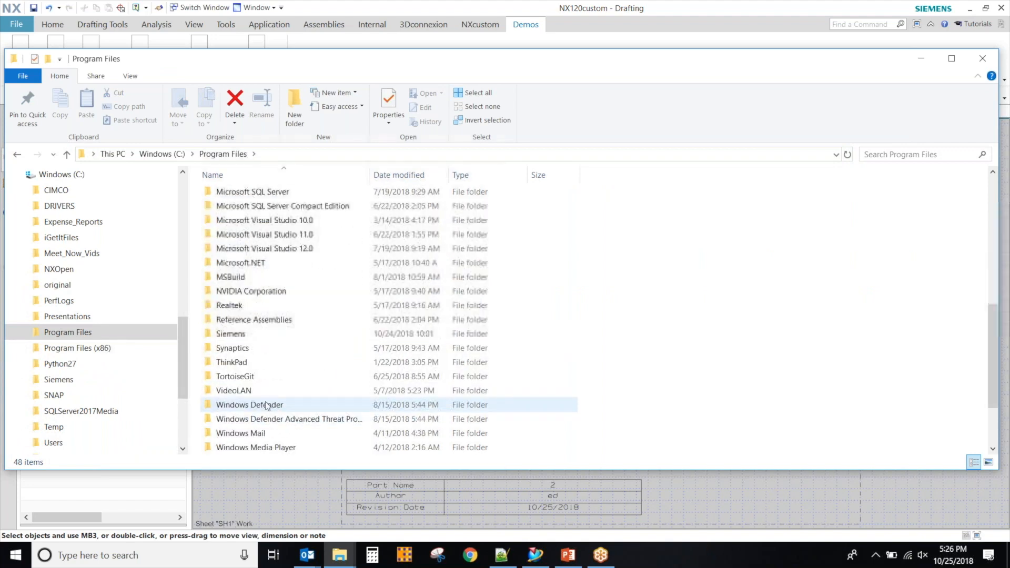
double_click(231, 334)
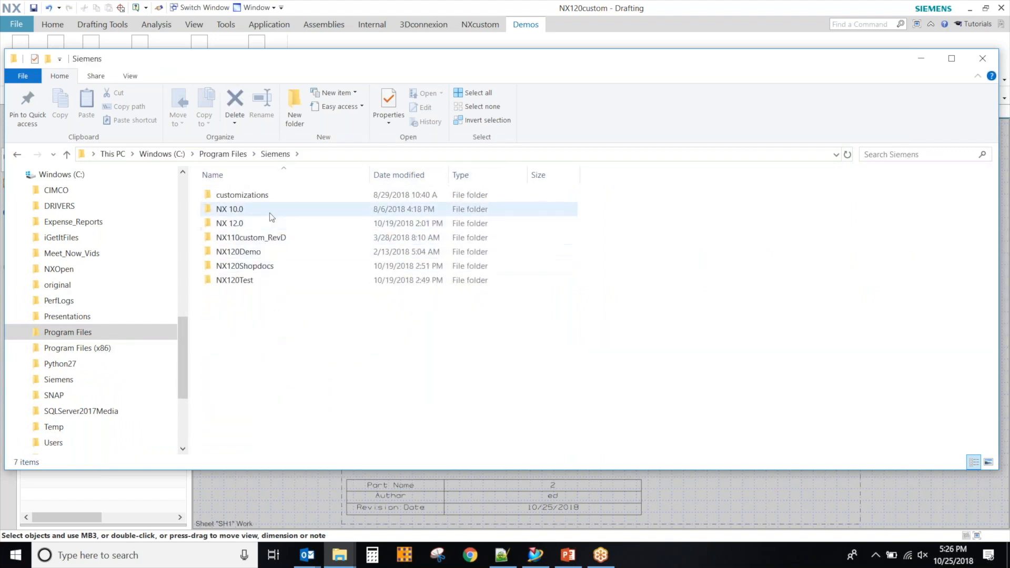
double_click(230, 223)
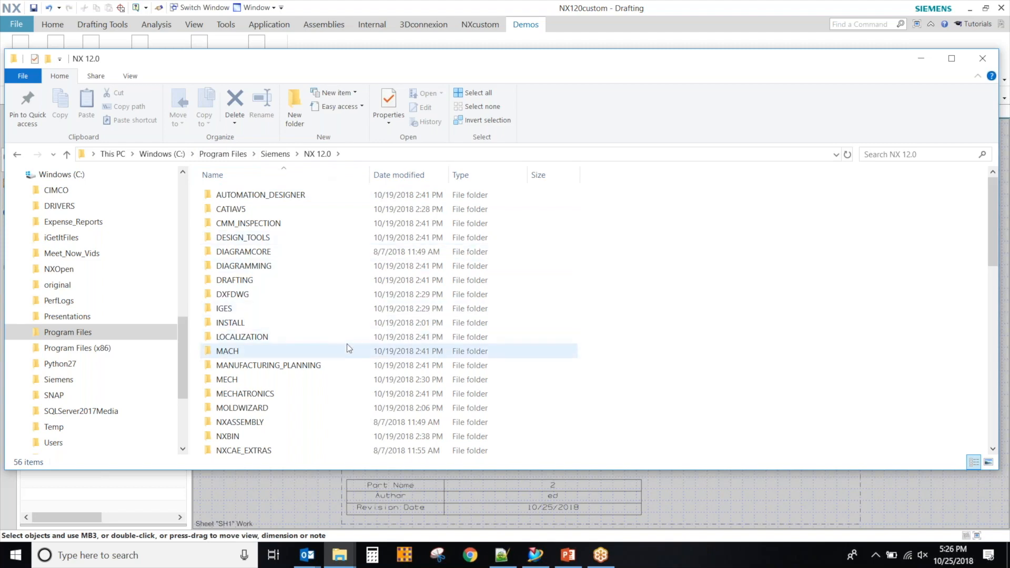
scroll(down, 3)
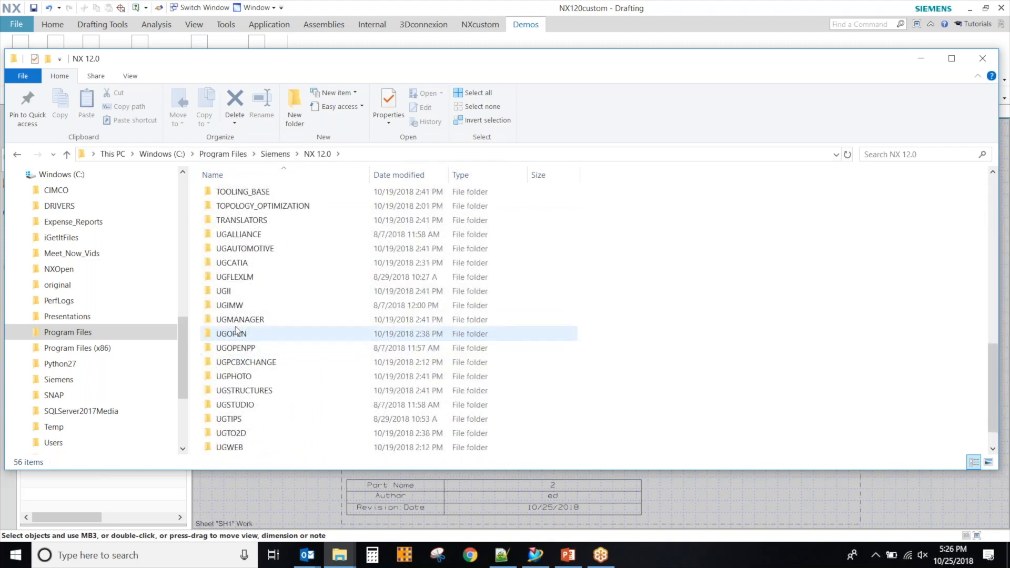
double_click(230, 333)
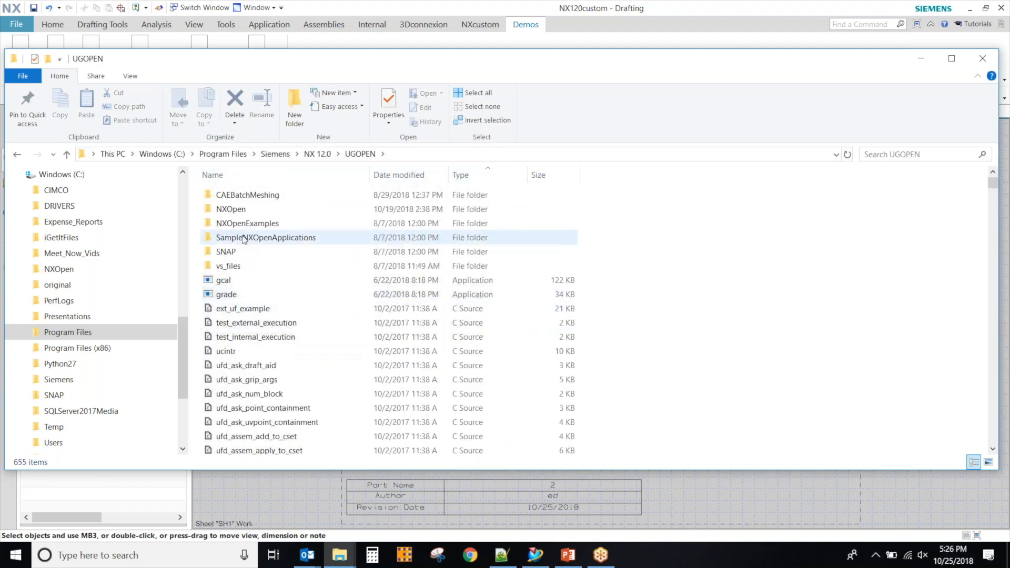
click(230, 209)
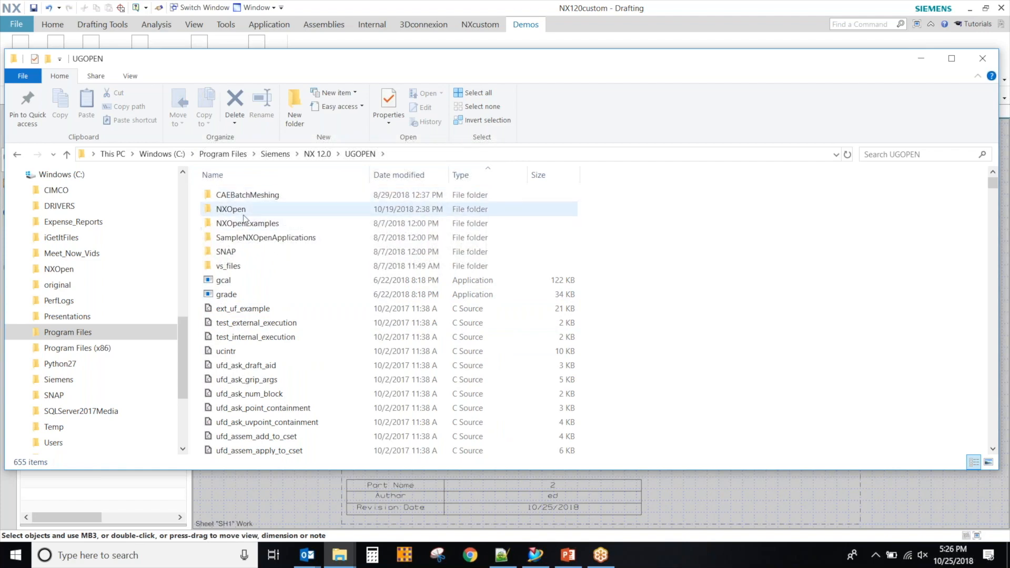
double_click(230, 208)
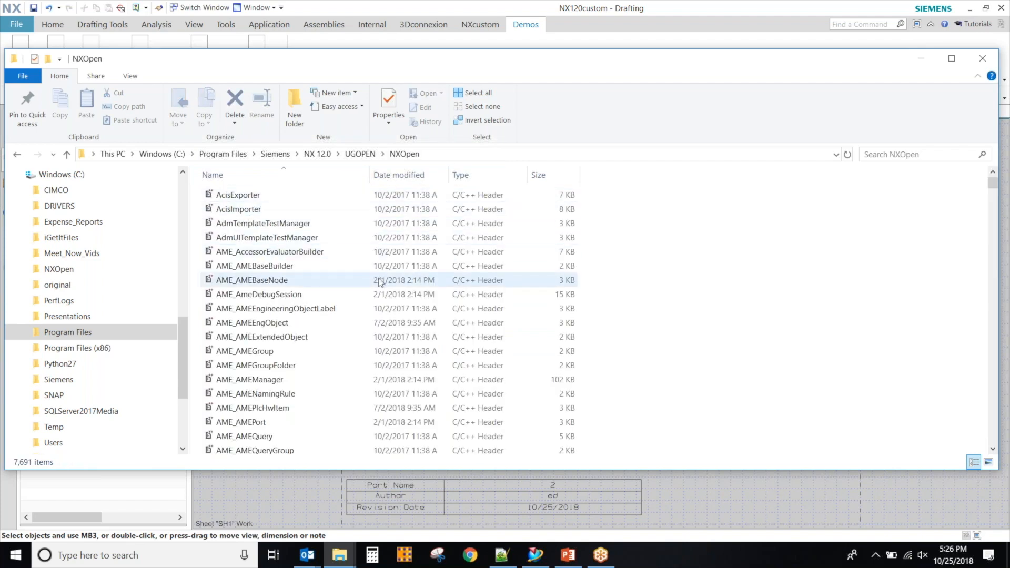
click(17, 154)
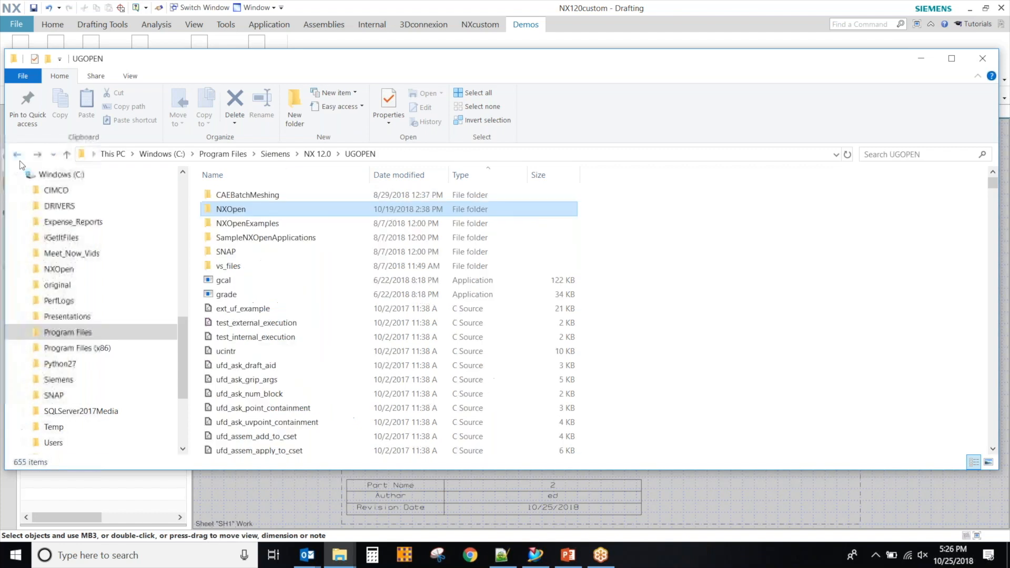
Step: Inspect the .NET DraftingImage sample files in SampleNXOpenApplications, then go back up
click(266, 237)
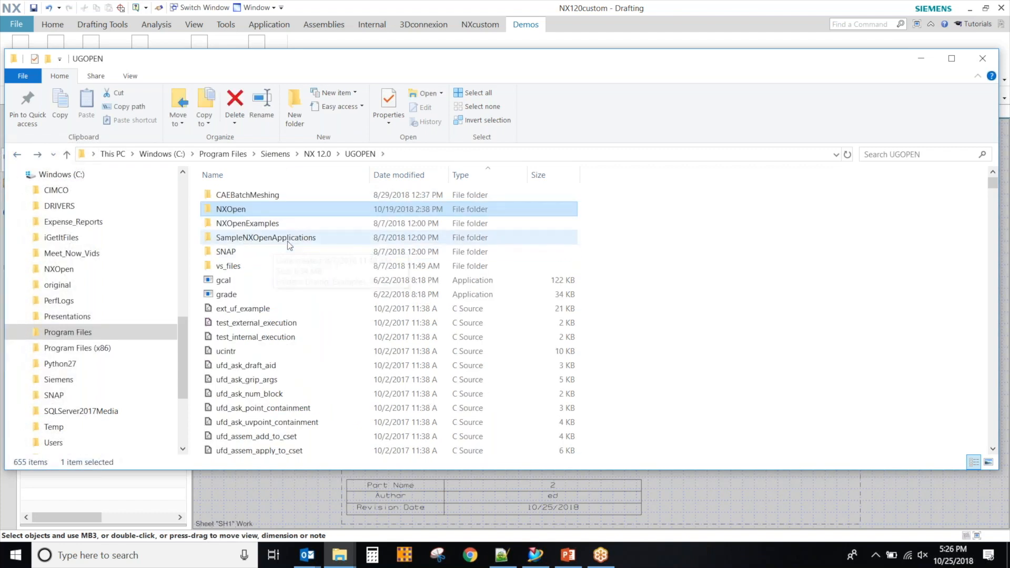
double_click(265, 238)
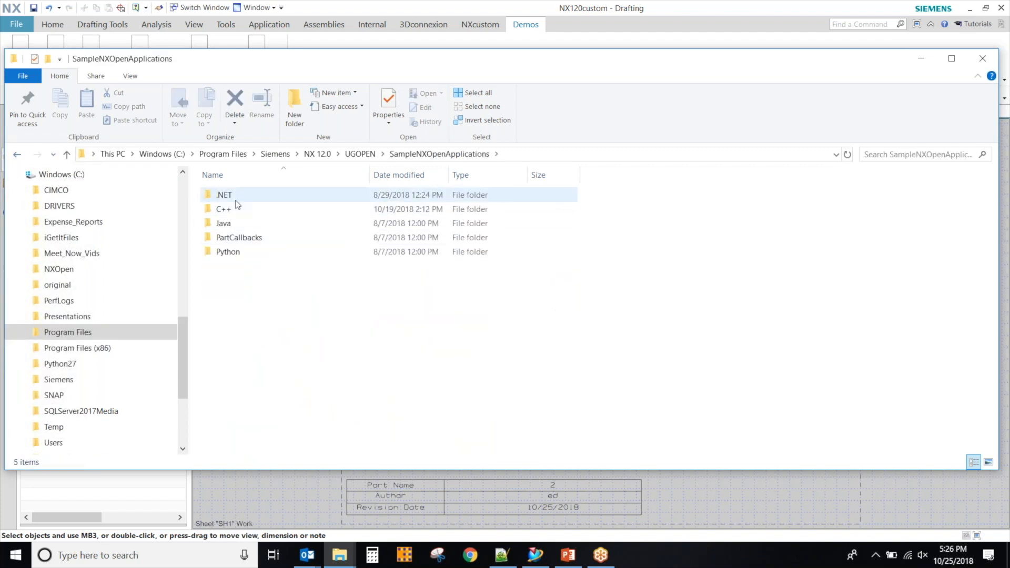
double_click(224, 195)
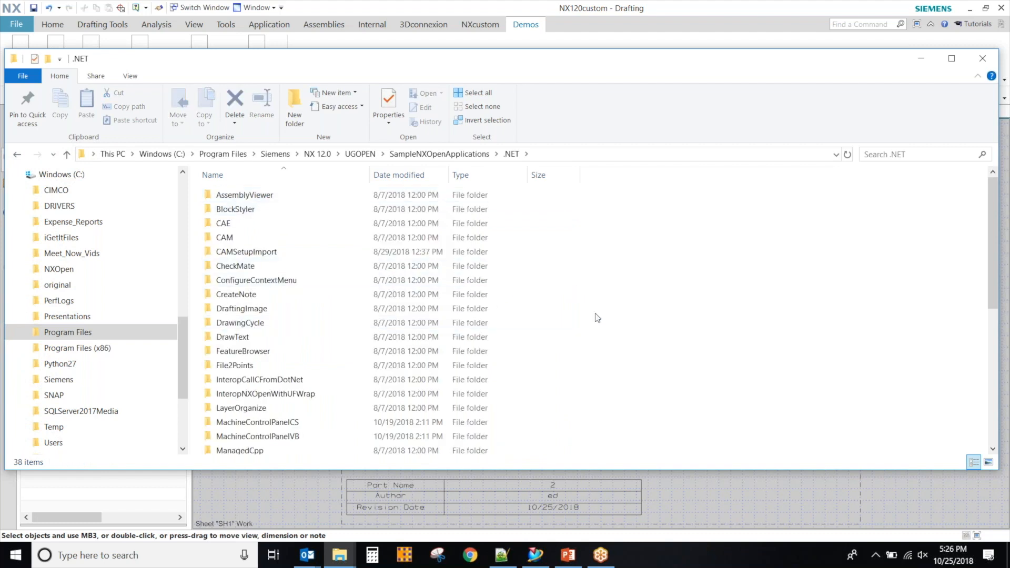
scroll(down, 3)
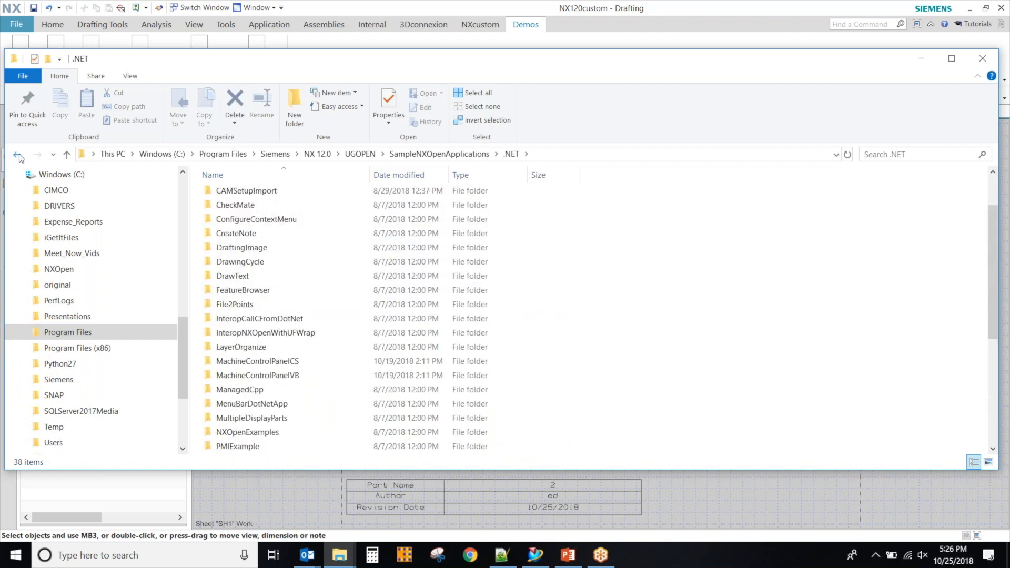
double_click(241, 248)
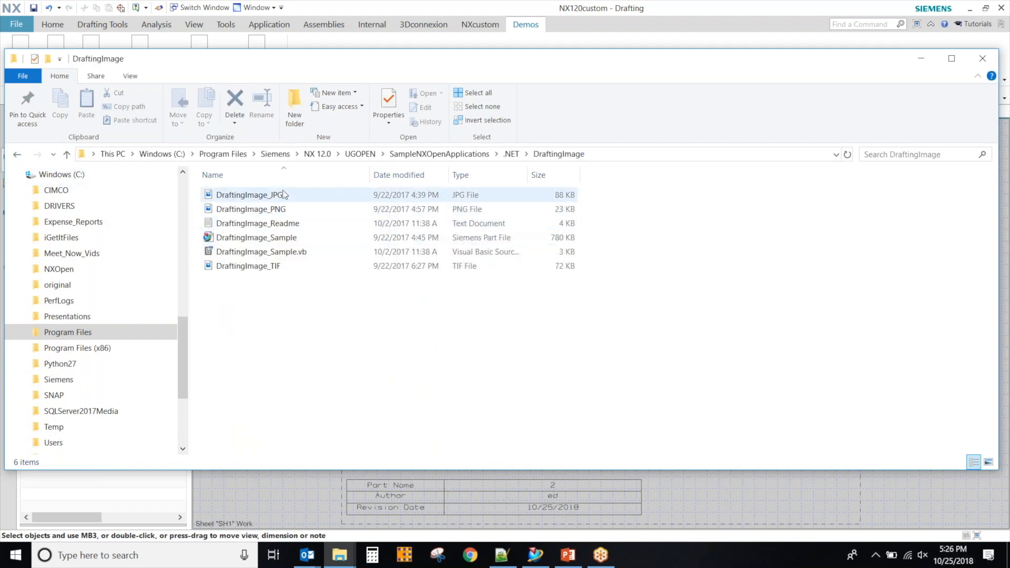
click(256, 237)
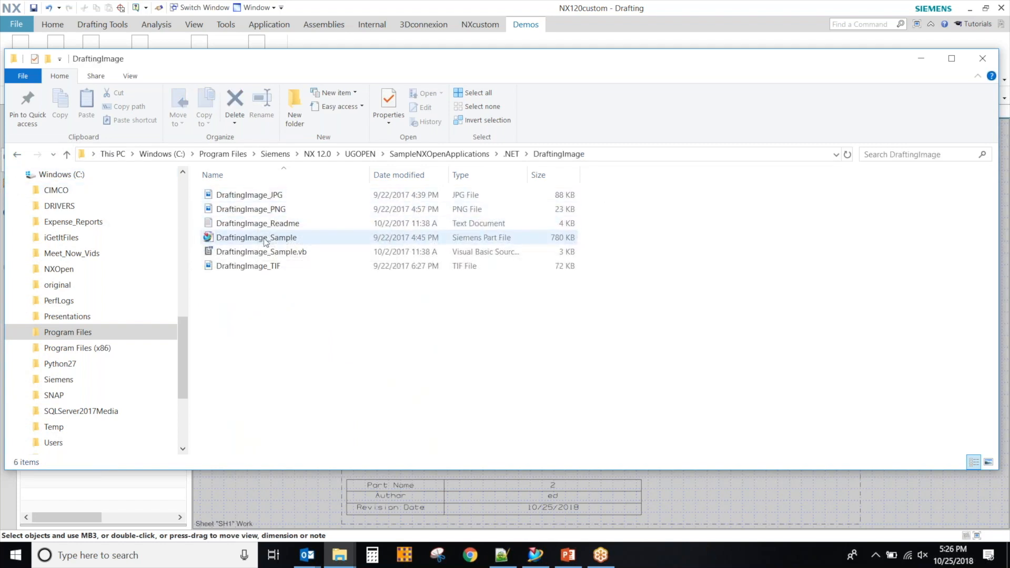
click(261, 252)
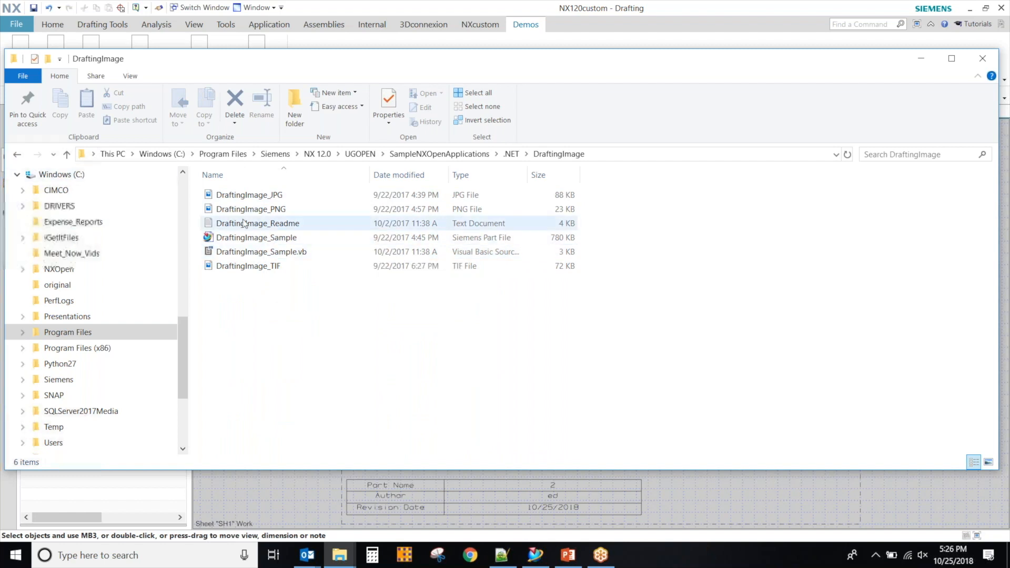
click(250, 209)
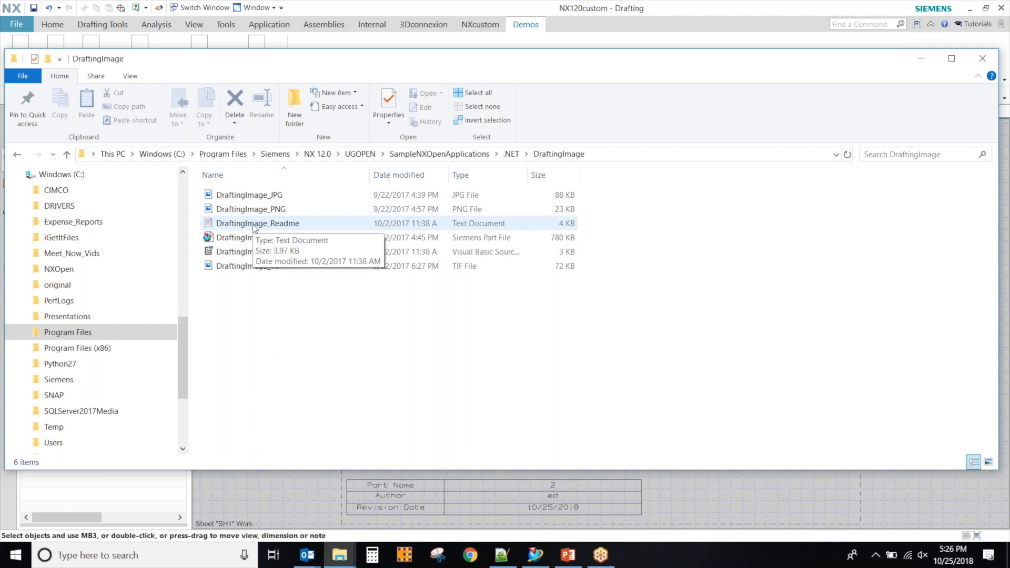
mouse_move(221, 209)
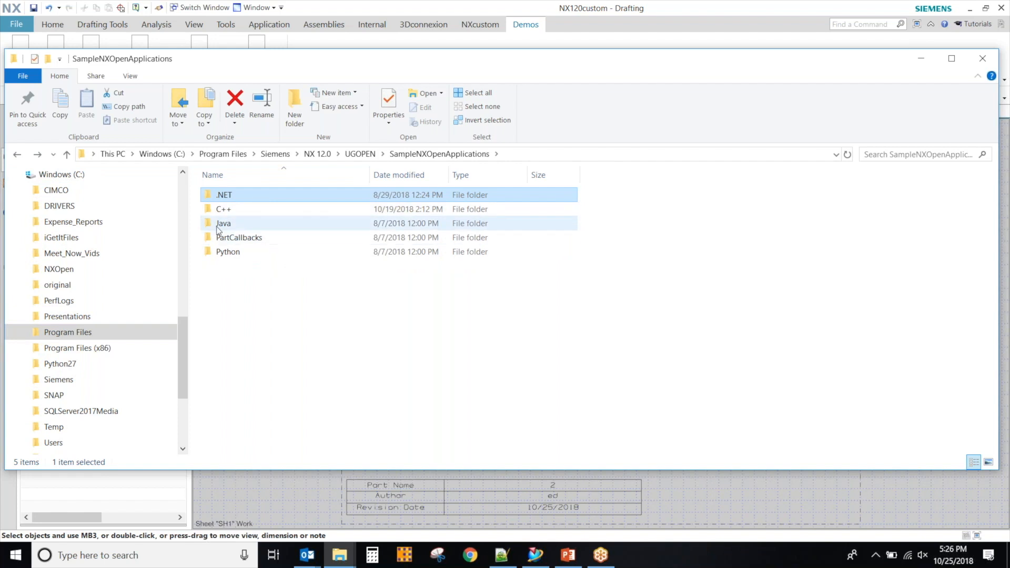
double_click(228, 252)
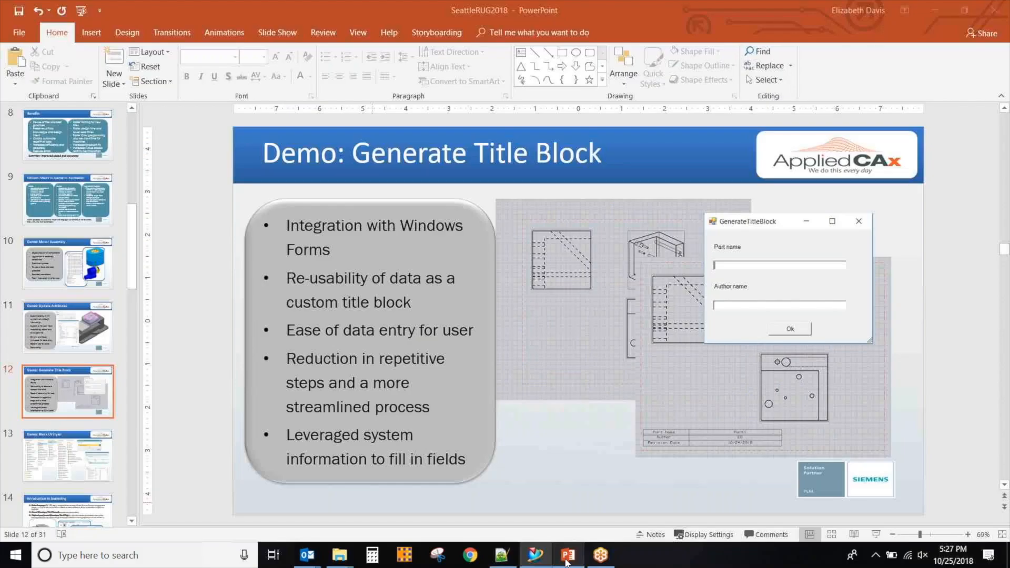
Step: Advance PowerPoint to slide 13 (Block UI Styler) and switch back to NX
click(67, 456)
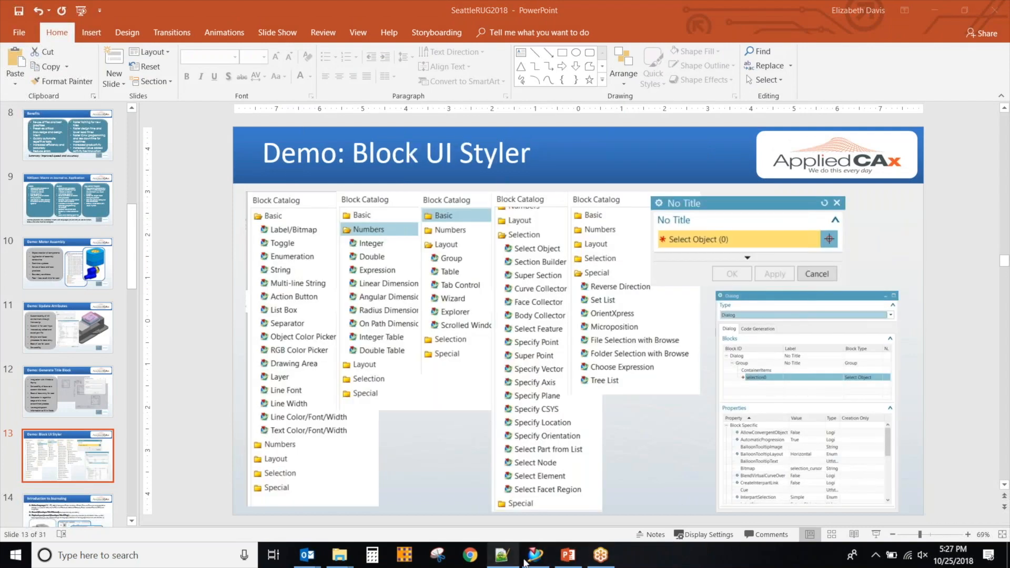
click(534, 554)
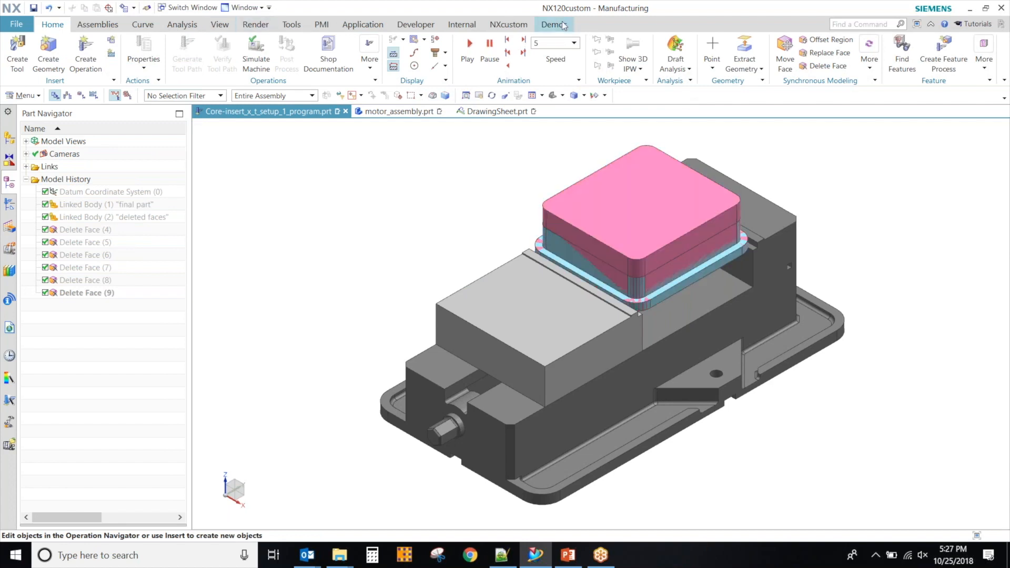
Step: Launch Block UI Styler from the Developer ribbon tab
click(553, 25)
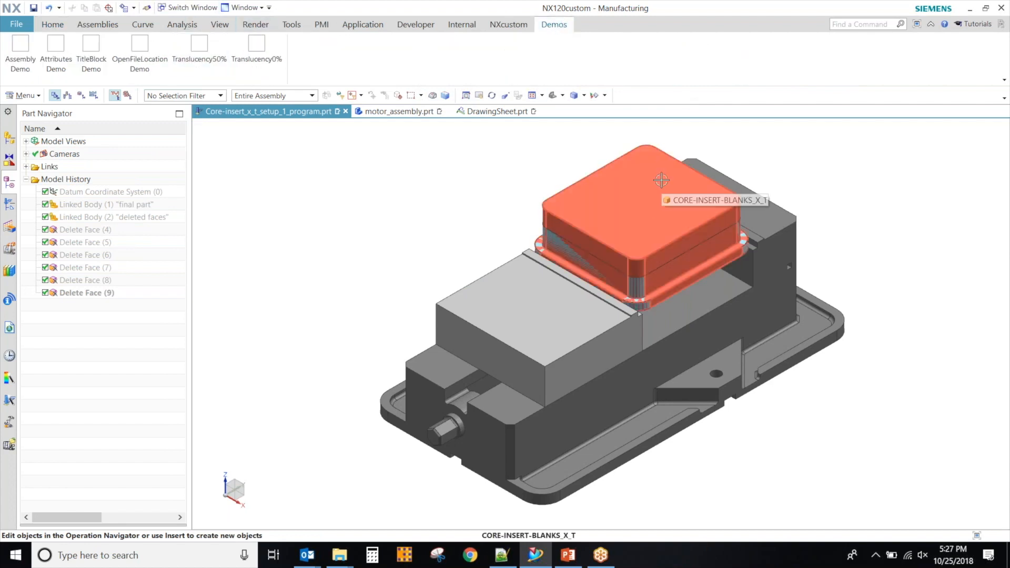
mouse_move(617, 203)
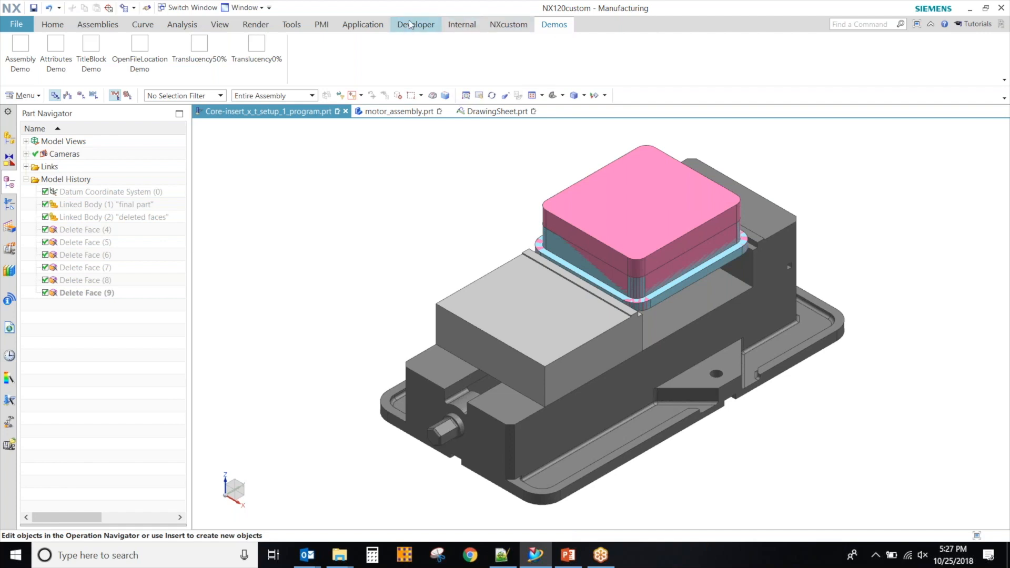
click(416, 24)
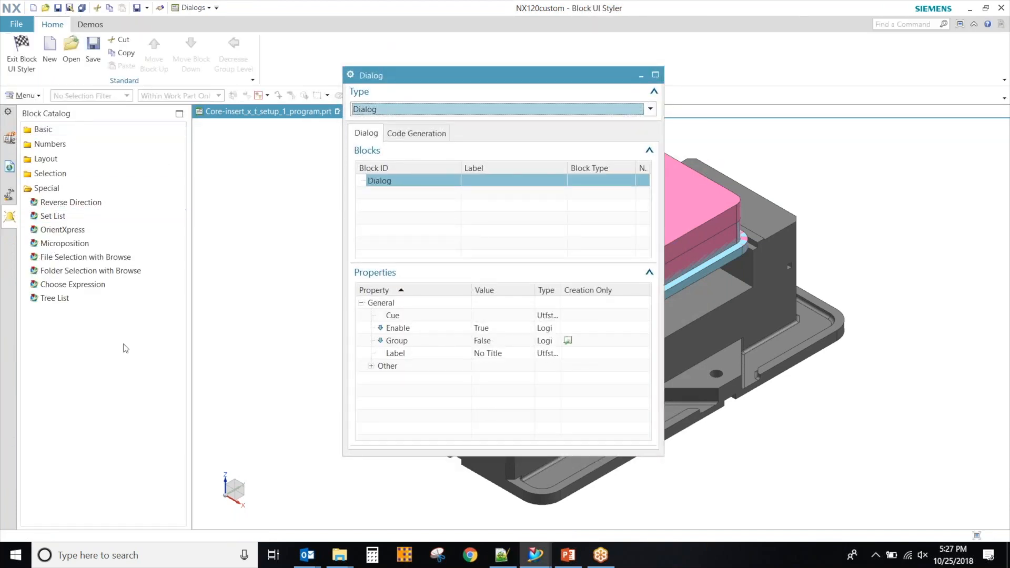
Step: Add a List Box block from the Basic catalog, browse Selection, then delete the list box
drag(371, 76, 519, 77)
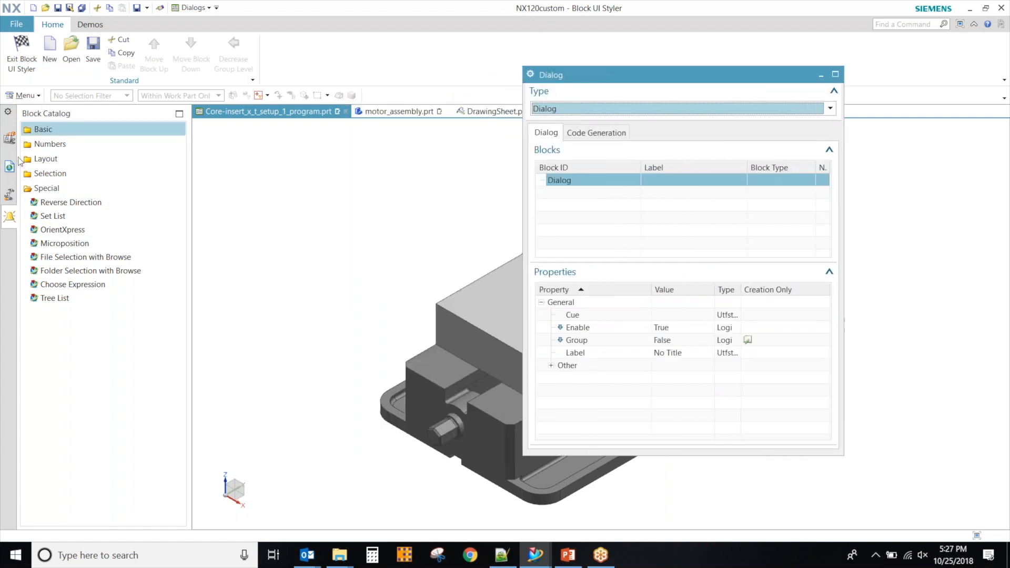
click(28, 129)
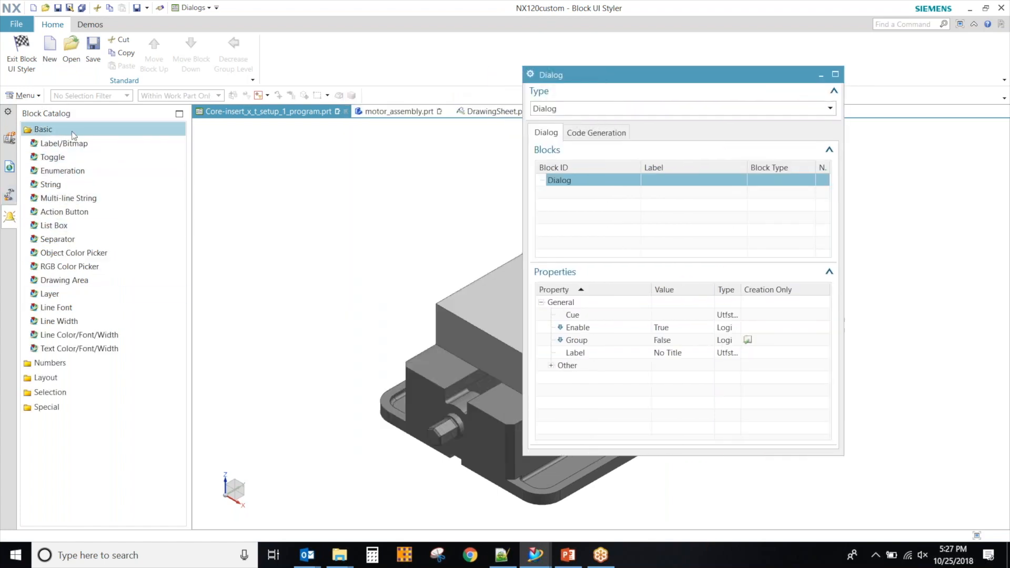
click(56, 307)
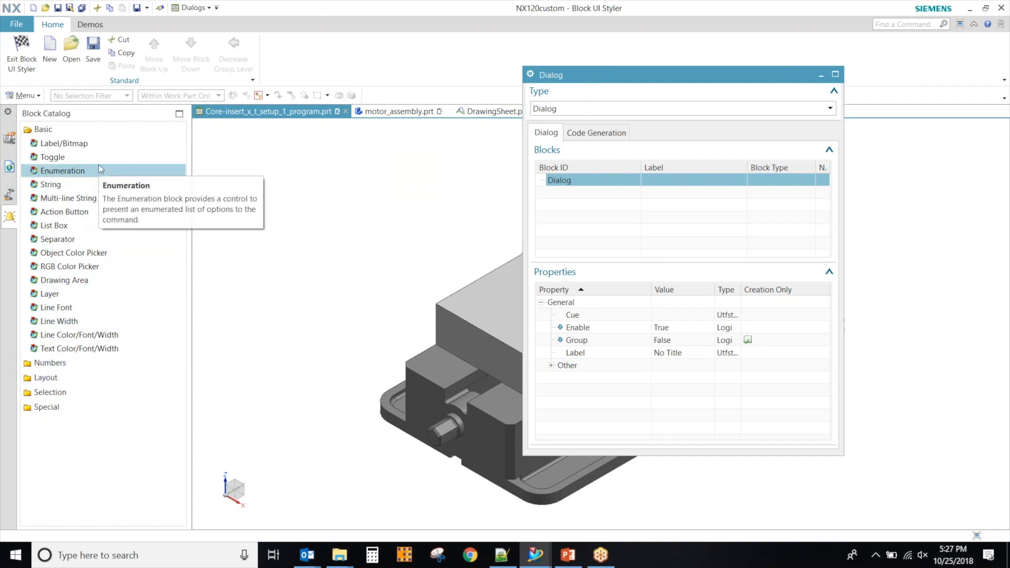
mouse_move(43, 129)
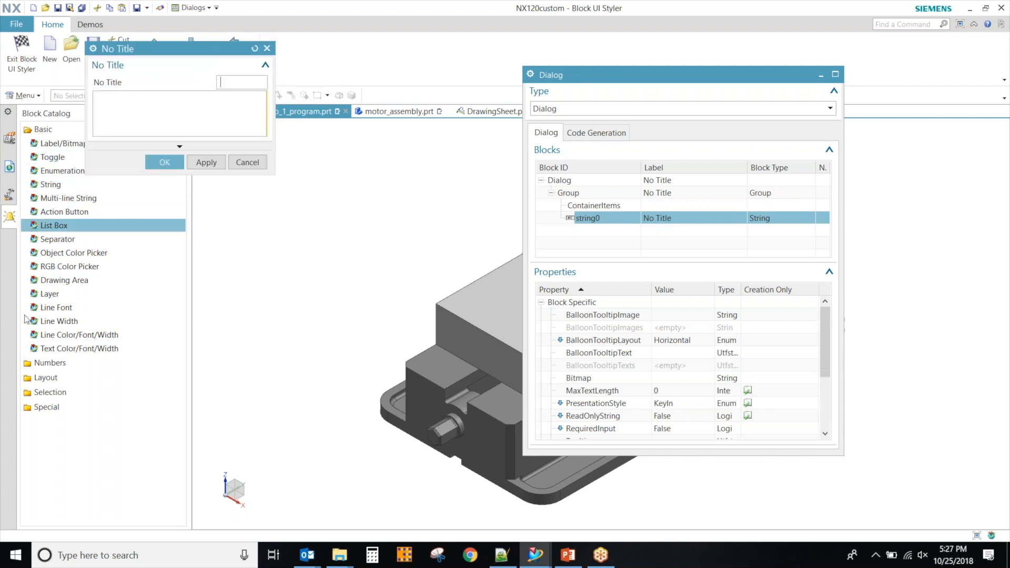
double_click(54, 224)
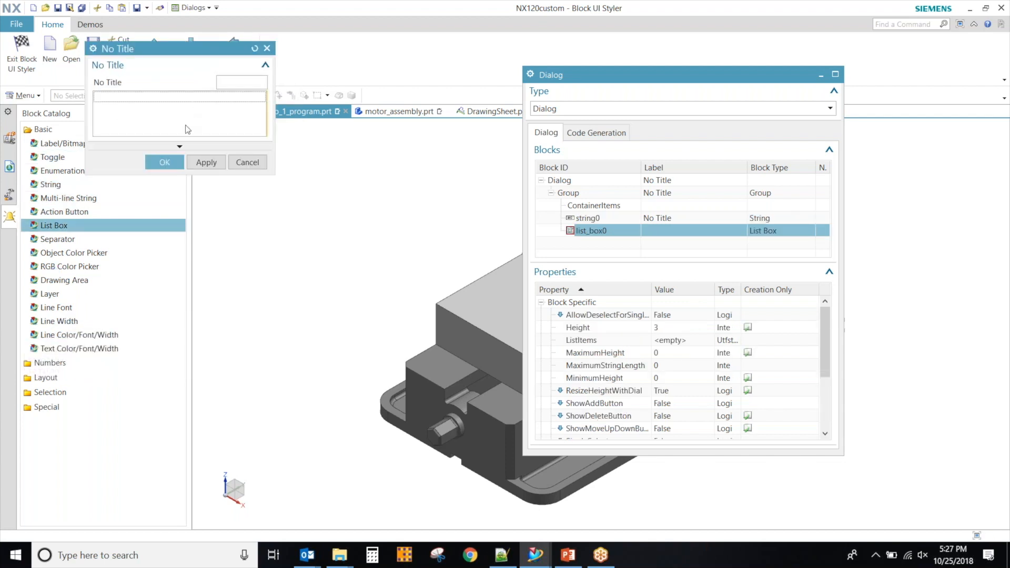
mouse_move(63, 280)
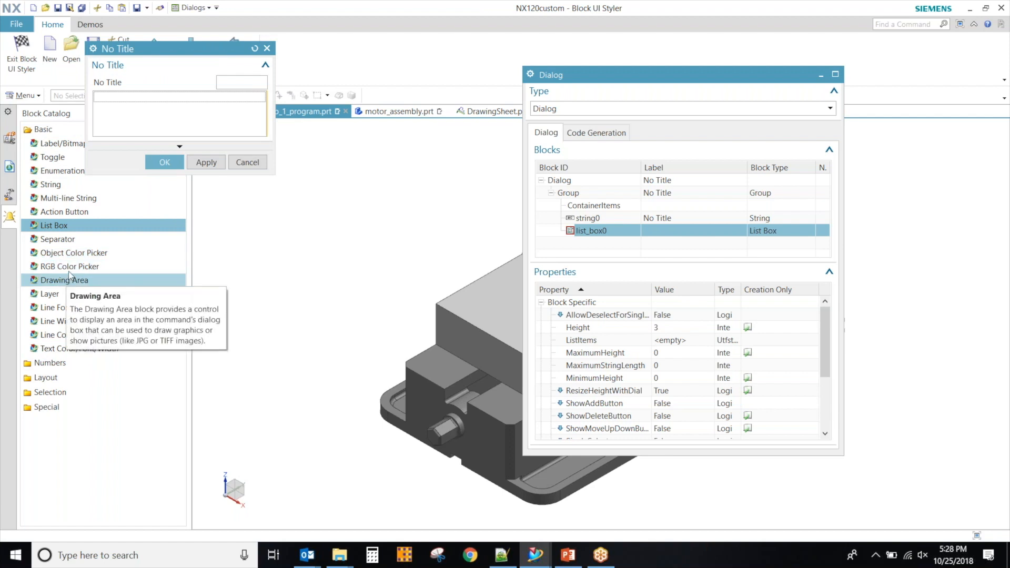
mouse_move(69, 266)
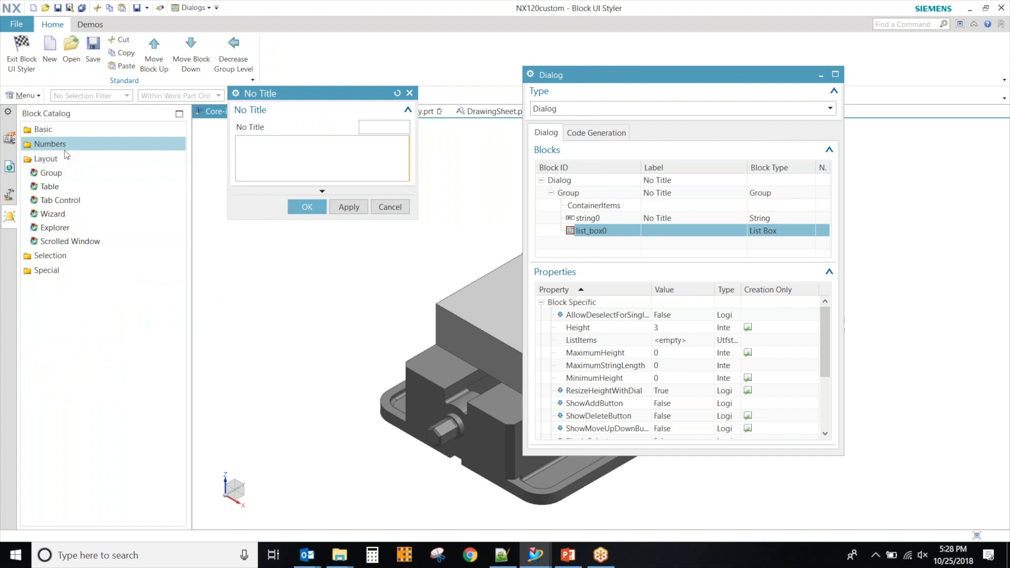
click(49, 143)
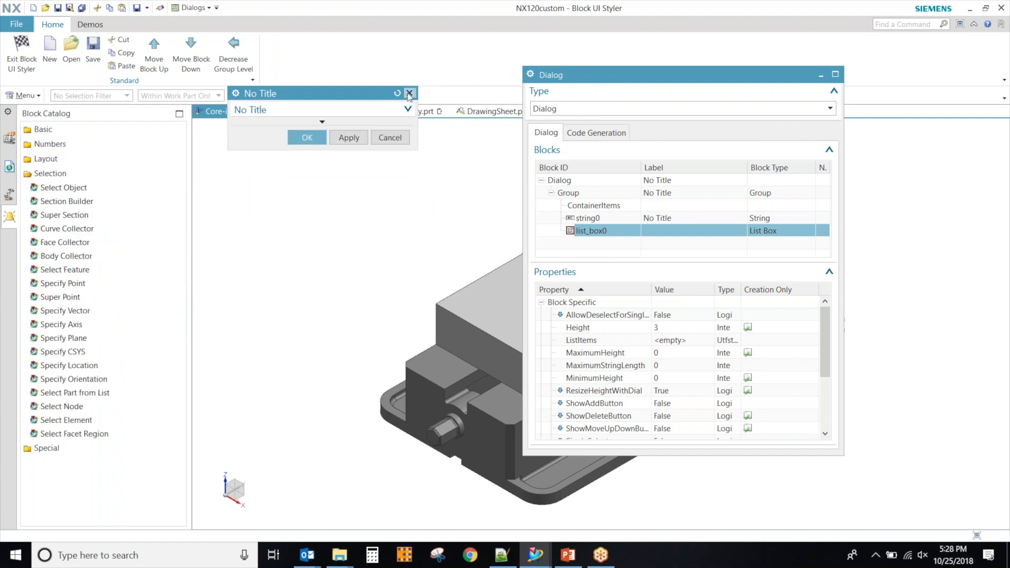
right_click(591, 231)
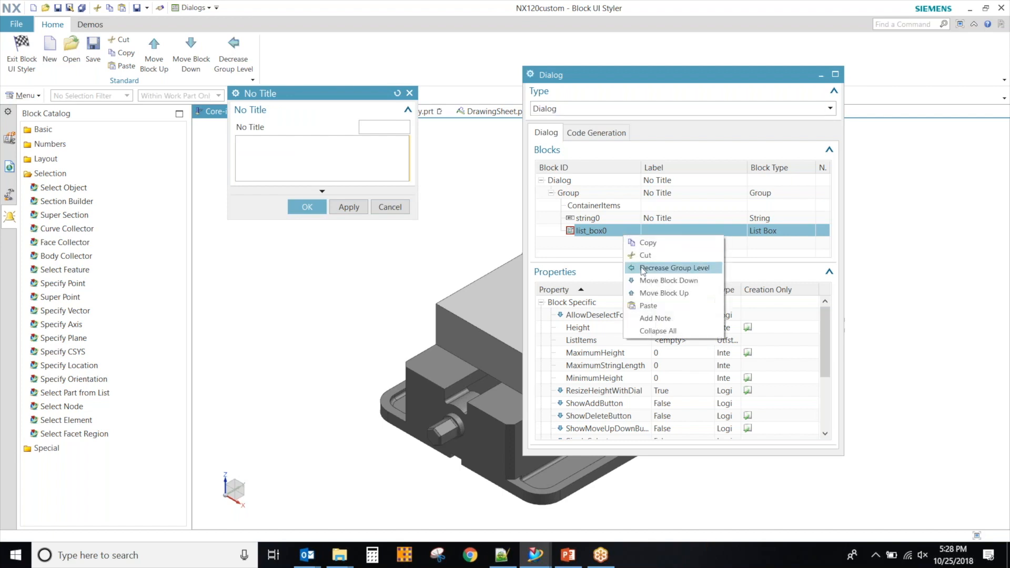
click(674, 267)
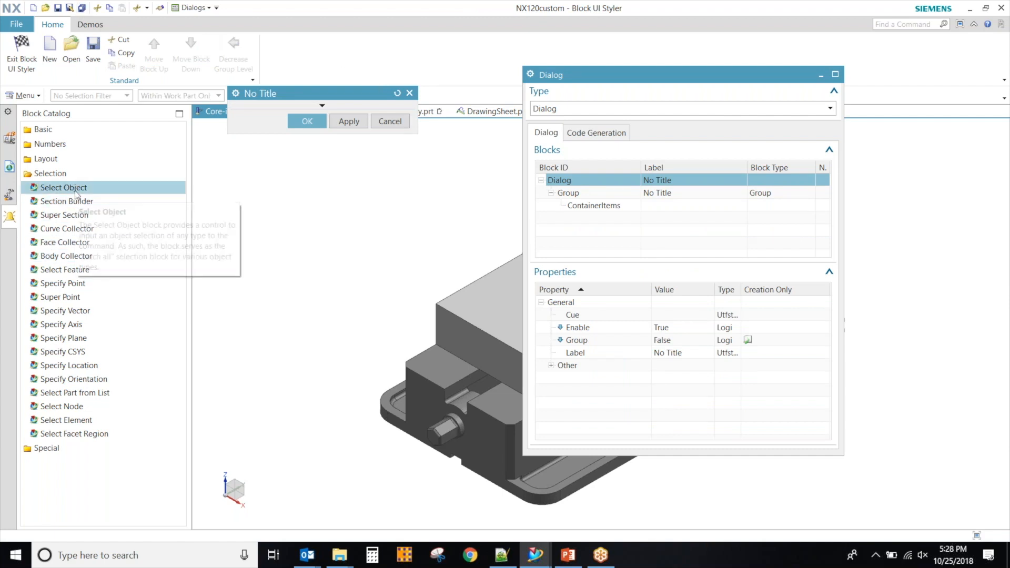
Step: Add a Select Object block (selection0) from the Selection catalog
double_click(62, 188)
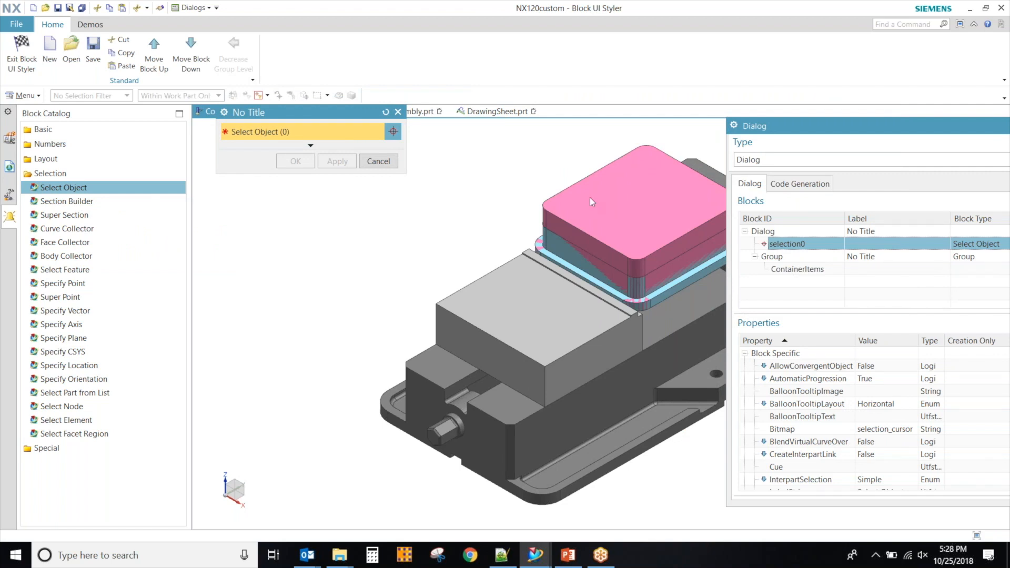
mouse_move(615, 199)
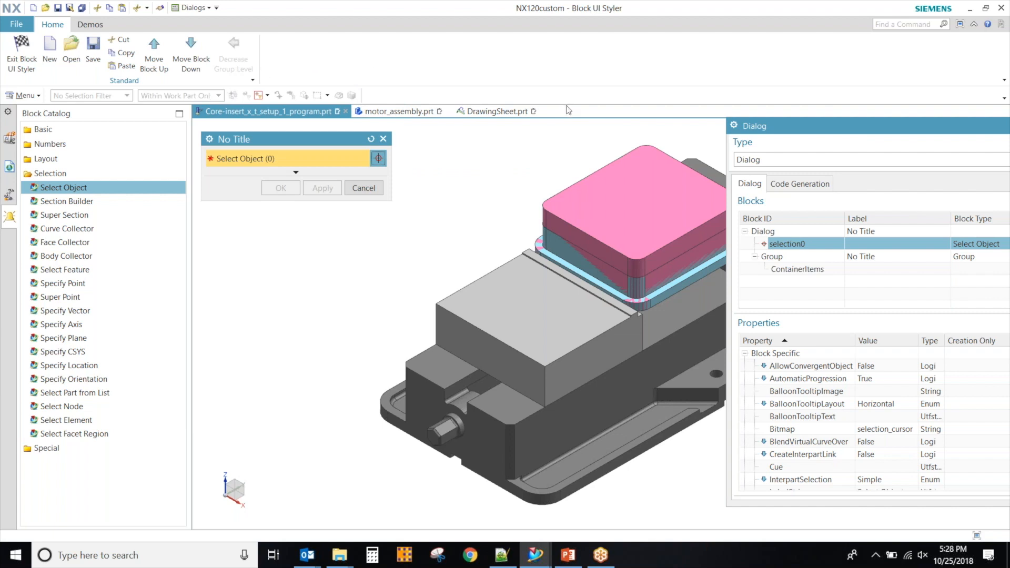
mouse_move(776, 134)
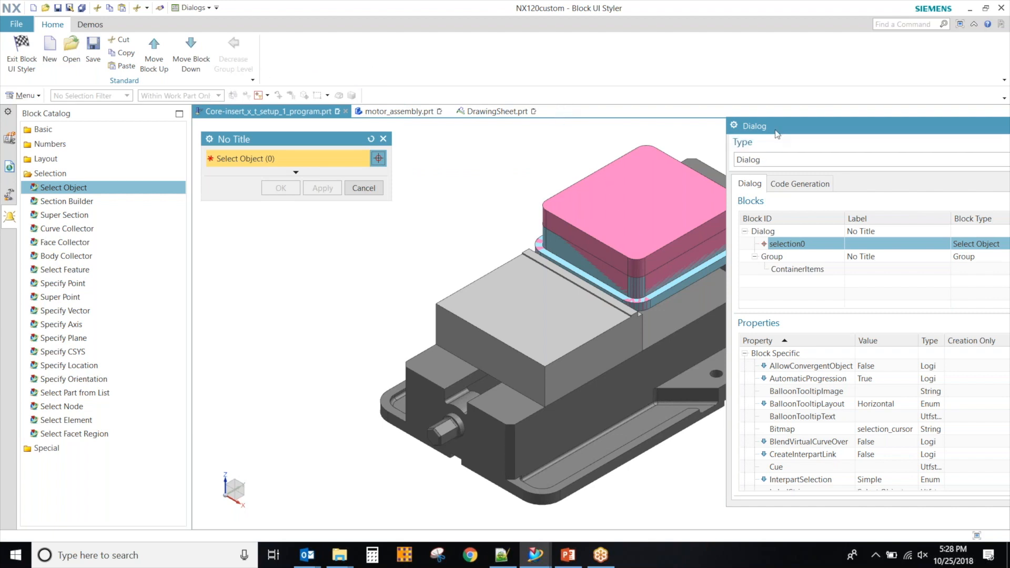
mouse_move(771, 131)
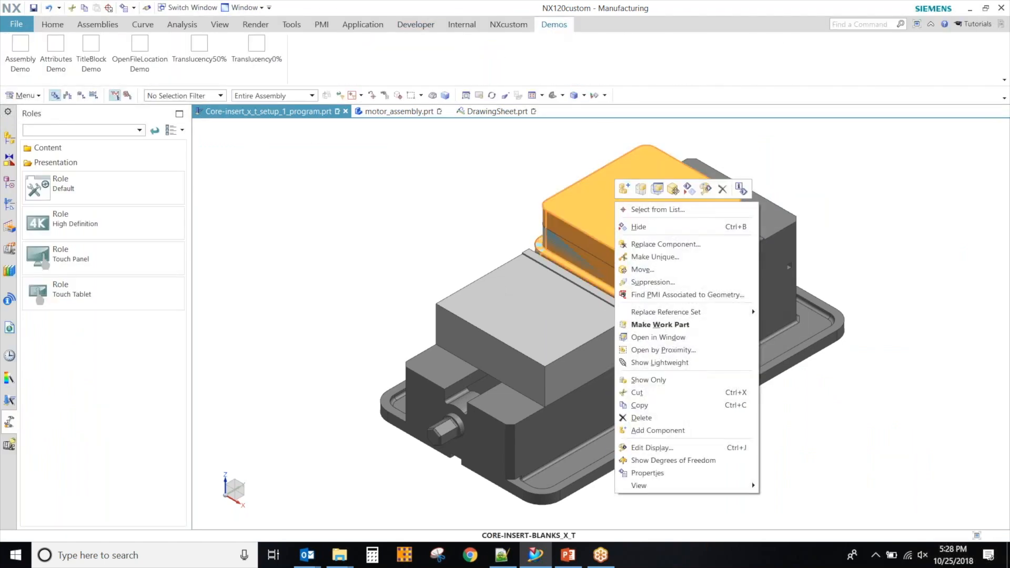
mouse_move(706, 189)
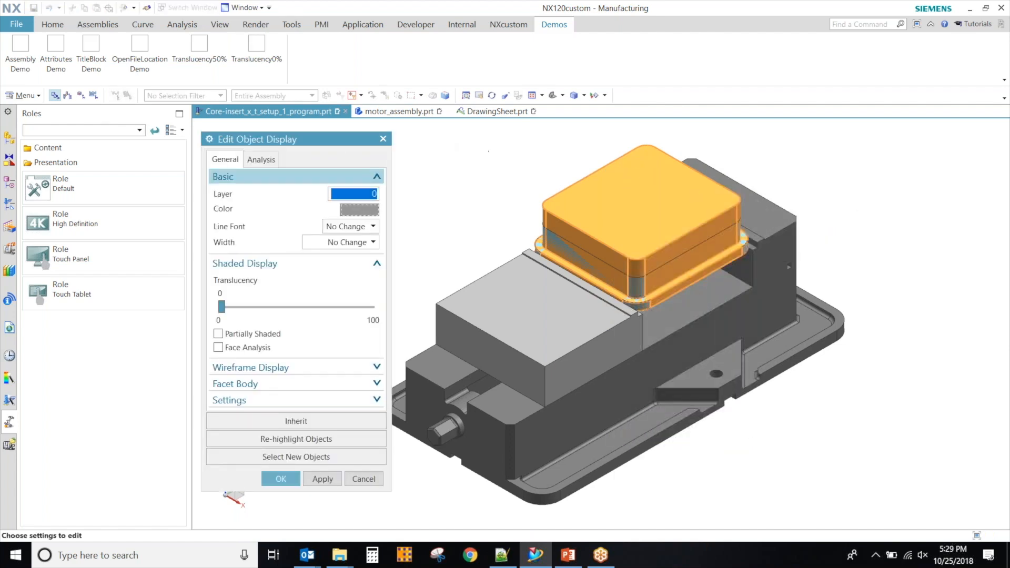
Step: Drag the core insert blank's translucency to 50 and confirm
drag(222, 307, 296, 307)
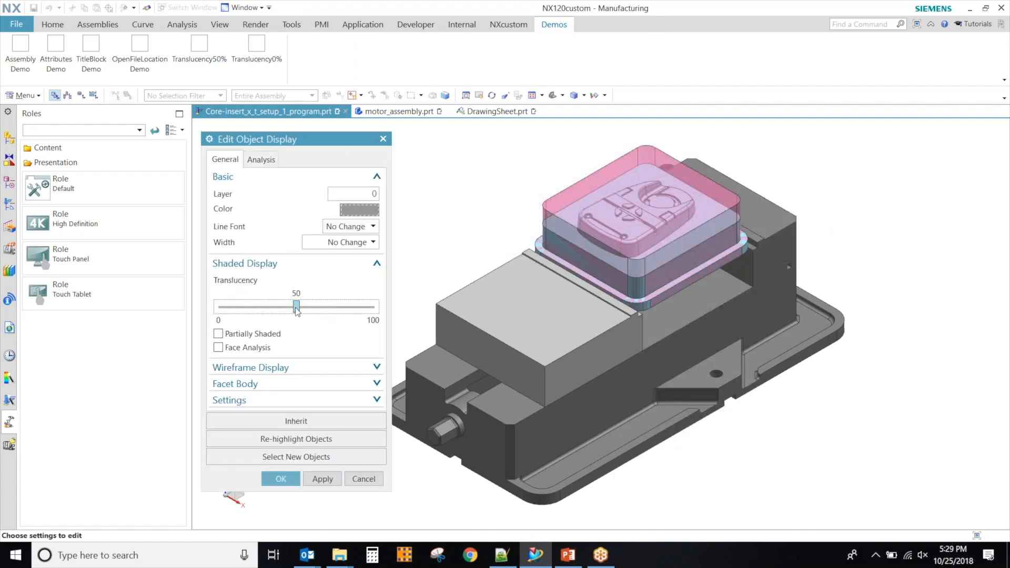
click(281, 479)
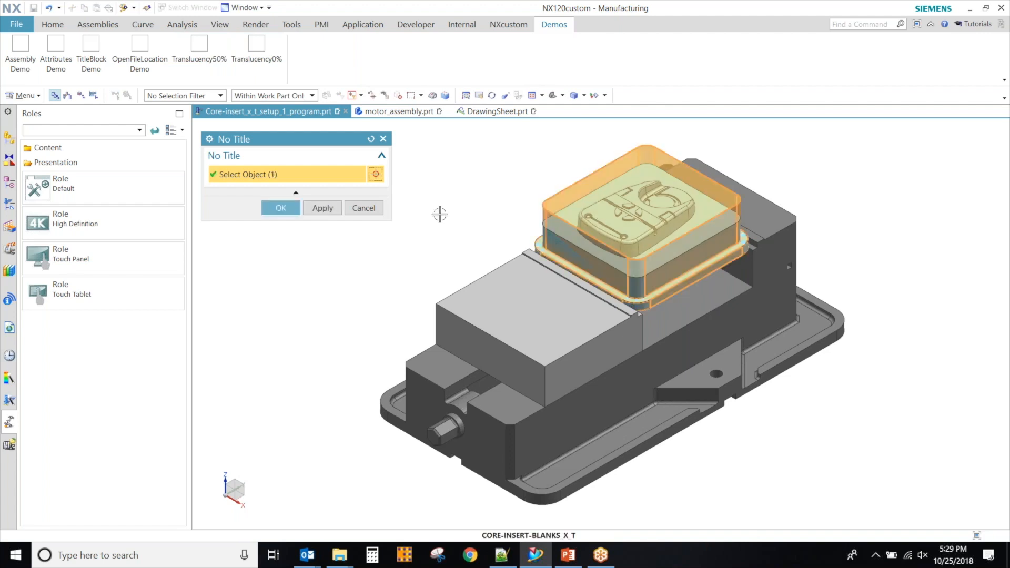
Step: Apply the Translucency0% demo dialog to the selected body to make it opaque
click(280, 208)
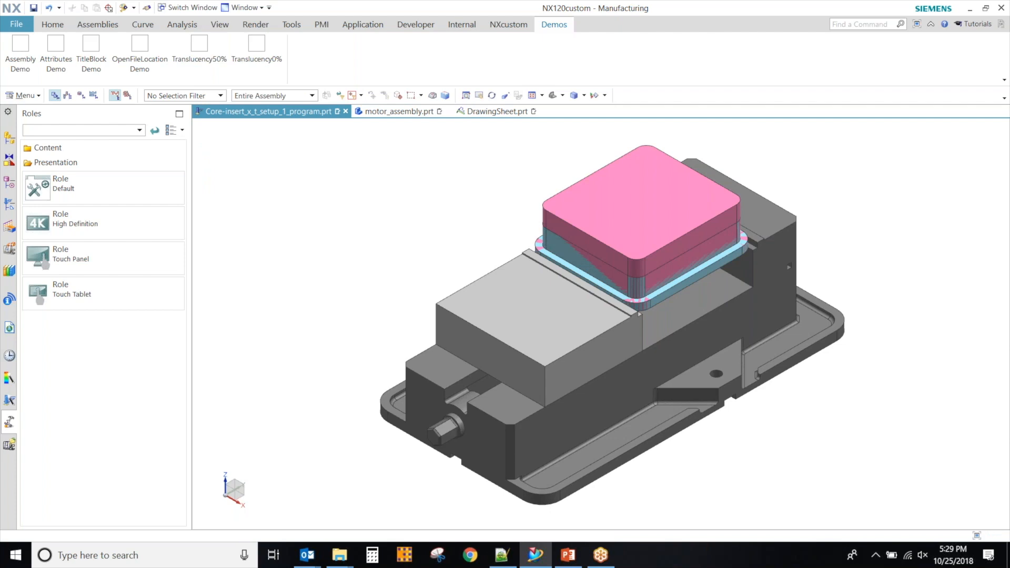
mouse_move(301, 210)
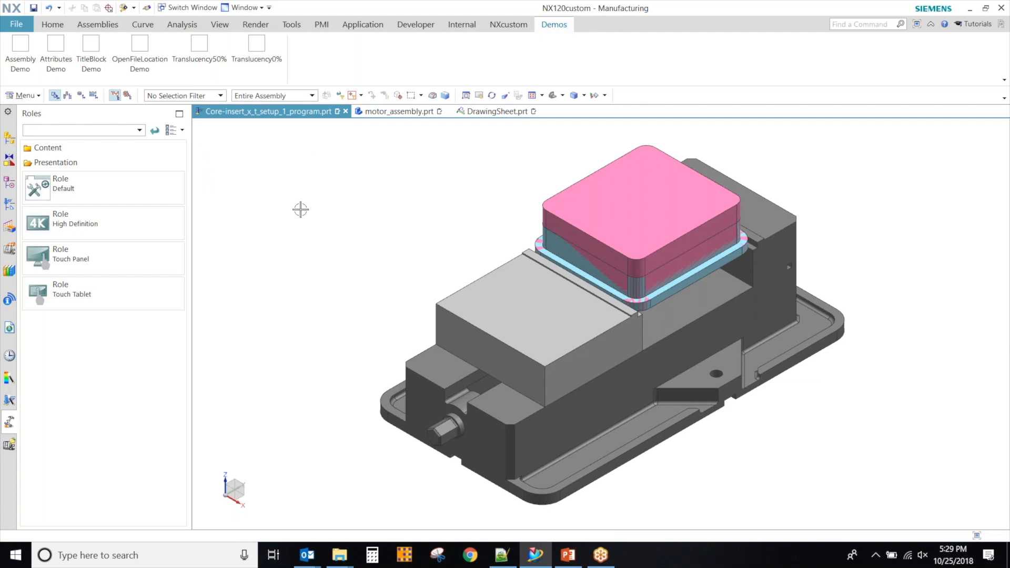
mouse_move(345, 78)
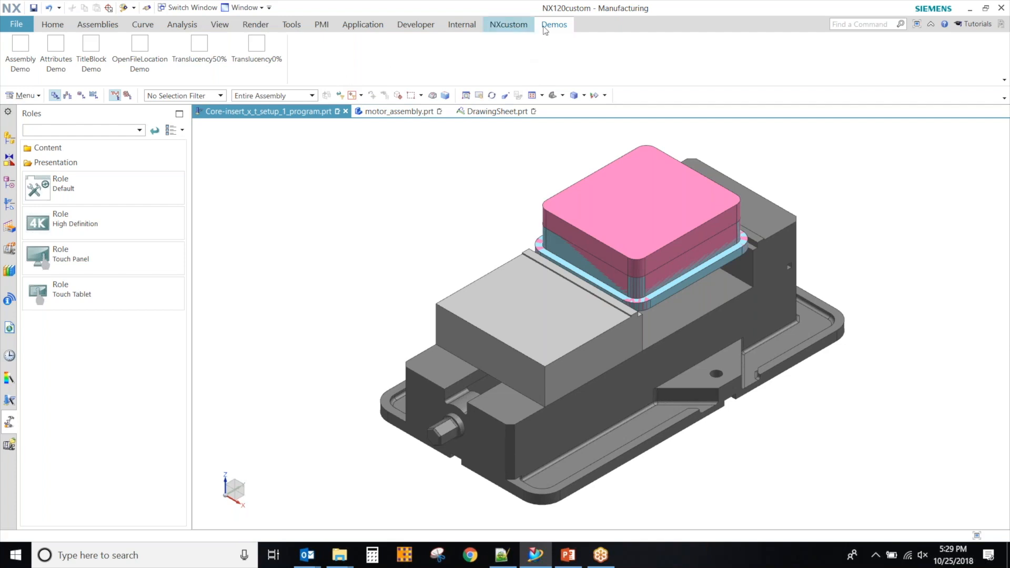
right_click(553, 25)
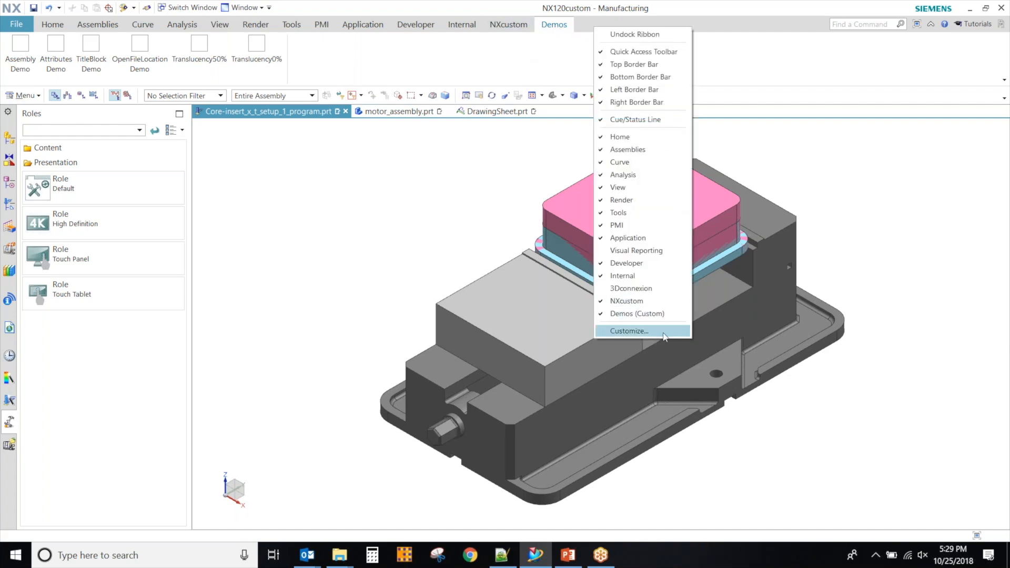
click(627, 331)
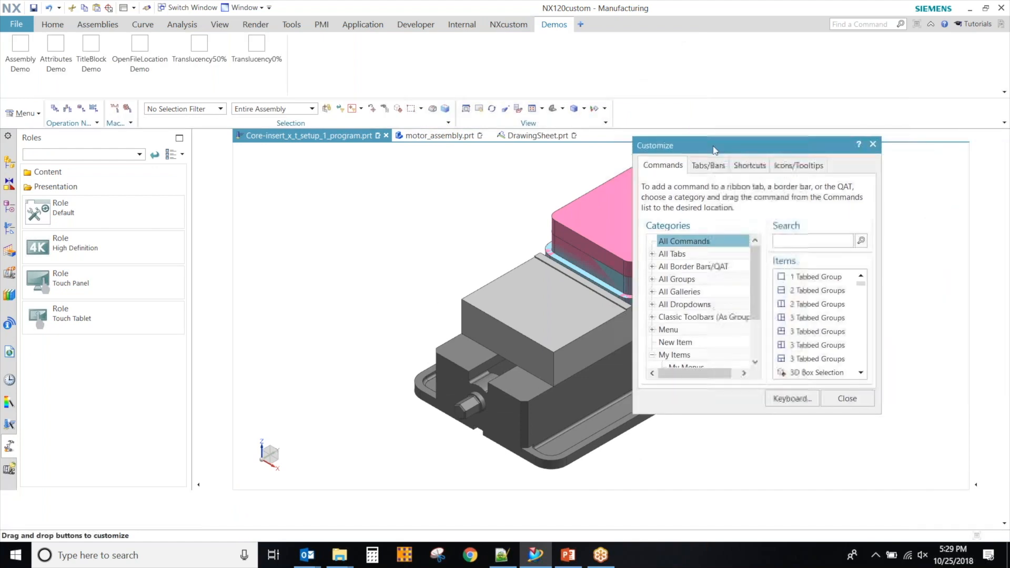
click(846, 398)
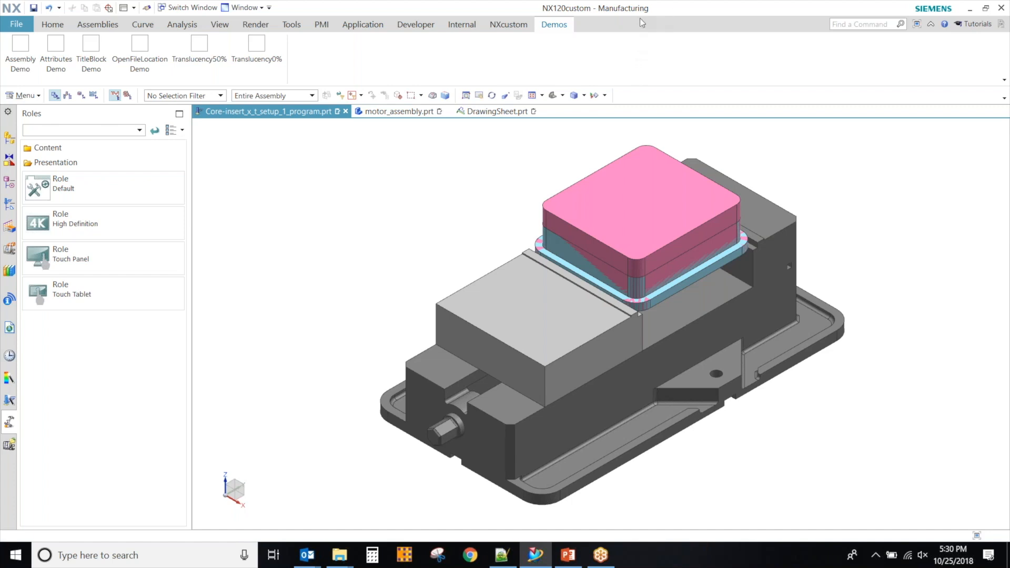
mouse_move(641, 44)
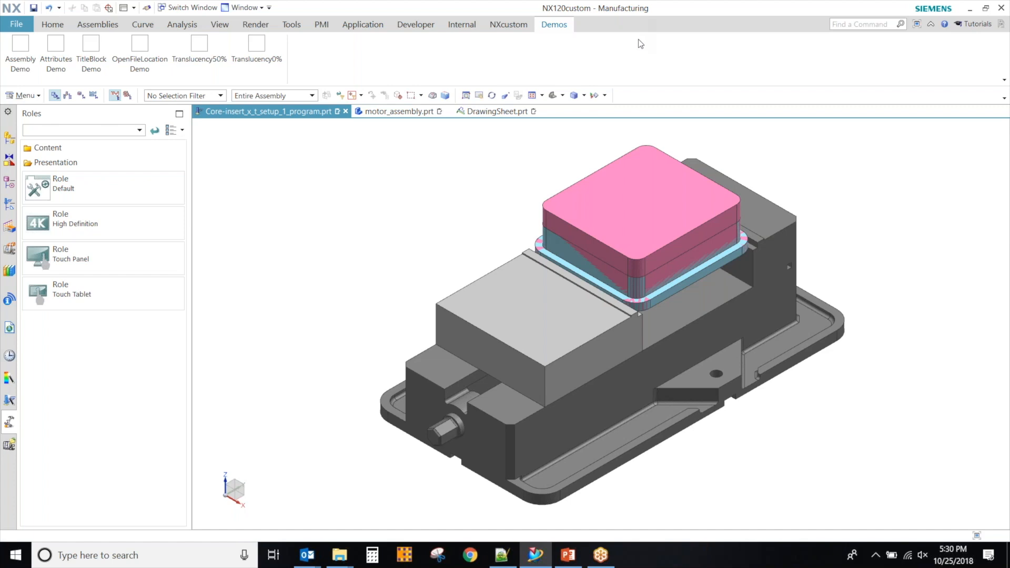
mouse_move(691, 62)
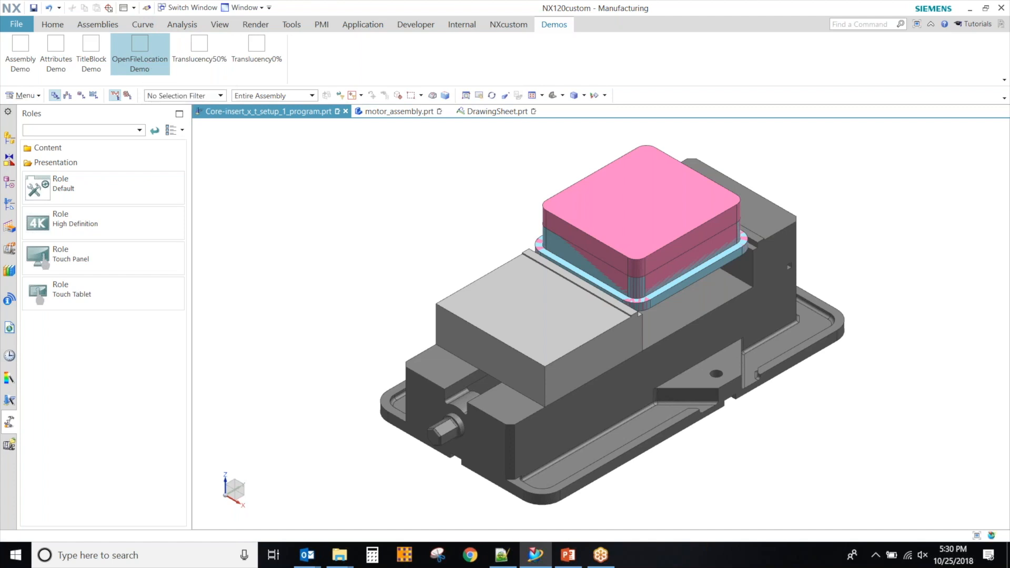
Step: Run OpenFileLocation Demo to show the core_insert folder in File Explorer
click(139, 52)
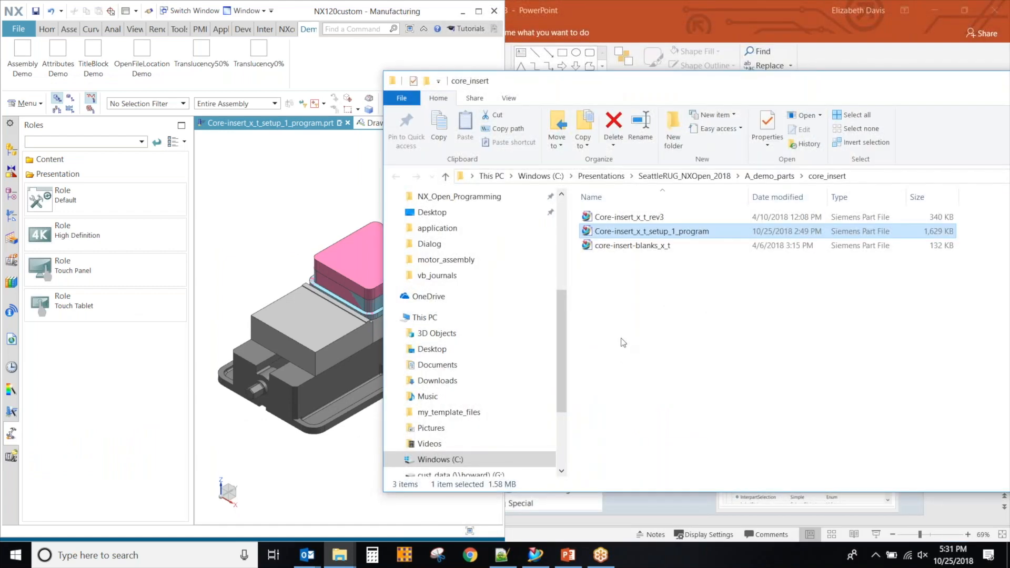
mouse_move(830, 86)
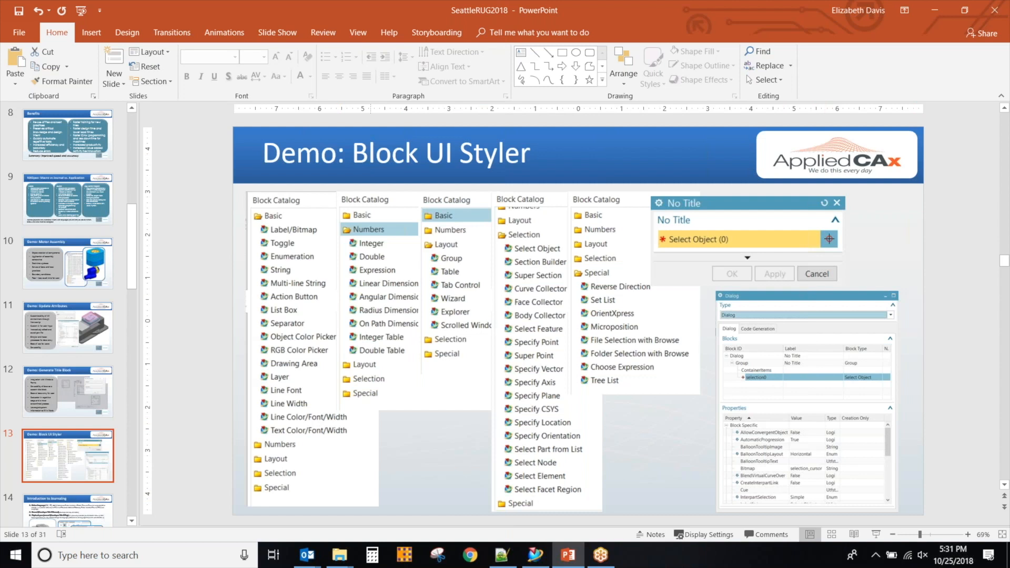
mouse_move(697, 509)
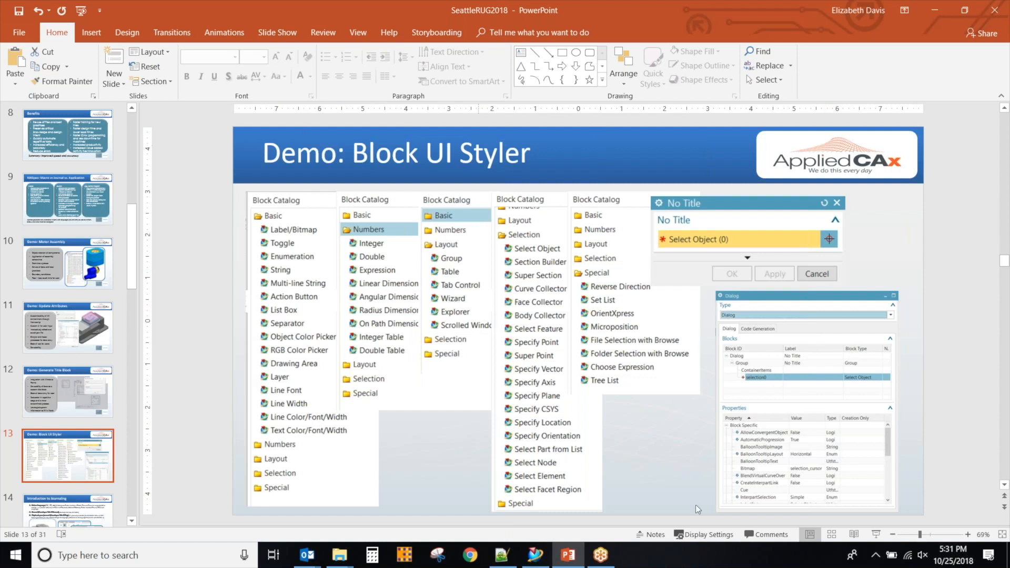
mouse_move(890, 332)
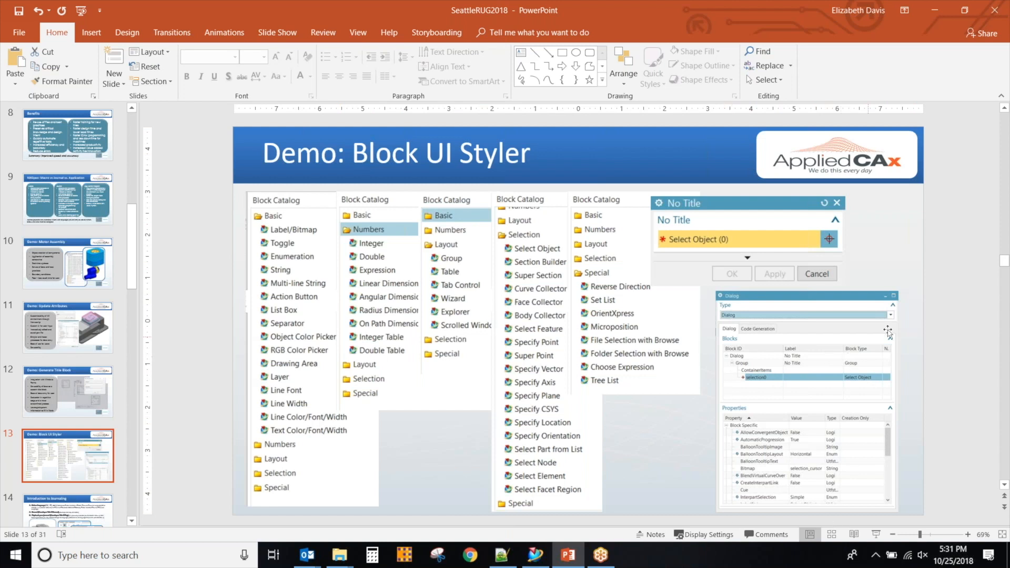
mouse_move(656, 379)
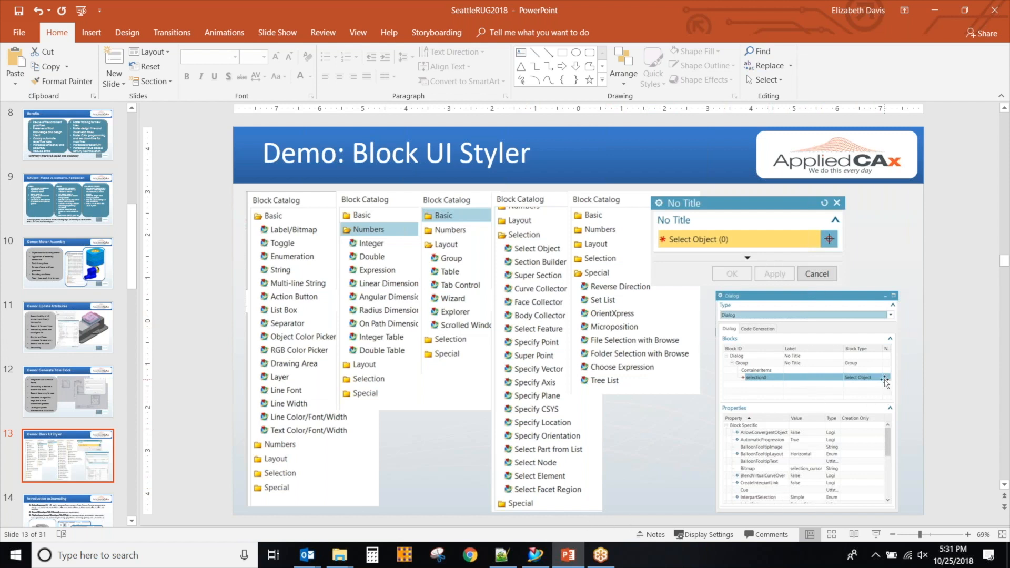
mouse_move(886, 431)
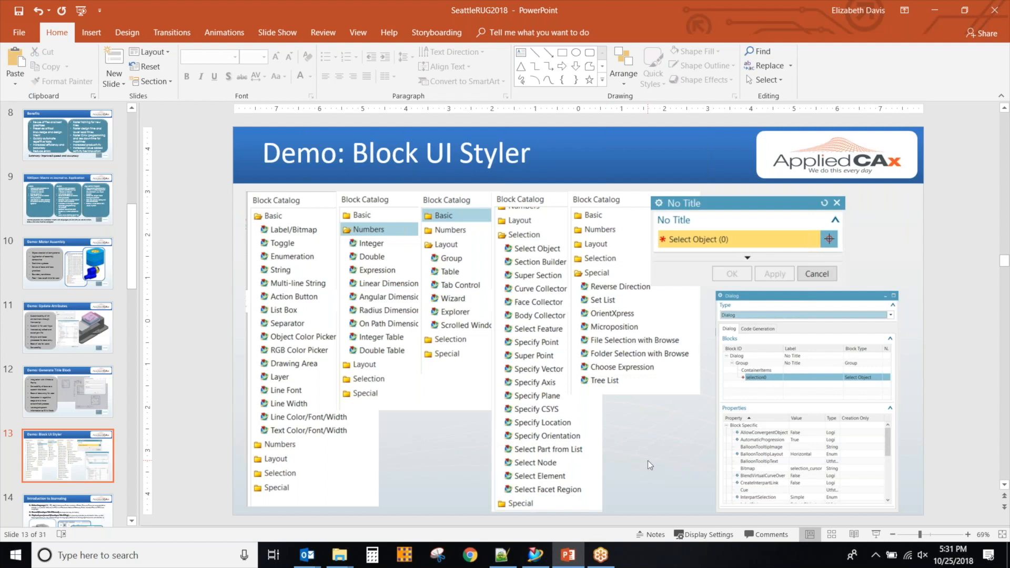
Step: Advance to slide 14, Introduction to Journaling, and bring NX back to the front
click(67, 392)
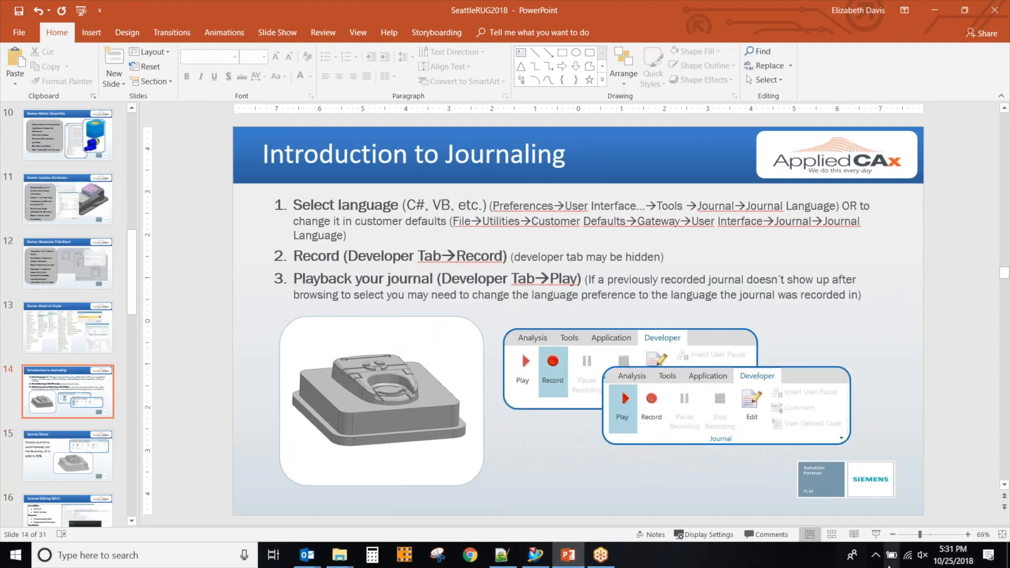
click(535, 554)
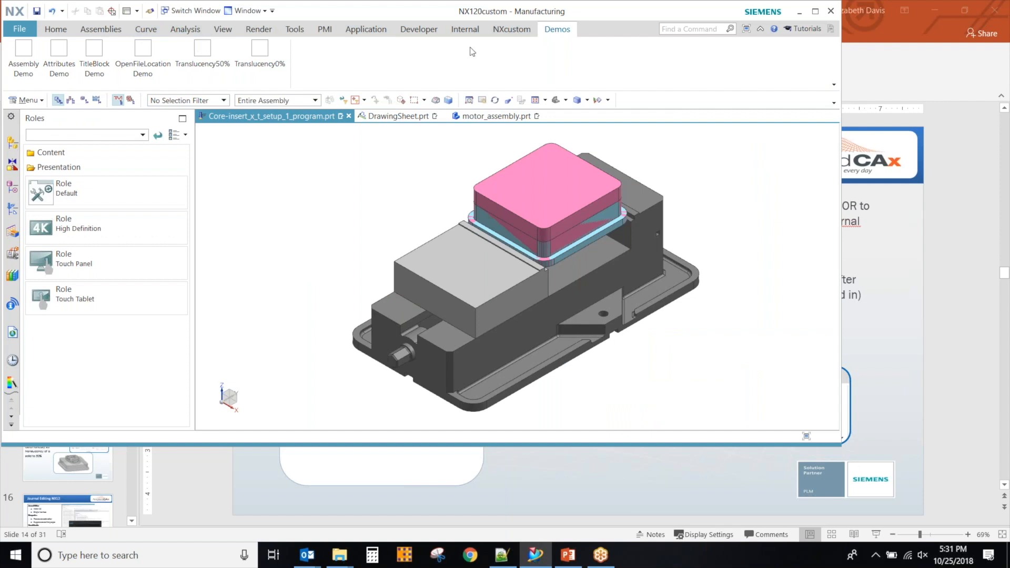
Step: Hide the Developer tab from the ribbon, then show it again
click(418, 29)
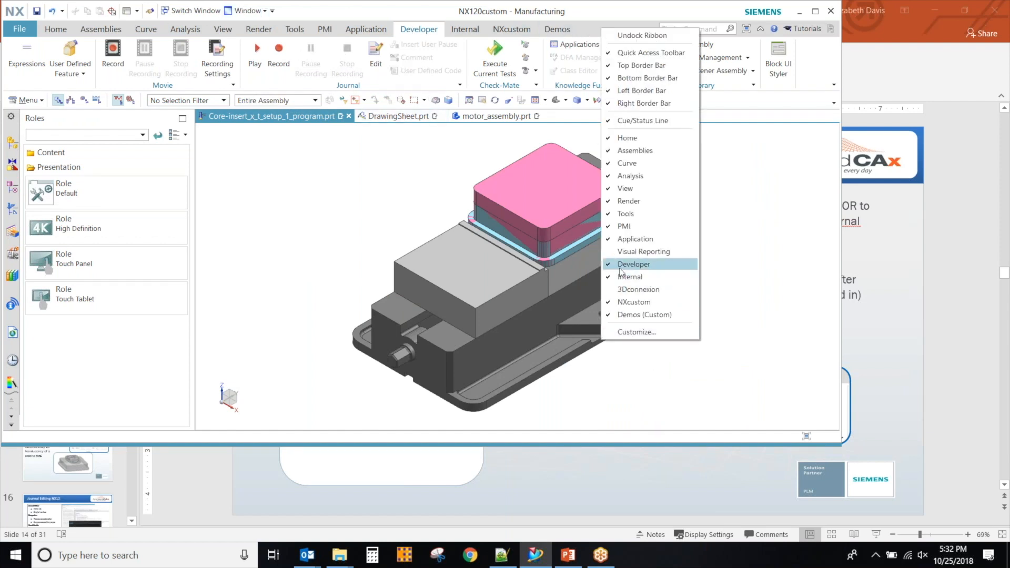
click(55, 29)
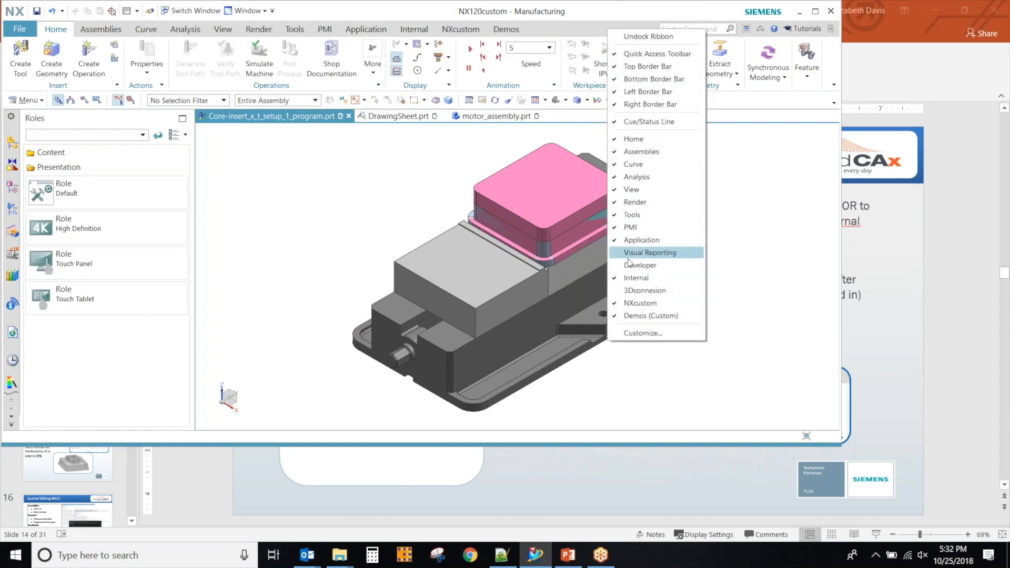
mouse_move(641, 265)
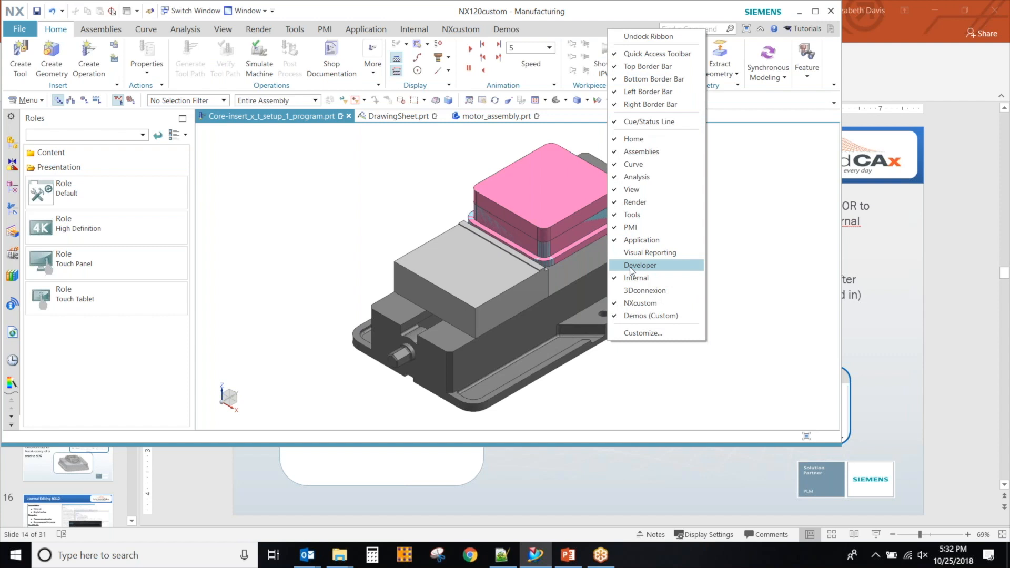
click(640, 265)
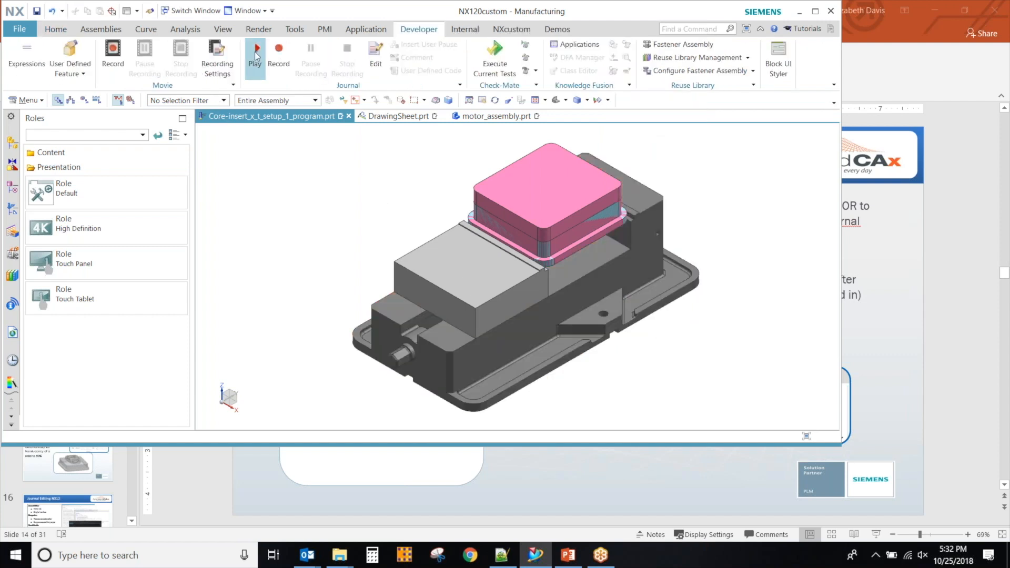
Step: Start journal recording and acknowledge the recording notice
click(278, 53)
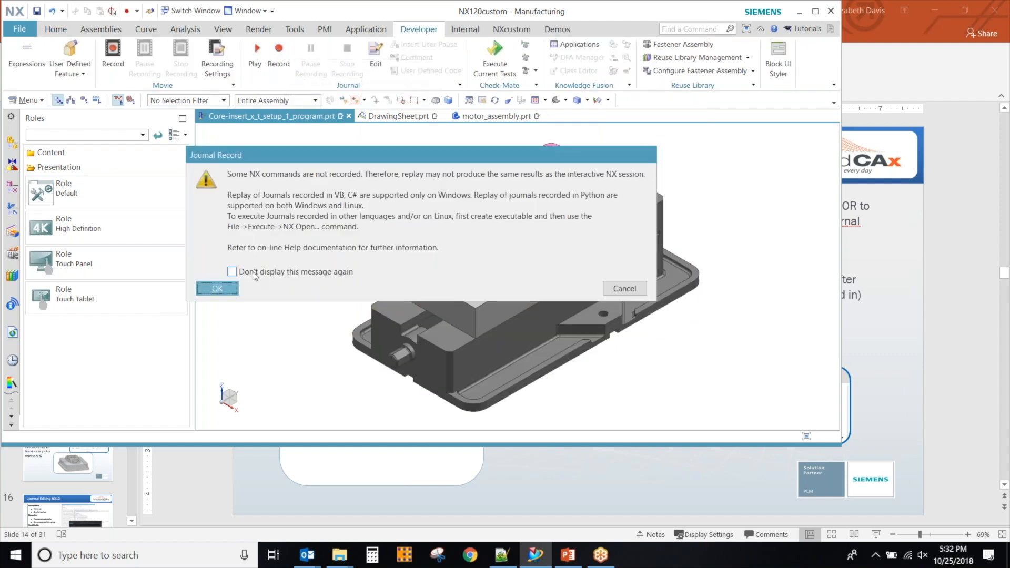
click(217, 288)
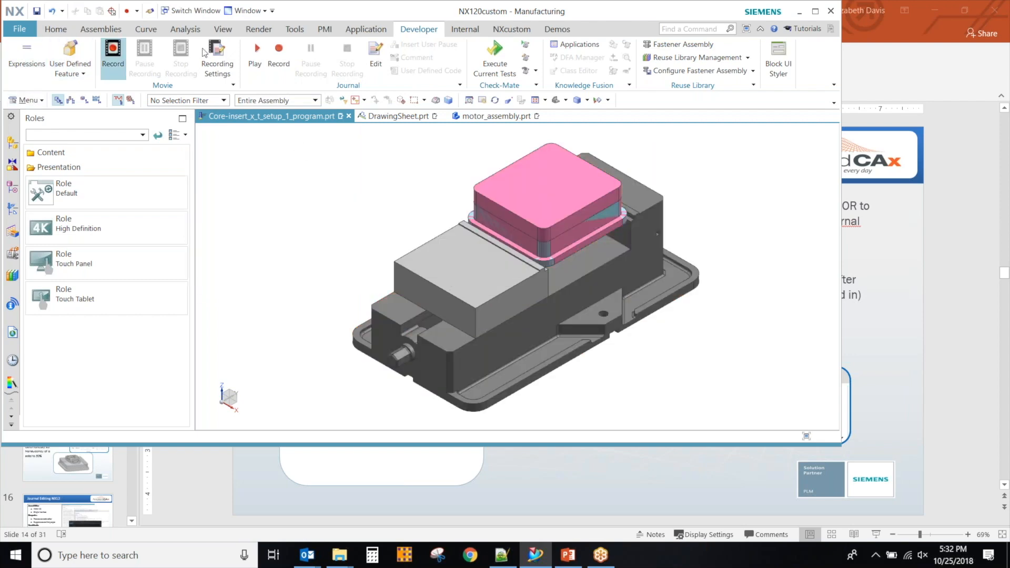
click(27, 96)
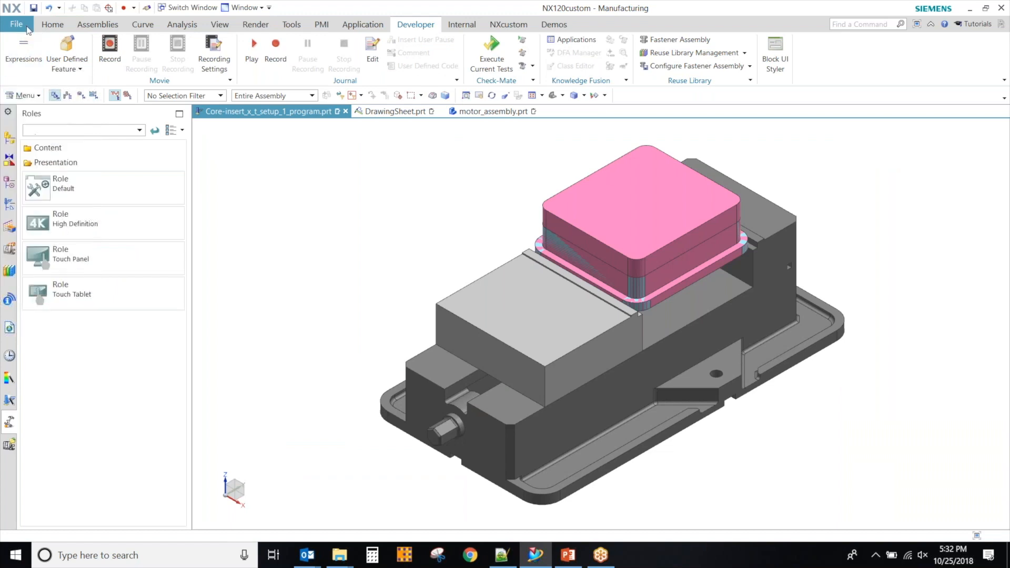
Step: Keep C# as the journal language in User Interface Preferences, then switch to PowerPoint
click(15, 24)
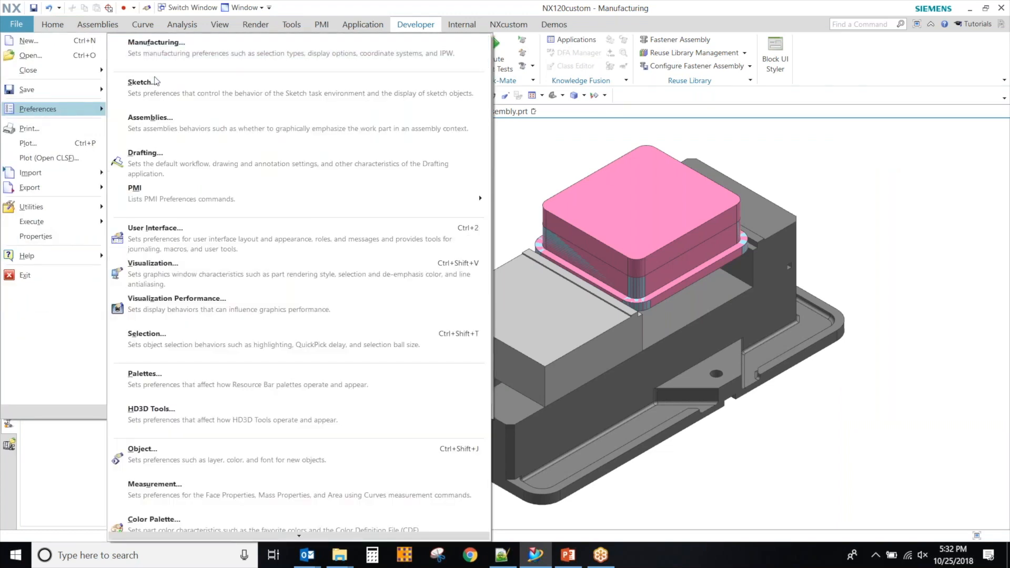
click(154, 227)
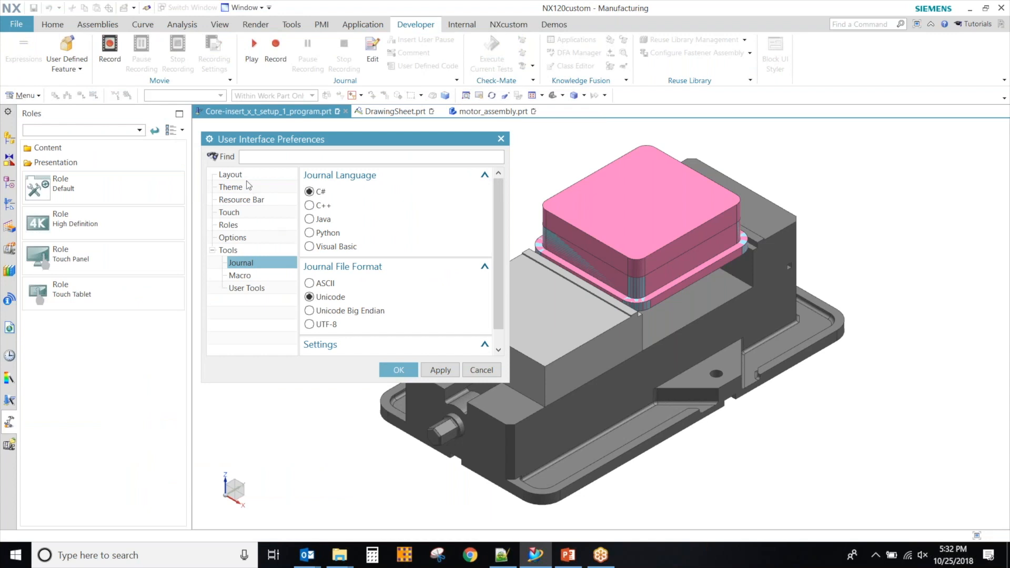
mouse_move(317, 212)
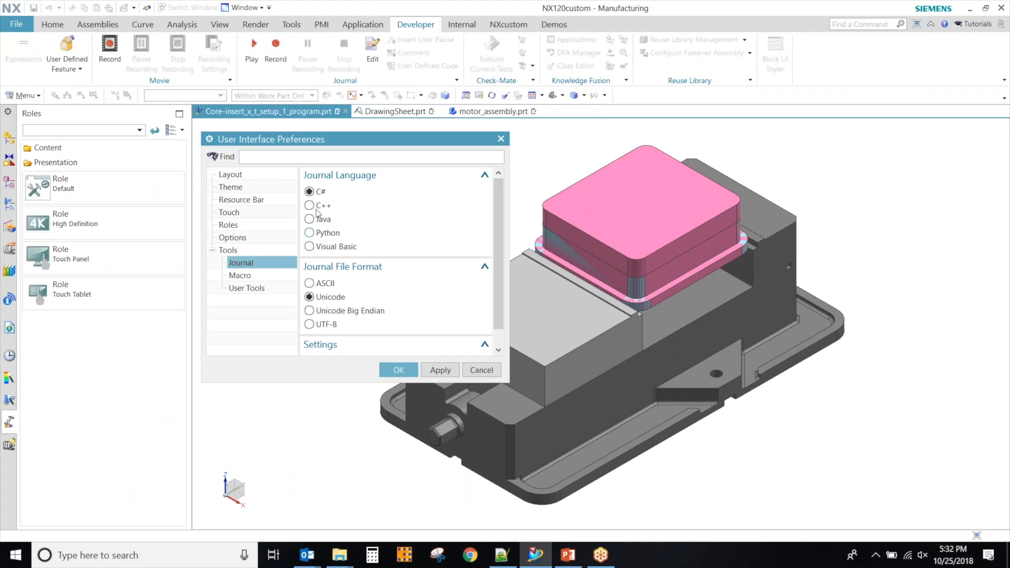
click(309, 192)
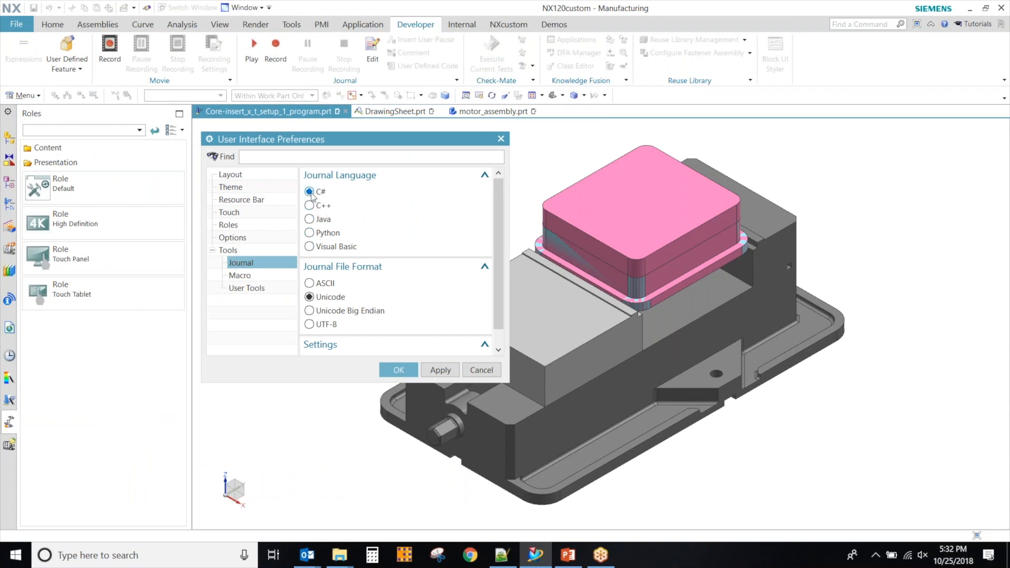
click(398, 369)
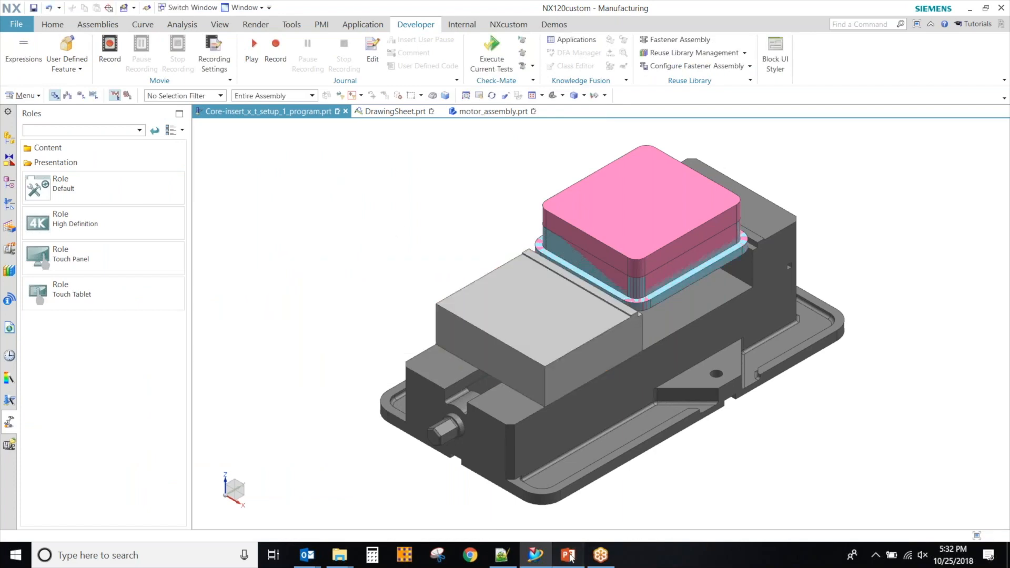
click(568, 554)
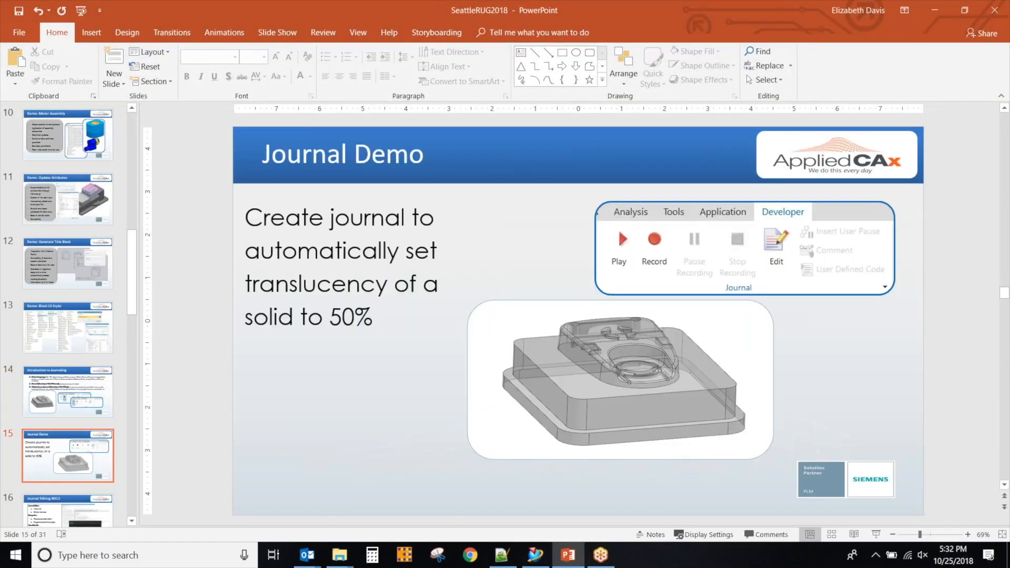
Step: Advance through slide 16, Journal Editing NX12, to slide 17, Learn more Q&A
click(66, 391)
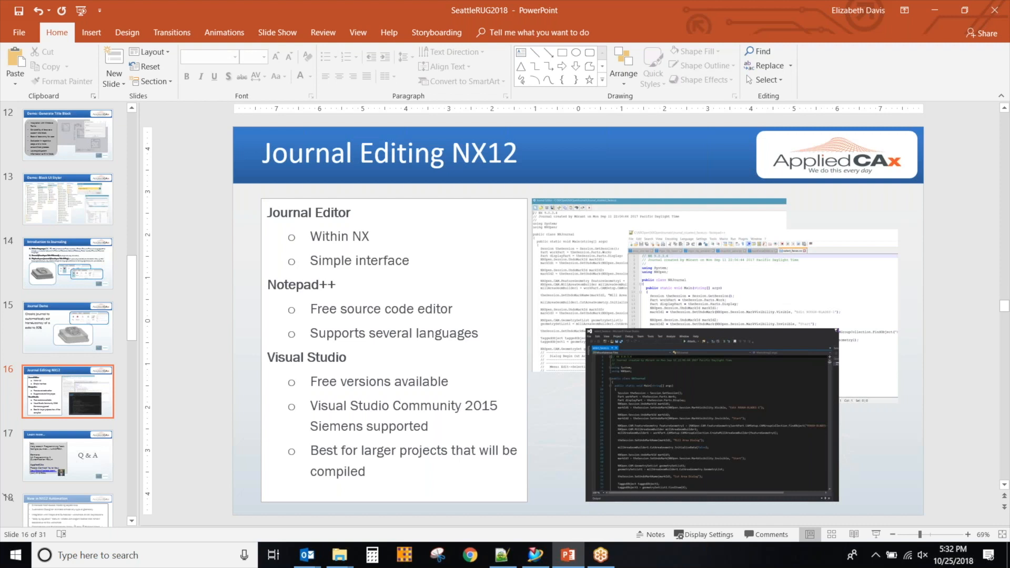
click(67, 456)
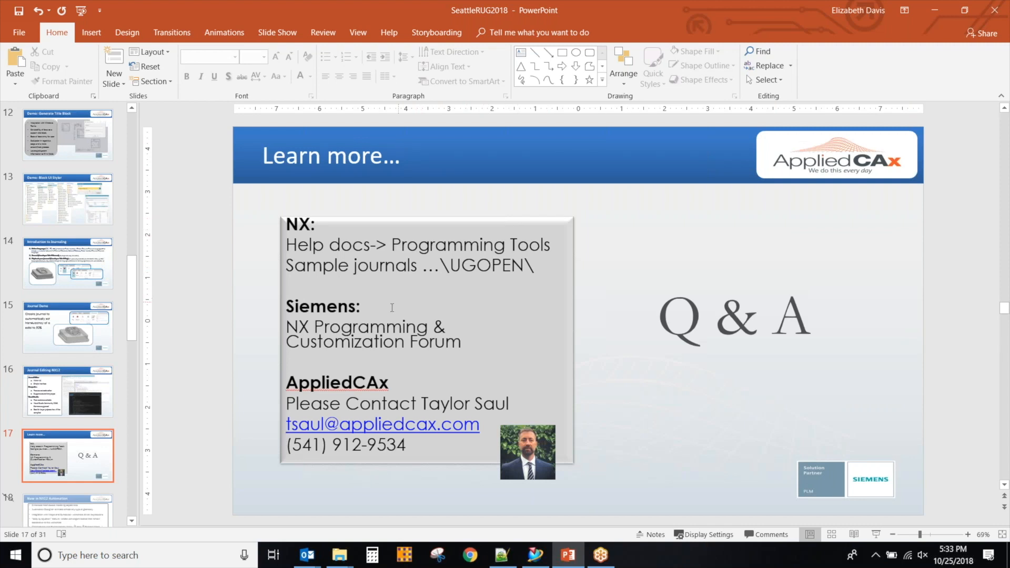
mouse_move(425, 316)
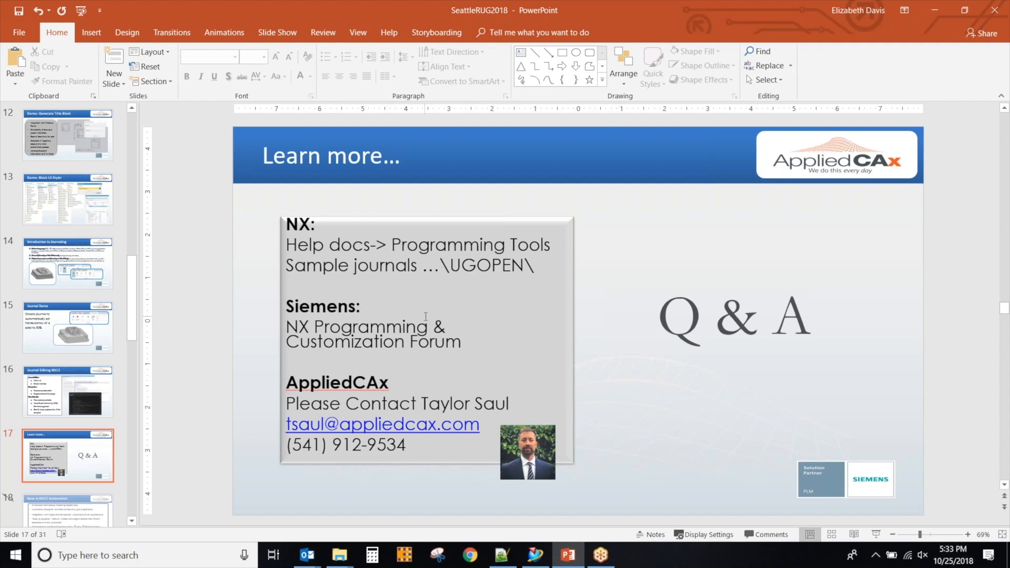